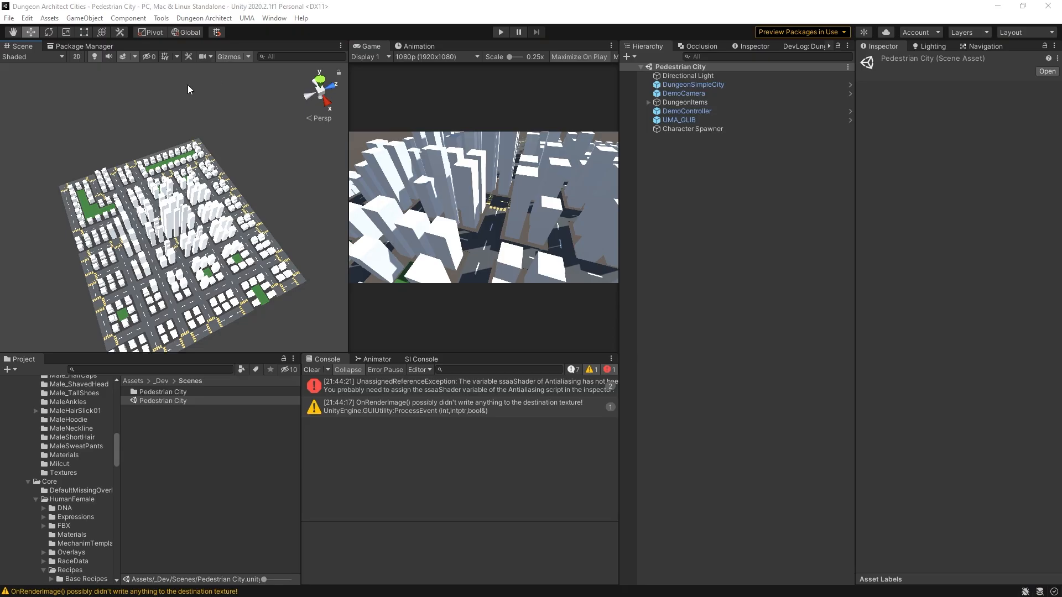
Open the Skyscrapers sample scene from the Dungeon Architect Launch Pad's Simple City samples
{"action": "left_click", "coordinate": [204, 18]}
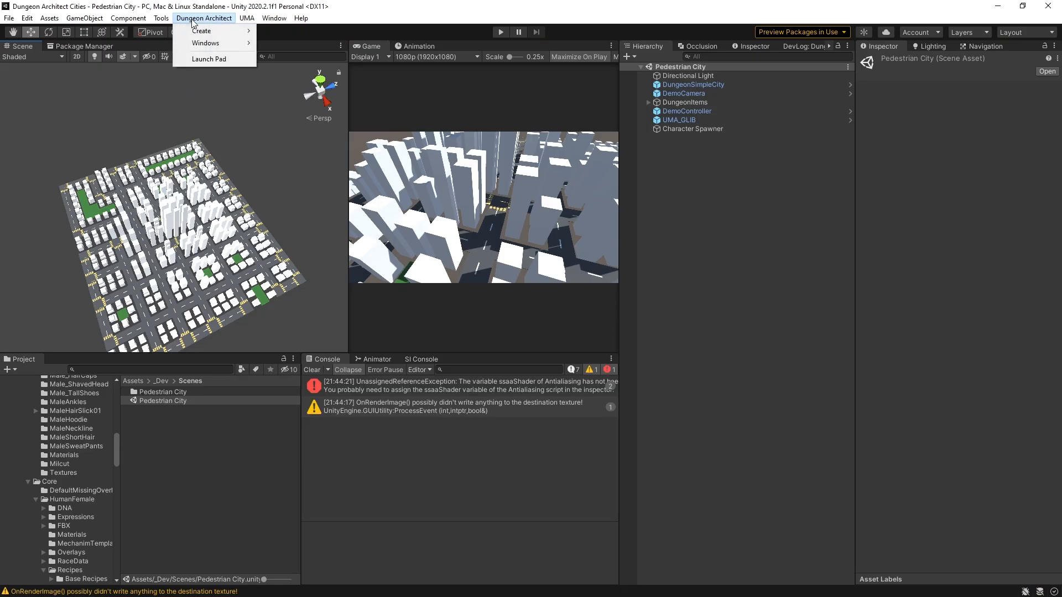
{"action": "left_click", "coordinate": [209, 59]}
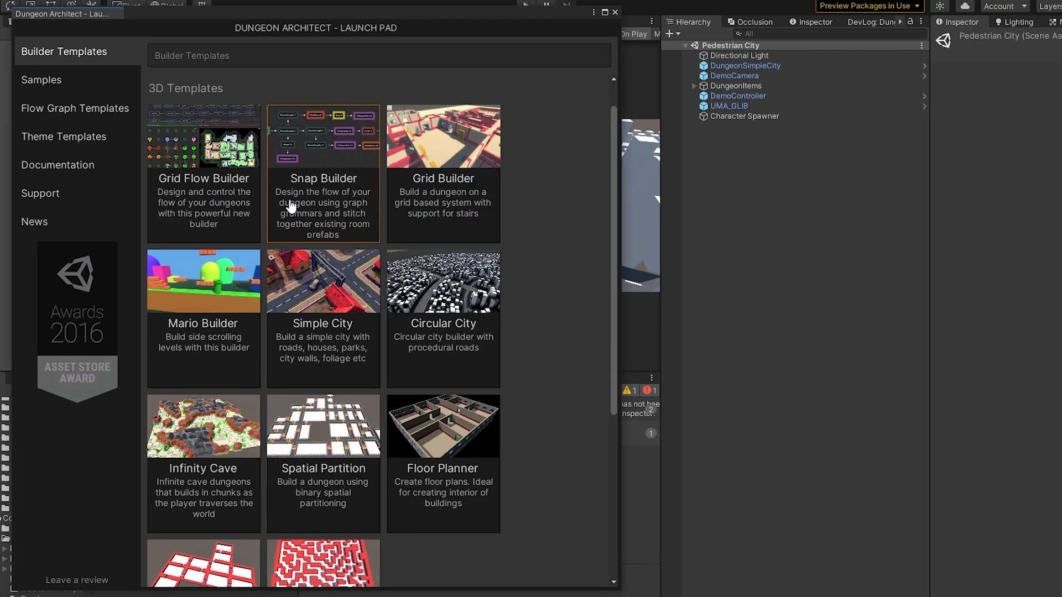
{"action": "left_click", "coordinate": [42, 79]}
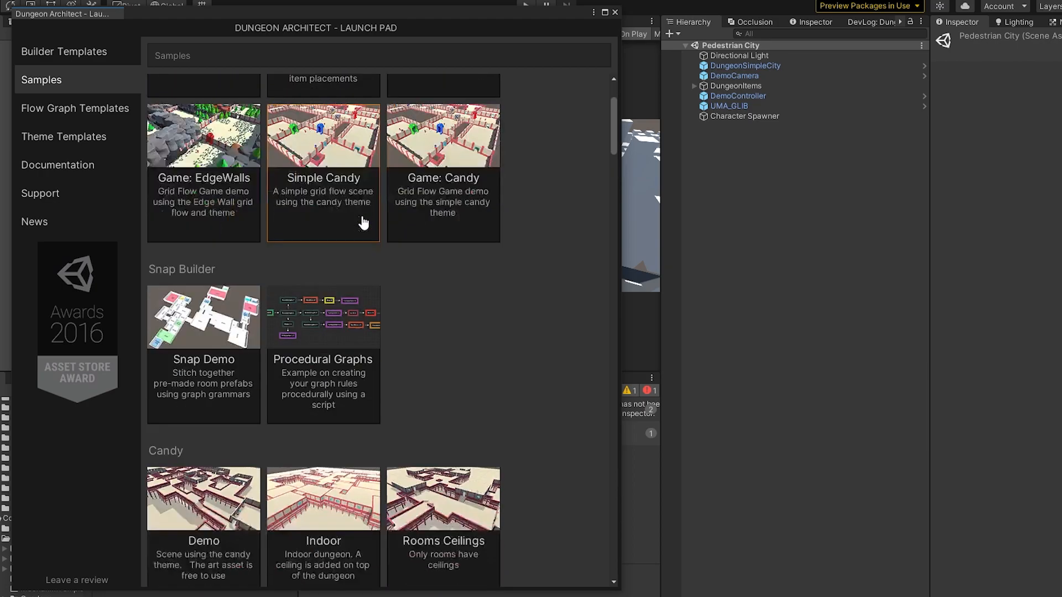
{"action": "scroll", "scroll_direction": "down", "scroll_amount": 3}
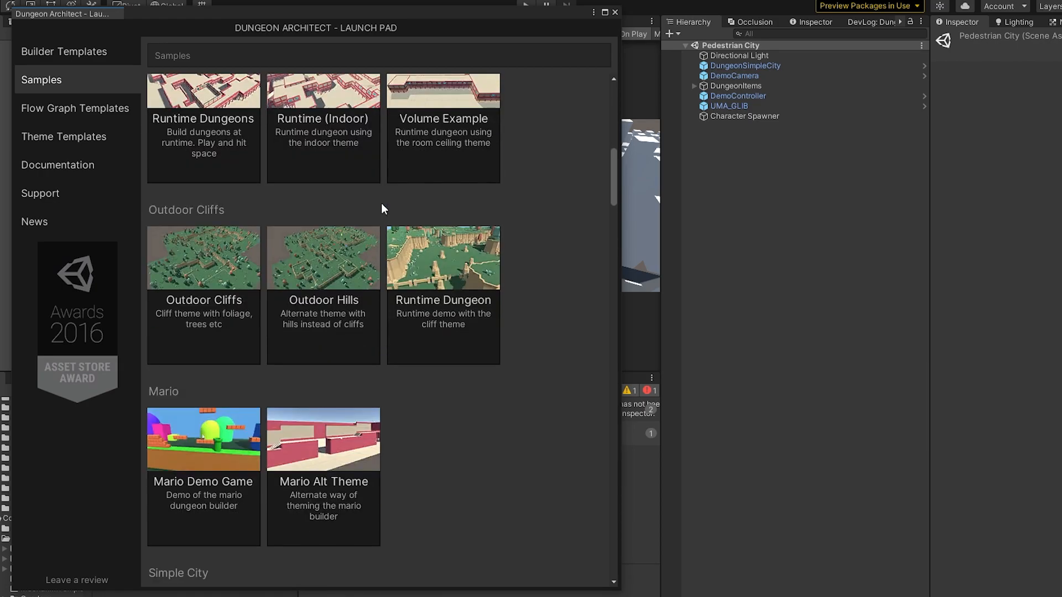
{"action": "scroll", "scroll_direction": "down", "scroll_amount": 3}
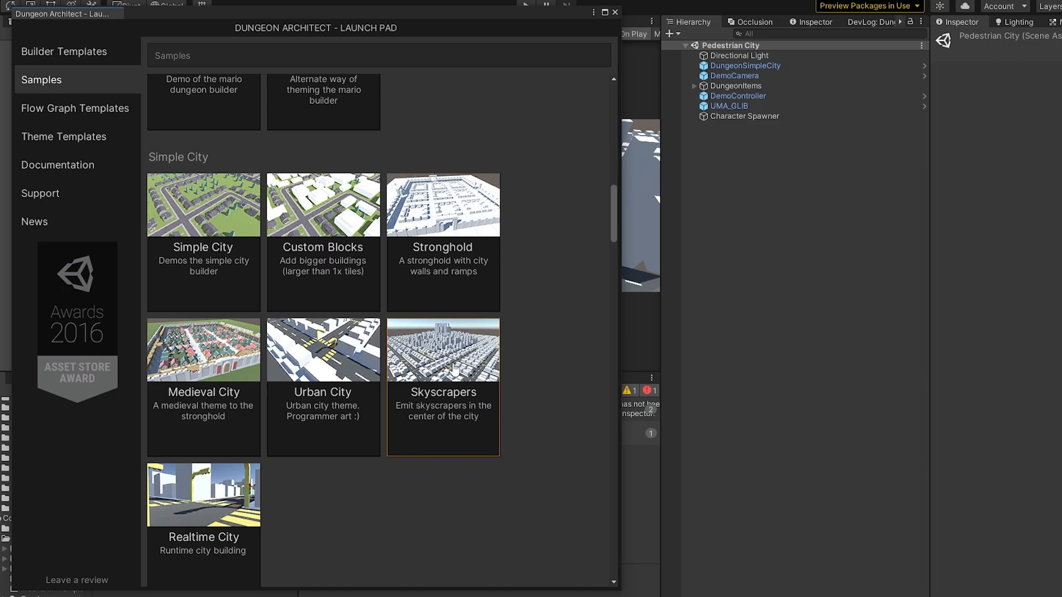
{"action": "left_click", "coordinate": [443, 348]}
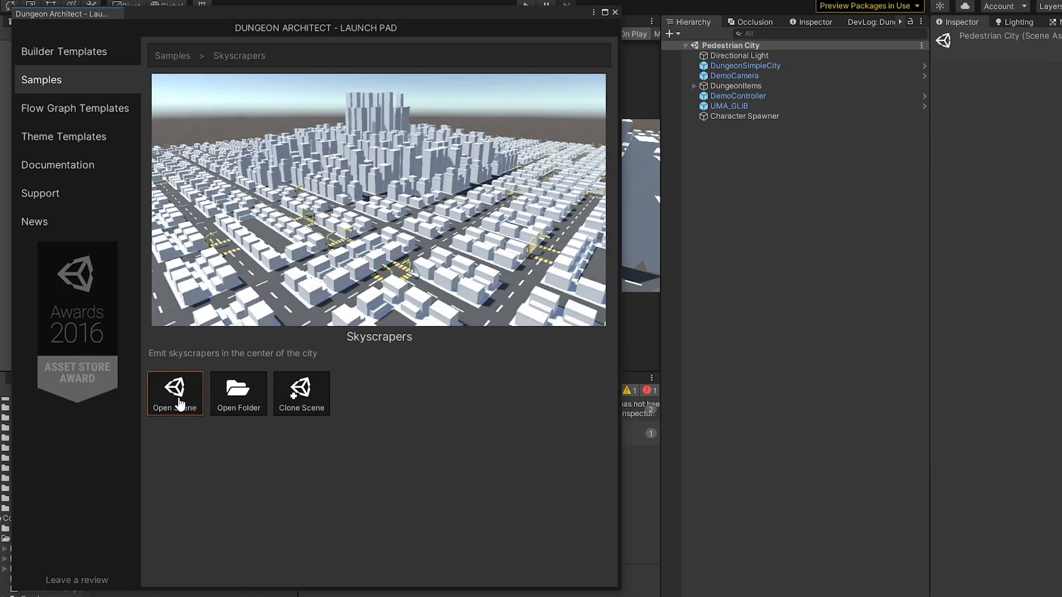
{"action": "left_click", "coordinate": [175, 394]}
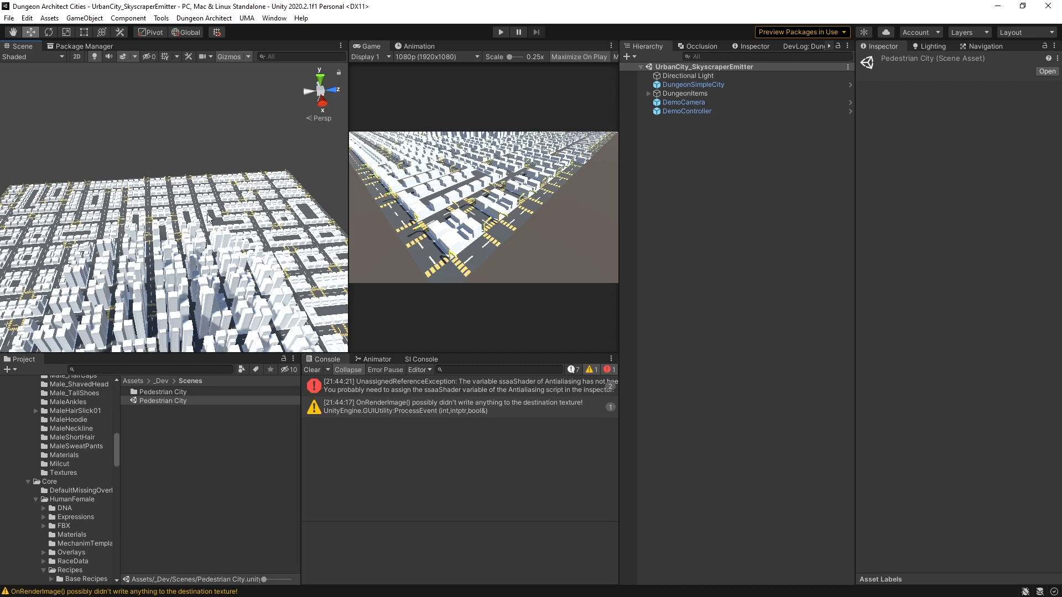
{"action": "mouse_move", "coordinate": [218, 162]}
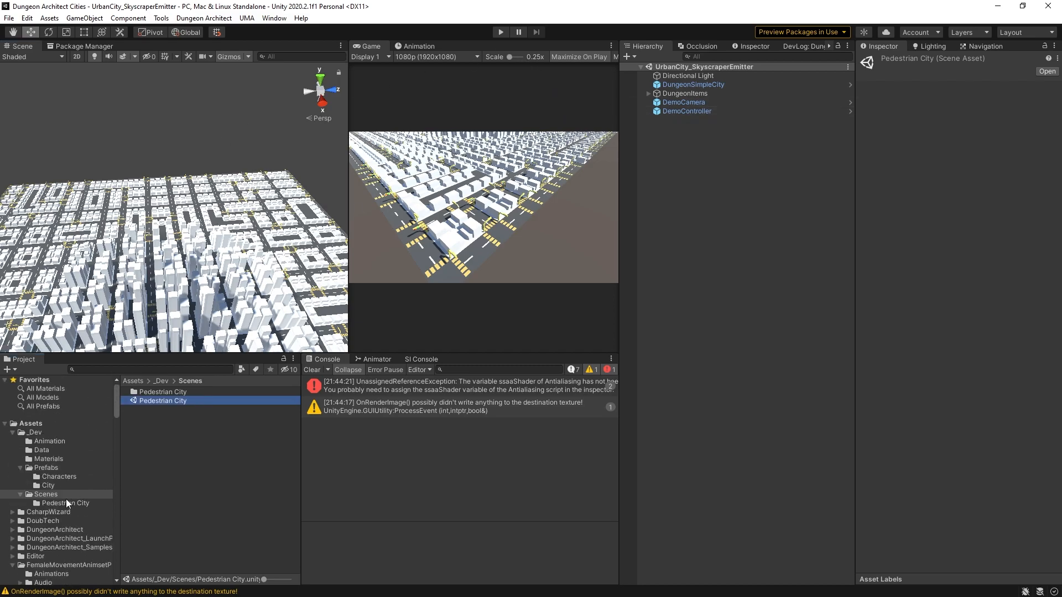
Open the Pedestrian City scene from Assets/_Dev/Scenes in the Project window
{"action": "left_click", "coordinate": [64, 503]}
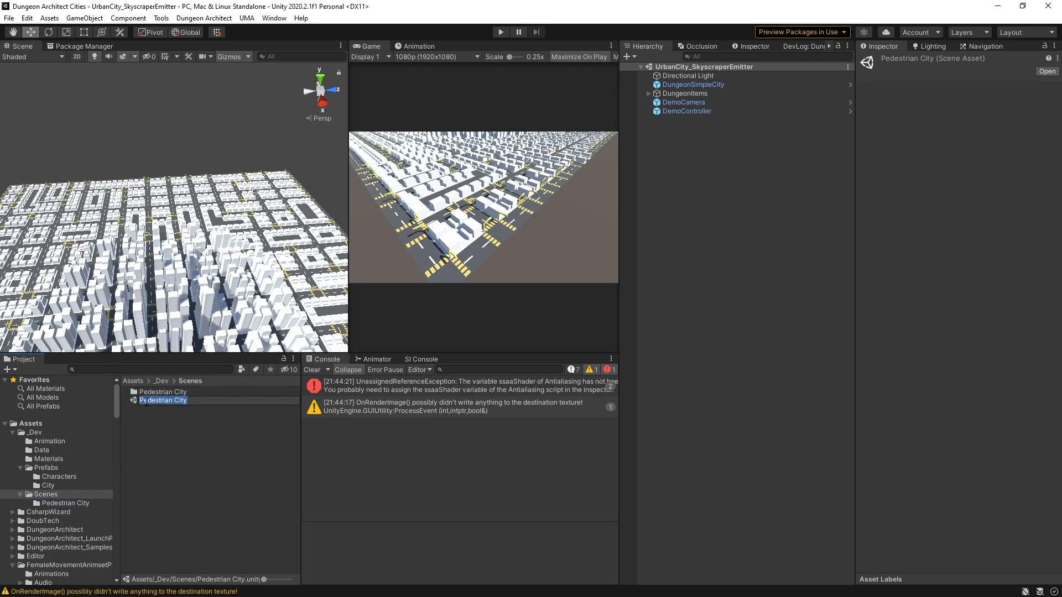
{"action": "double_click", "coordinate": [164, 401]}
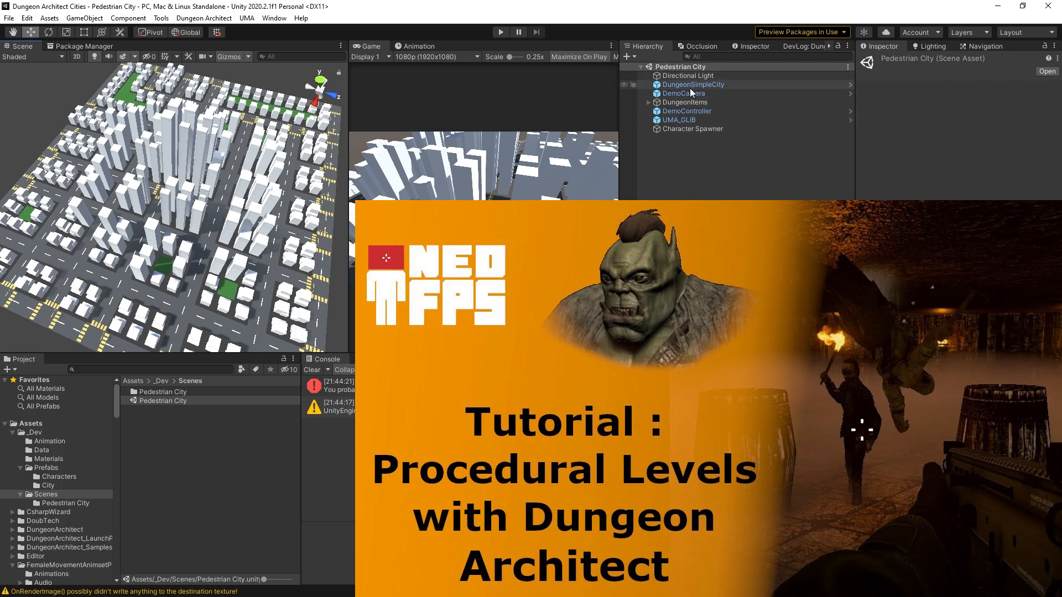
Rebuild DungeonSimpleCity with seeds 5, 565 and 56435423, then settle back on seed 5
{"action": "left_click", "coordinate": [692, 84]}
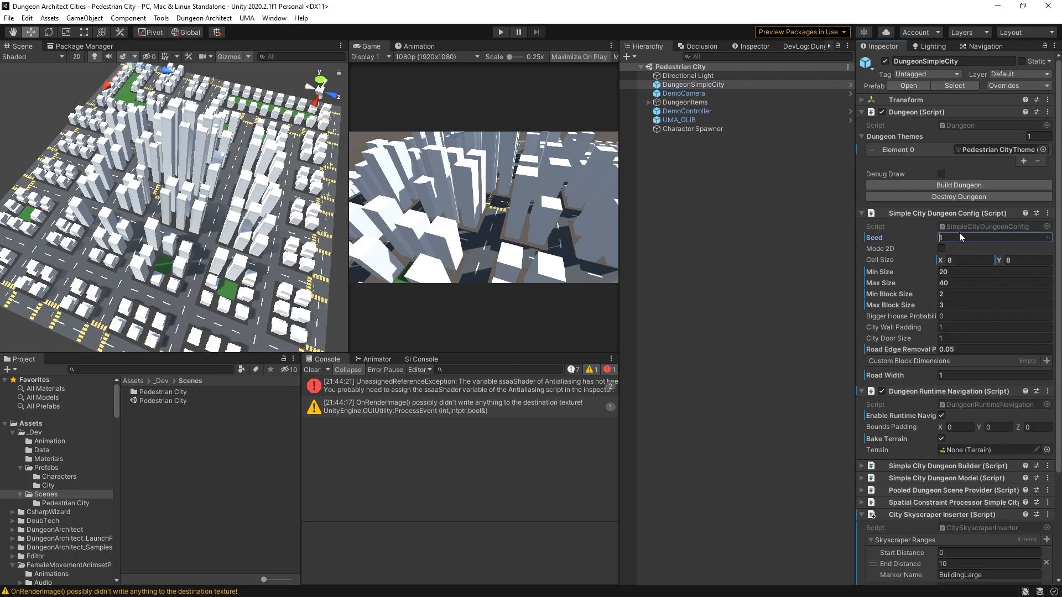
{"action": "type", "text": "5"}
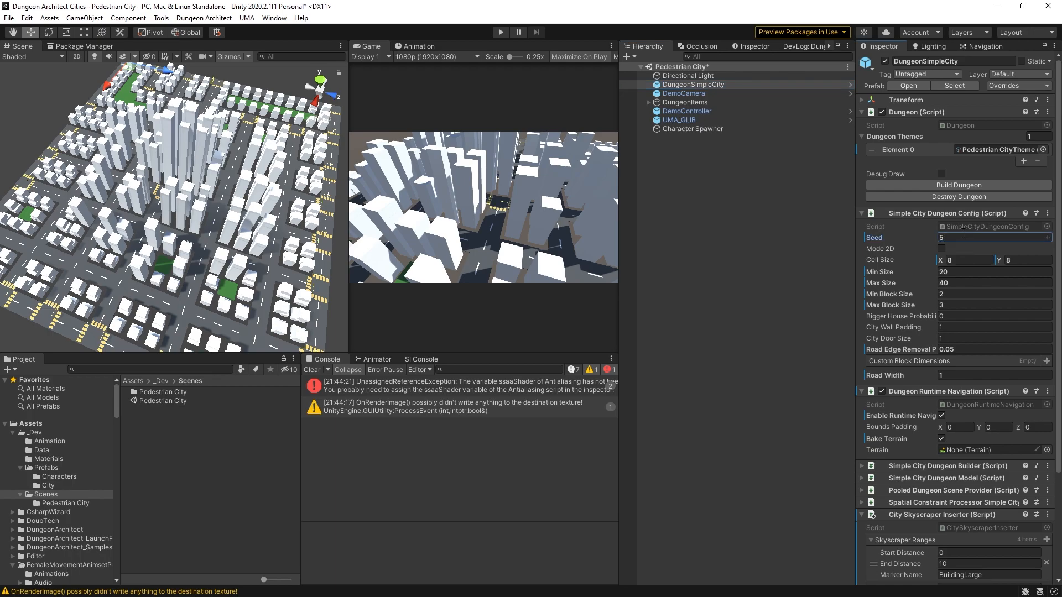
{"action": "left_click", "coordinate": [956, 185]}
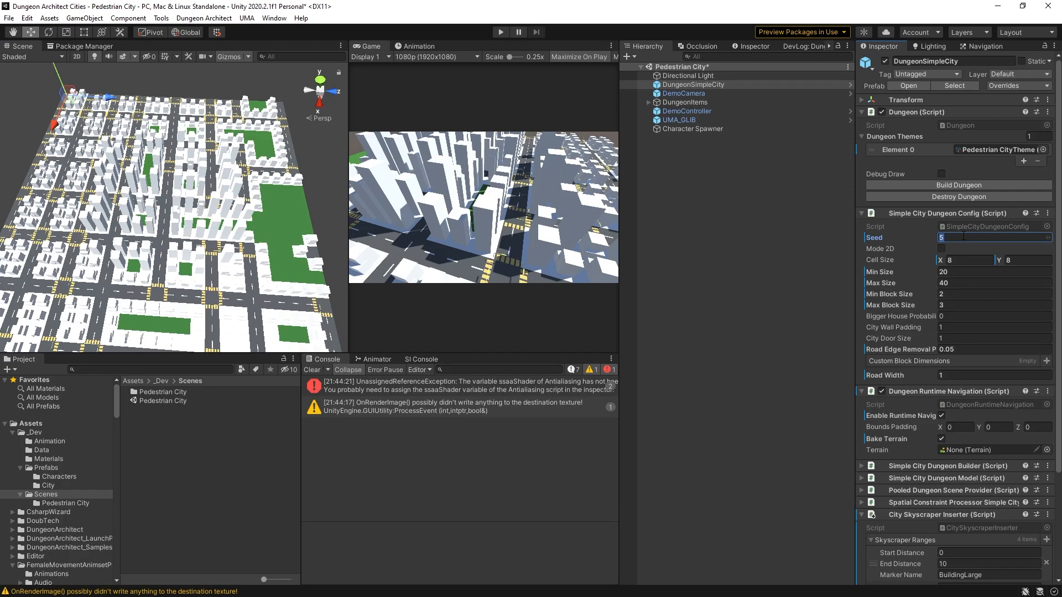
{"action": "type", "text": "565"}
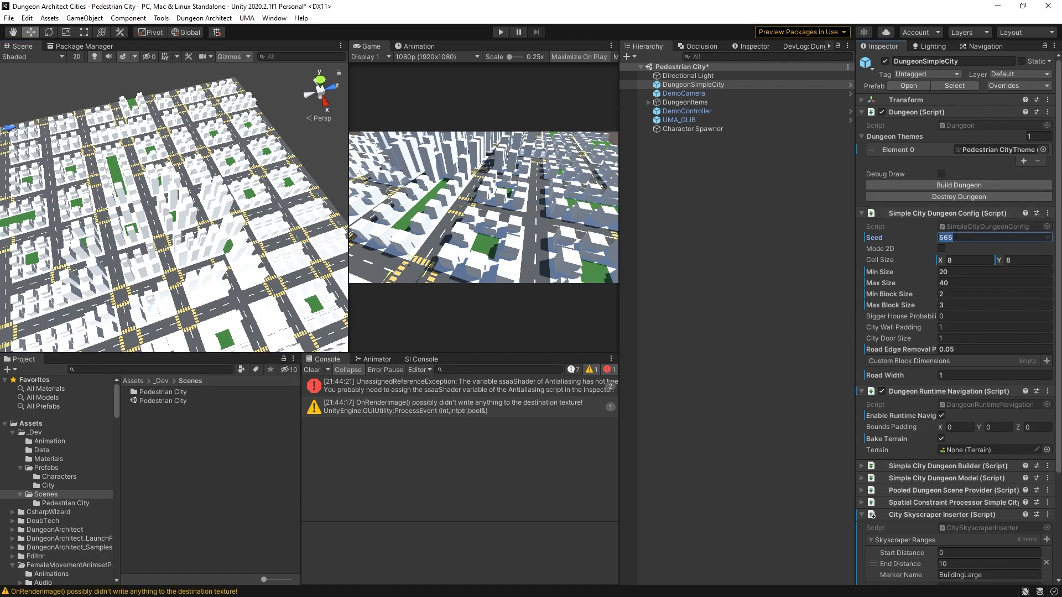
{"action": "type", "text": "56435423"}
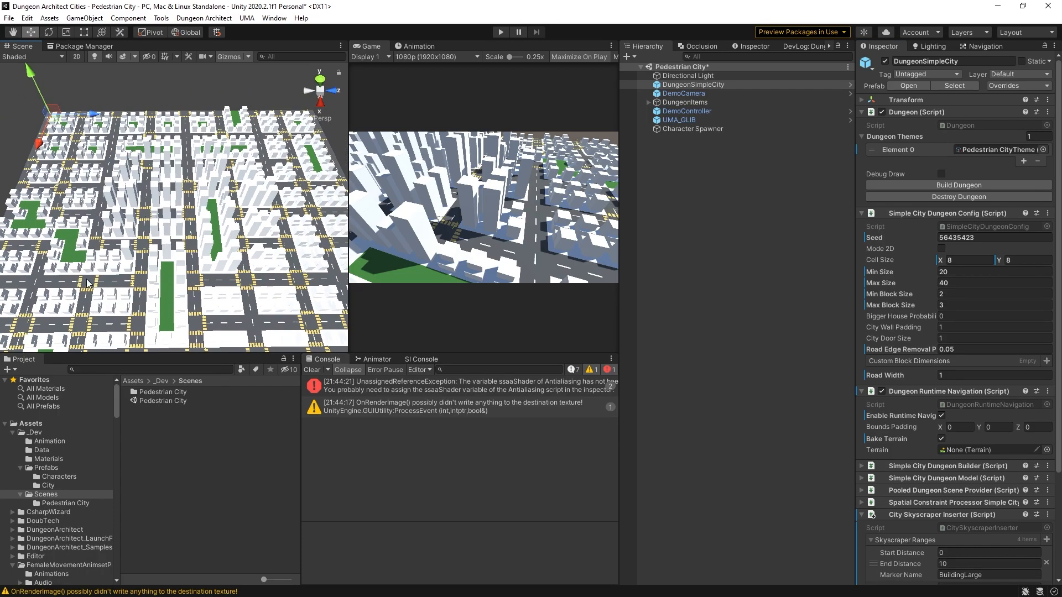
{"action": "mouse_move", "coordinate": [119, 257]}
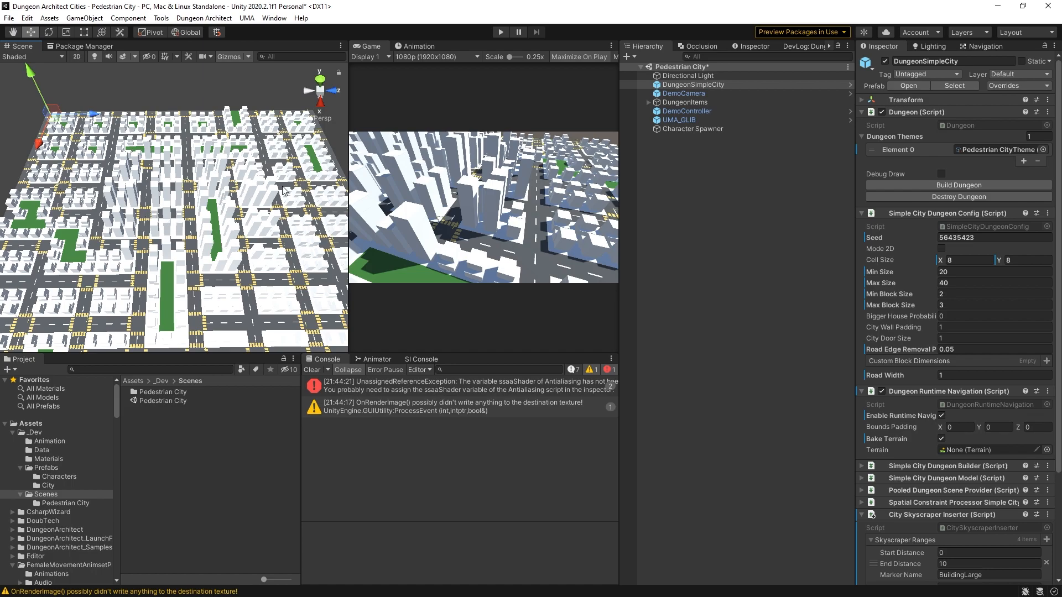
{"action": "left_click", "coordinate": [993, 238]}
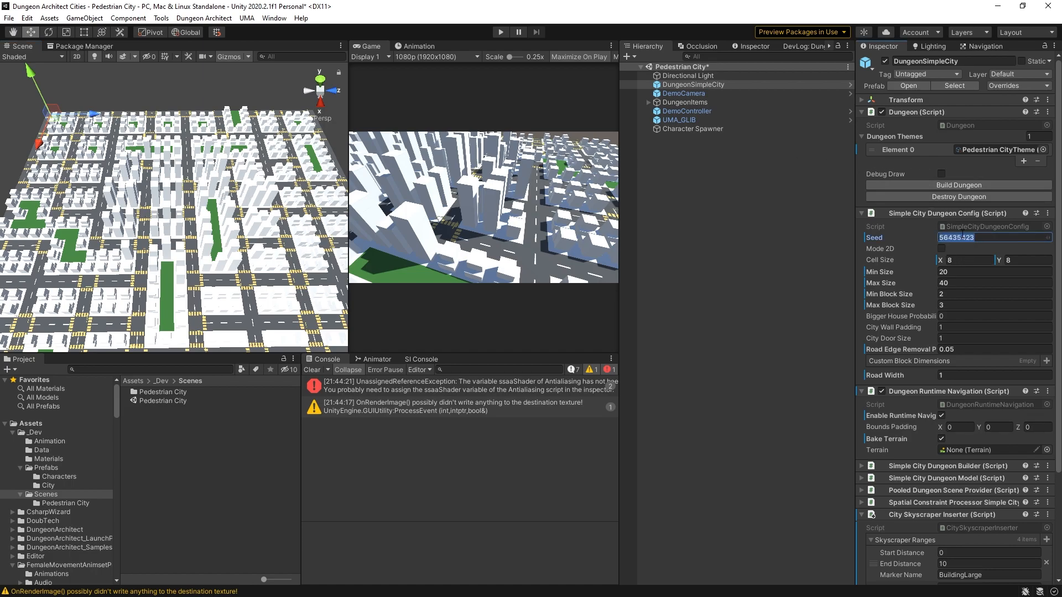
{"action": "type", "text": "5"}
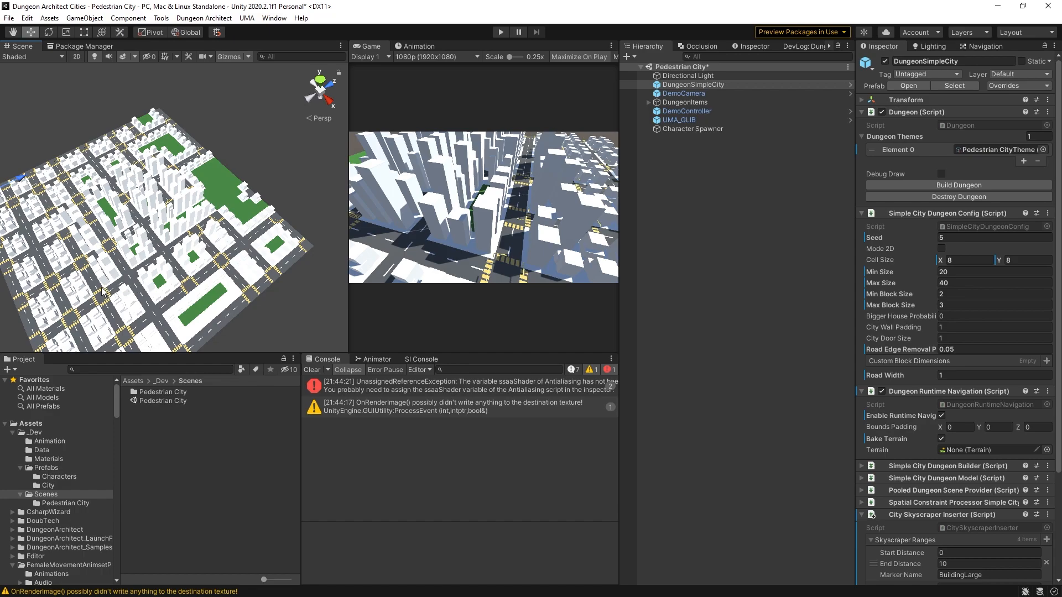
{"action": "mouse_move", "coordinate": [114, 298]}
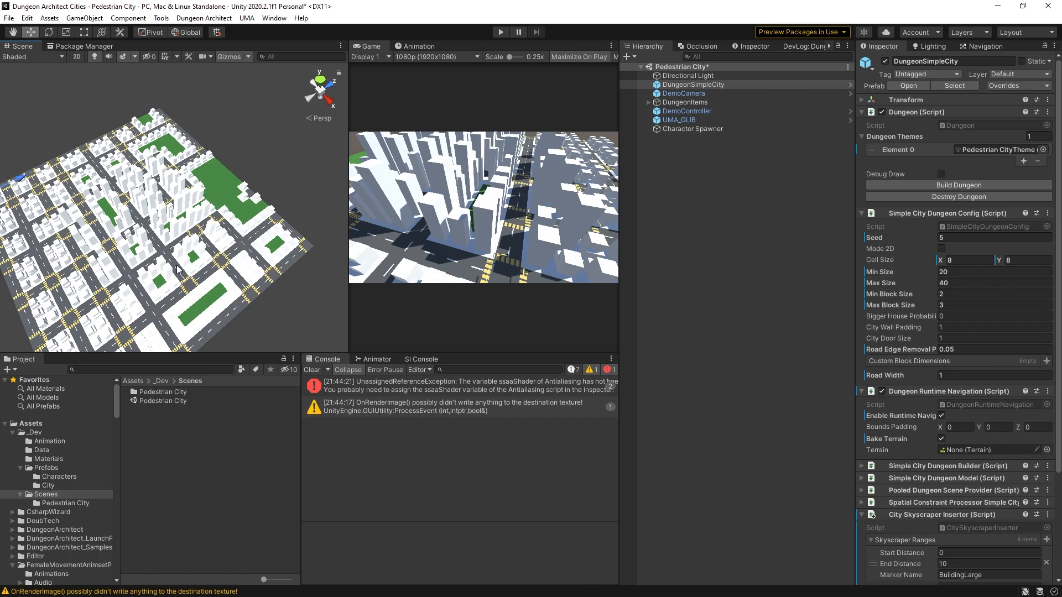
{"action": "mouse_move", "coordinate": [177, 270]}
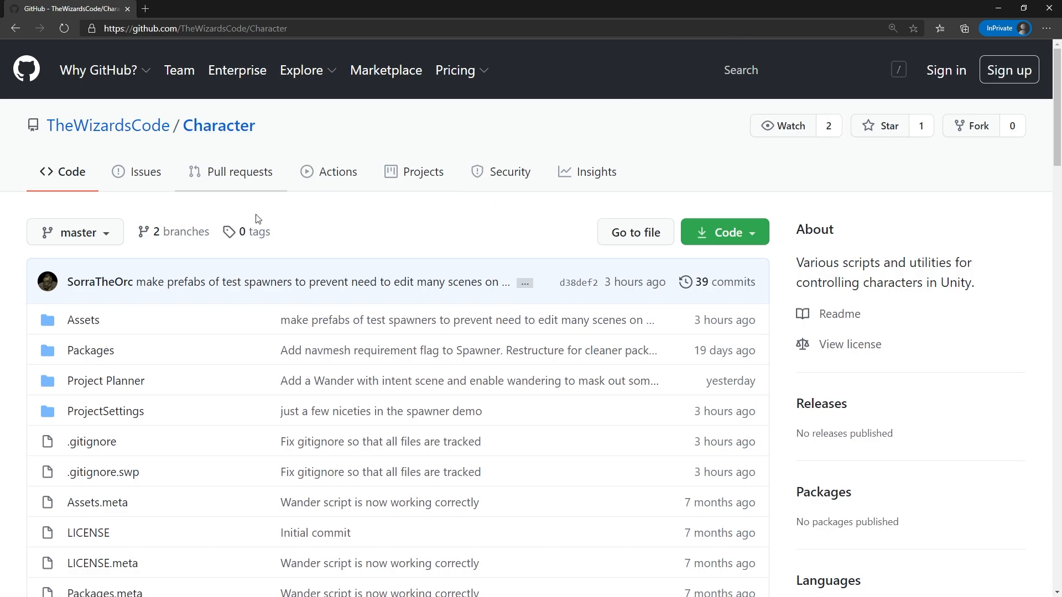
{"action": "mouse_move", "coordinate": [92, 231]}
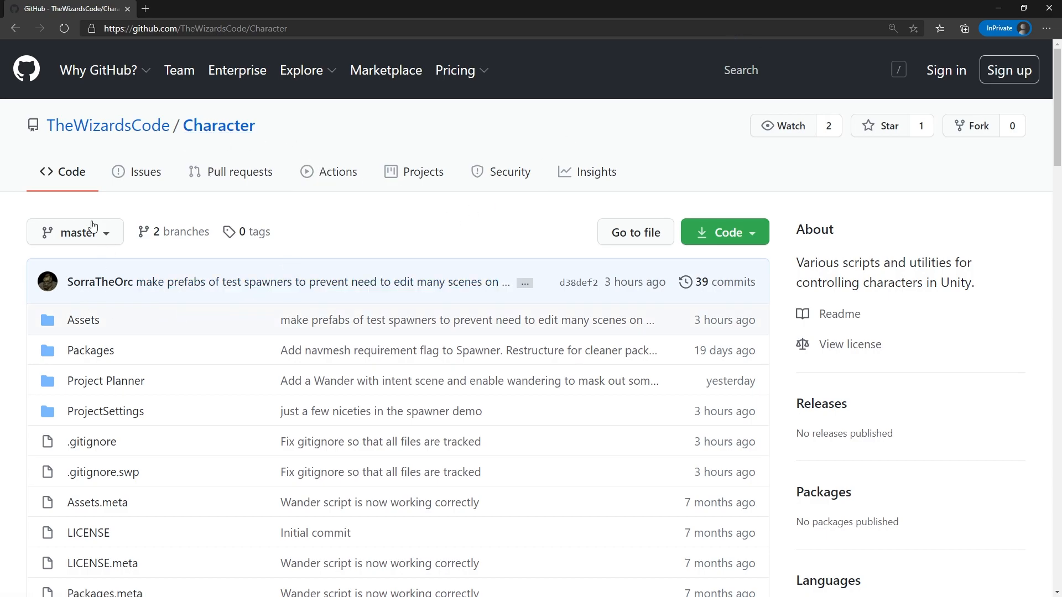
{"action": "mouse_move", "coordinate": [179, 231]}
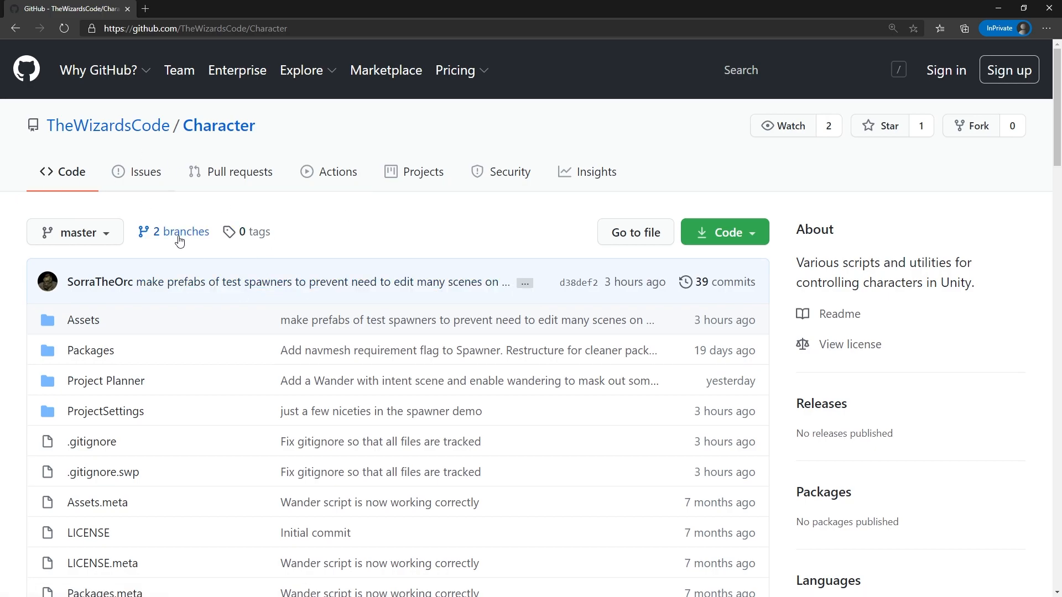
Scroll the TheWizardsCode/Character README to its Install Via Package Manager section
{"action": "scroll", "scroll_direction": "down", "scroll_amount": 3}
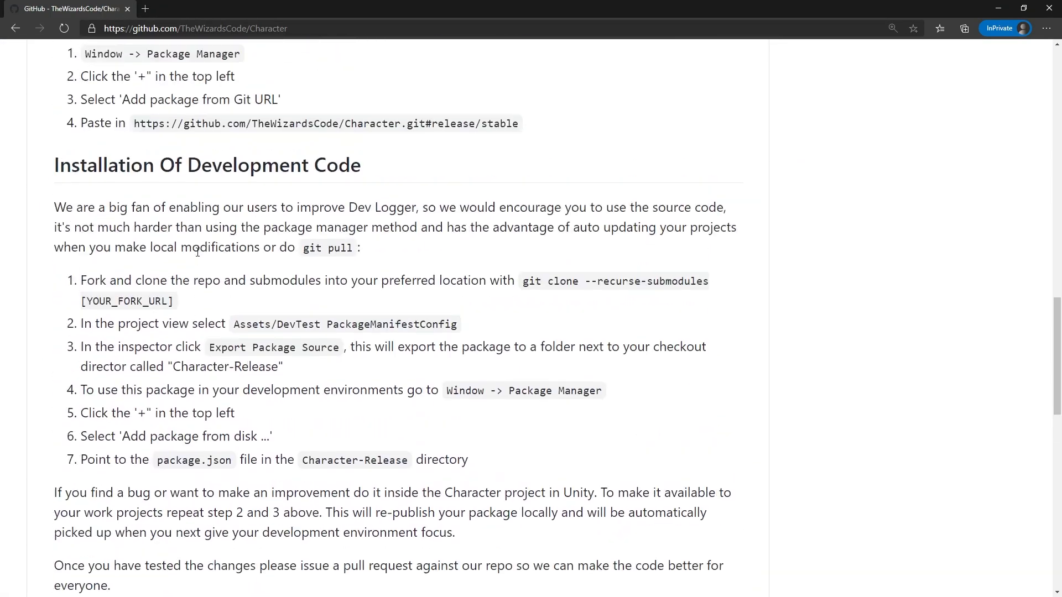
{"action": "scroll", "scroll_direction": "up", "scroll_amount": 3}
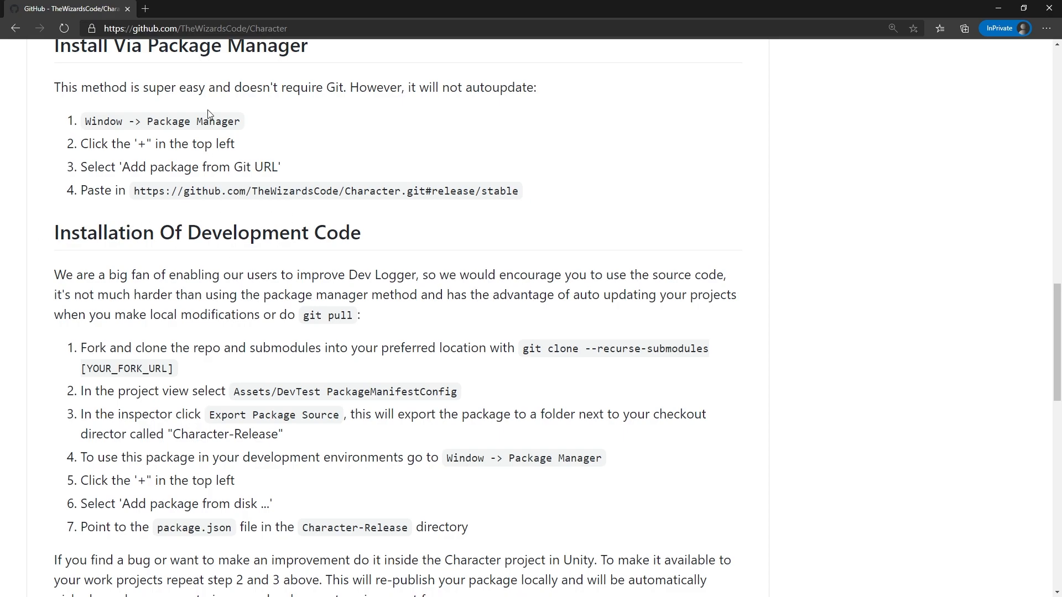
{"action": "mouse_move", "coordinate": [385, 118]}
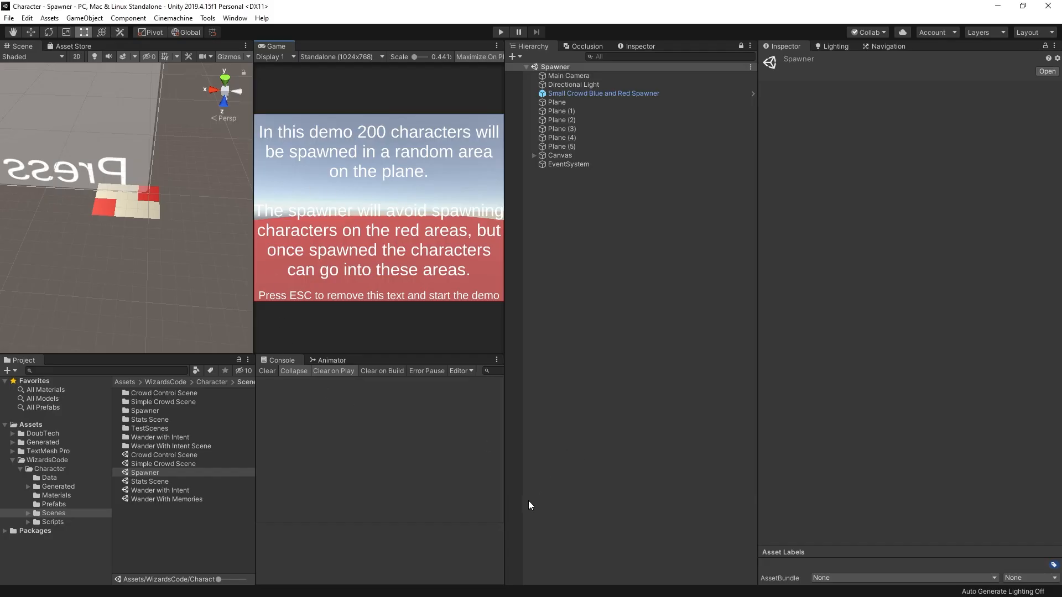
{"action": "mouse_move", "coordinate": [452, 233]}
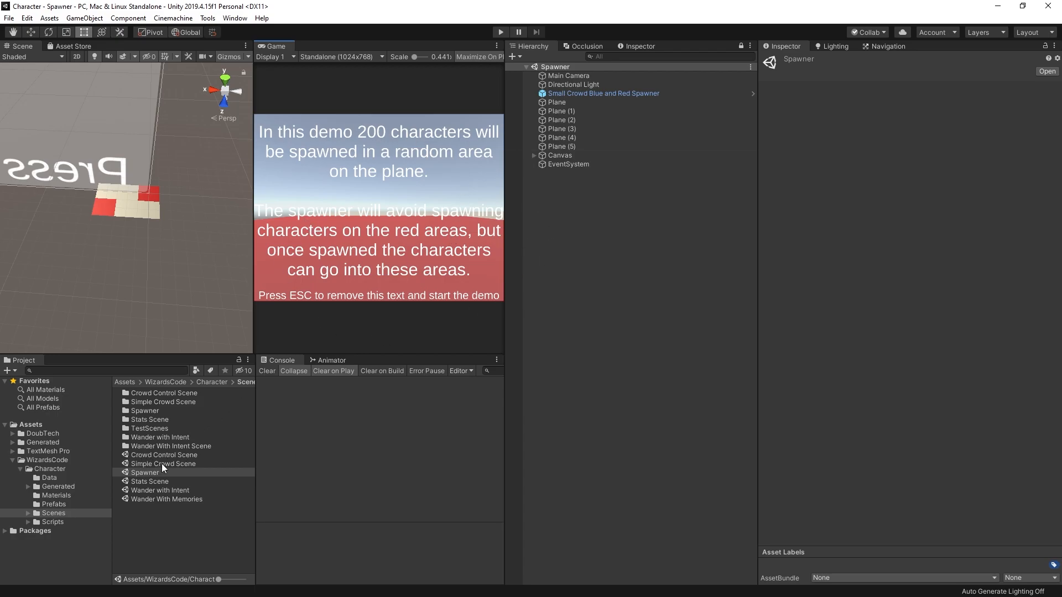
{"action": "left_click", "coordinate": [143, 472]}
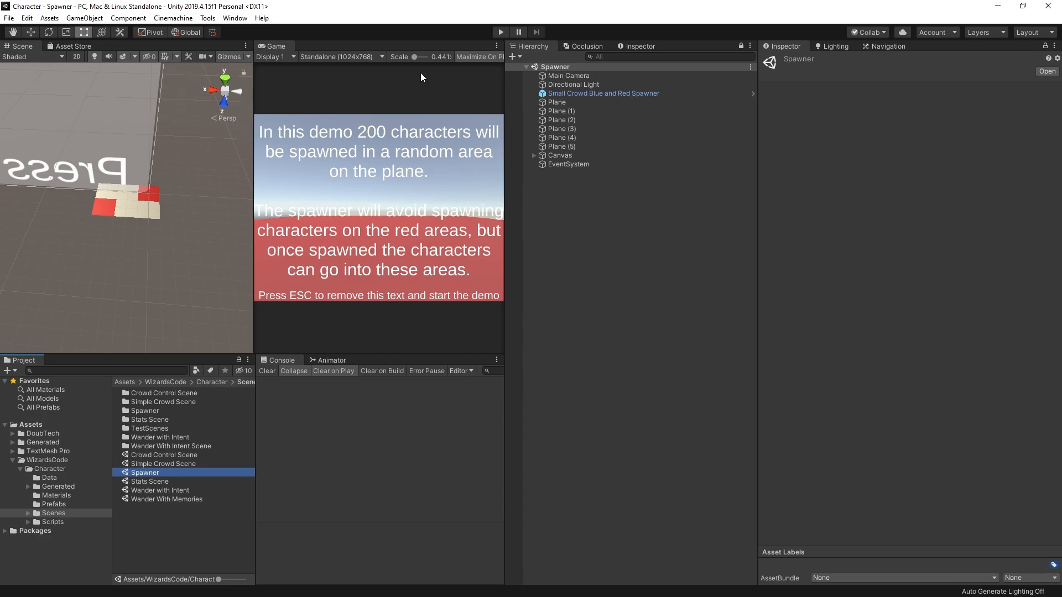
{"action": "left_click", "coordinate": [500, 32]}
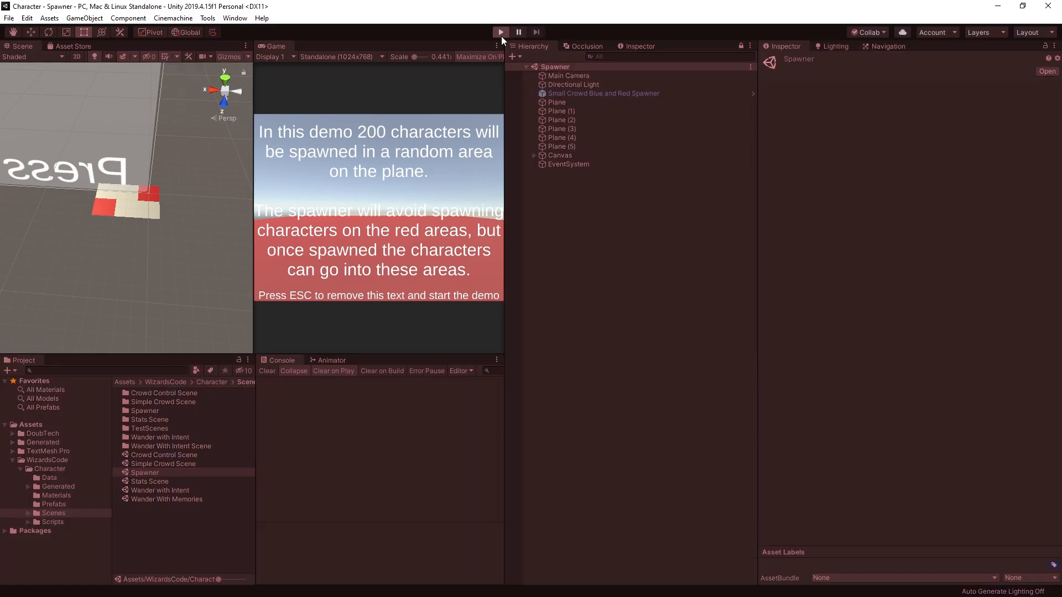
Run the Spawner demo with the Game view set to Free Aspect and not maximized
{"action": "left_click", "coordinate": [500, 32]}
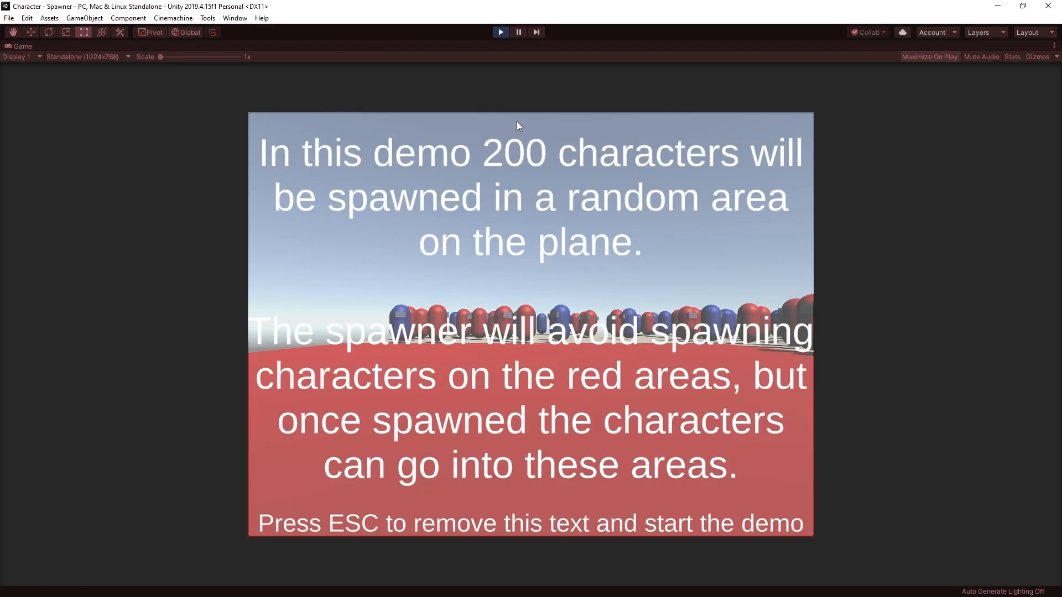
{"action": "mouse_move", "coordinate": [502, 283]}
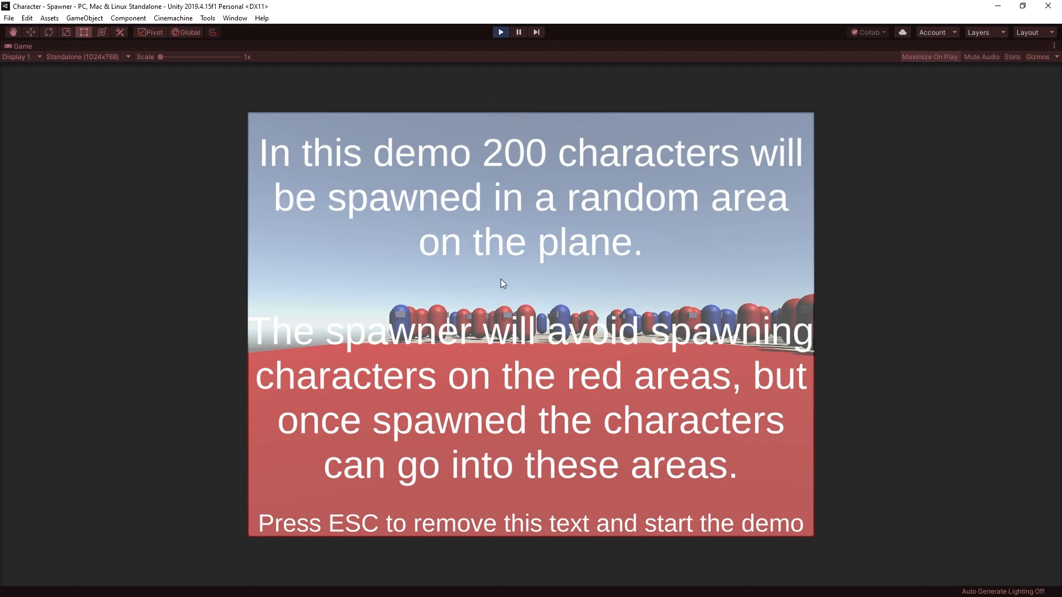
{"action": "mouse_move", "coordinate": [169, 88]}
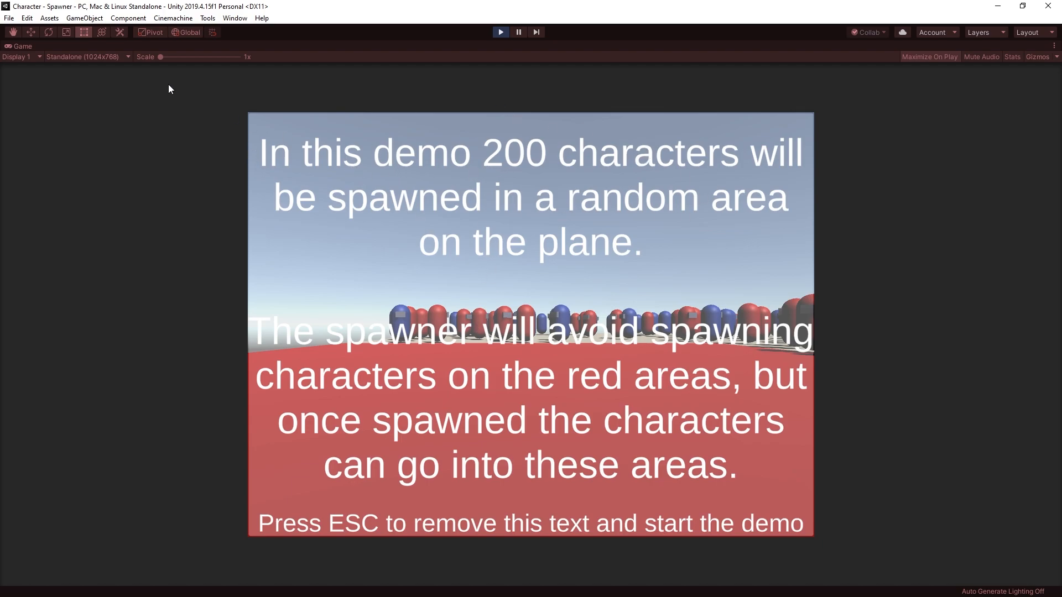
{"action": "left_click", "coordinate": [86, 56]}
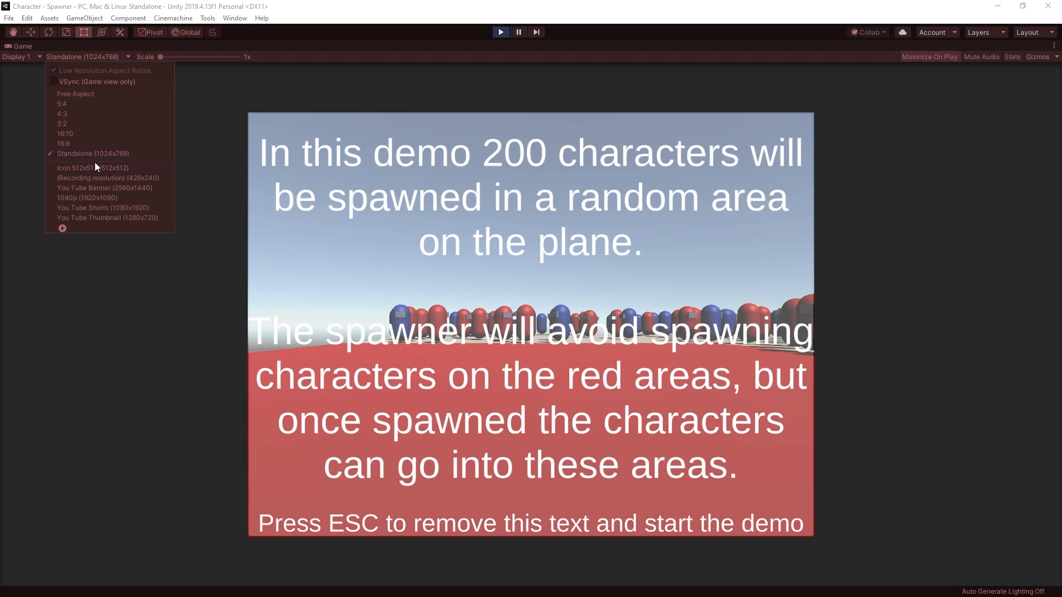
{"action": "left_click", "coordinate": [75, 93]}
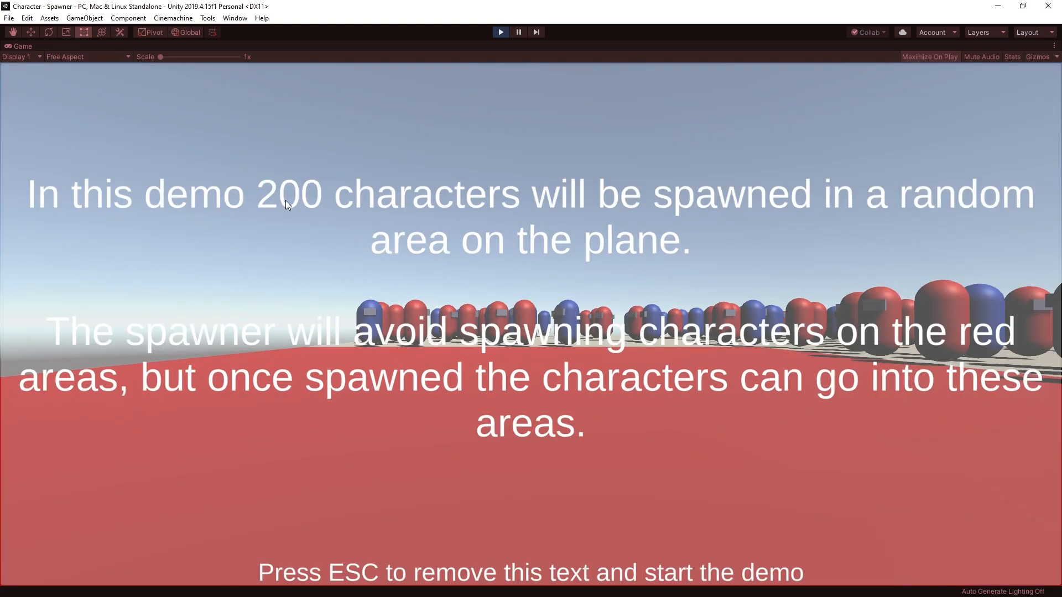
{"action": "mouse_move", "coordinate": [518, 173]}
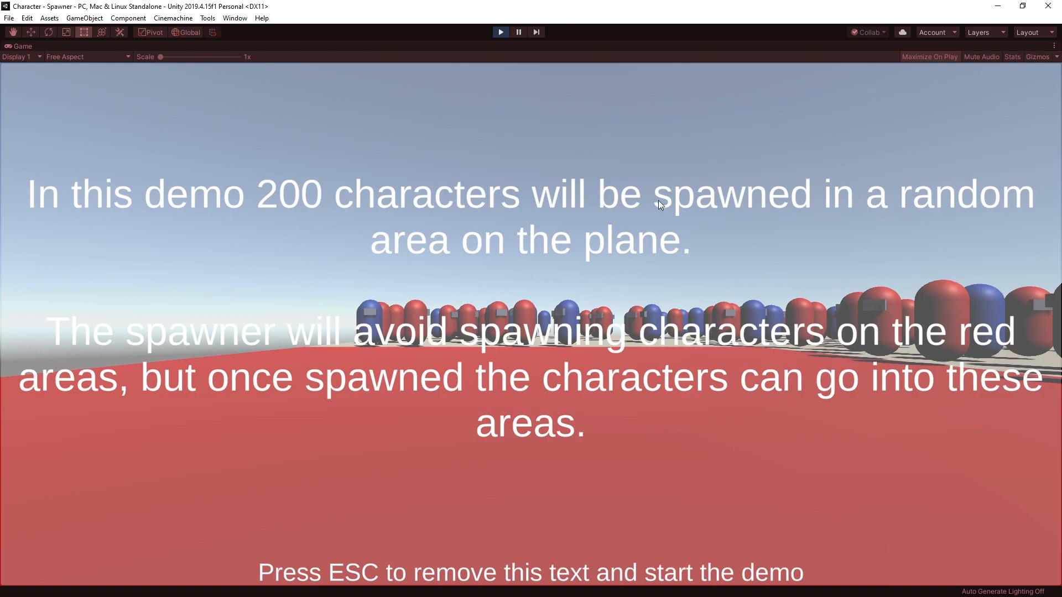
{"action": "mouse_move", "coordinate": [359, 365]}
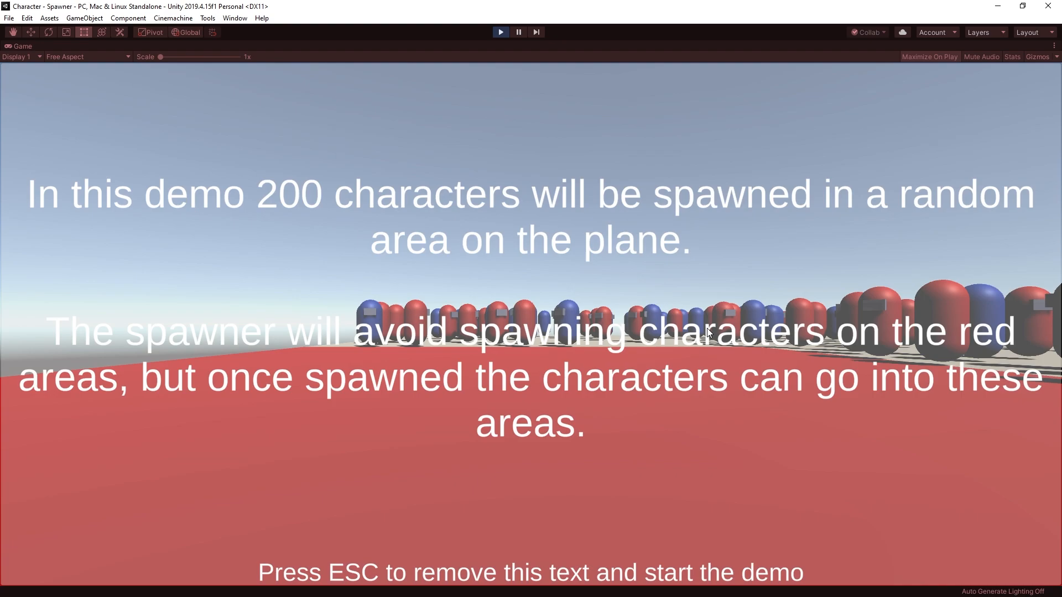
{"action": "mouse_move", "coordinate": [552, 559]}
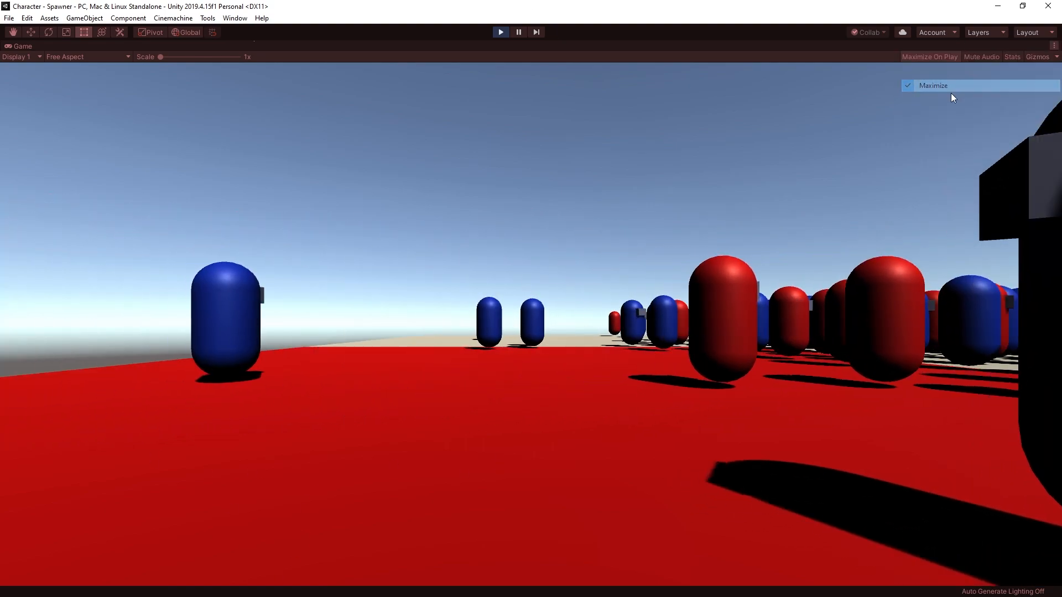
{"action": "left_click", "coordinate": [933, 85]}
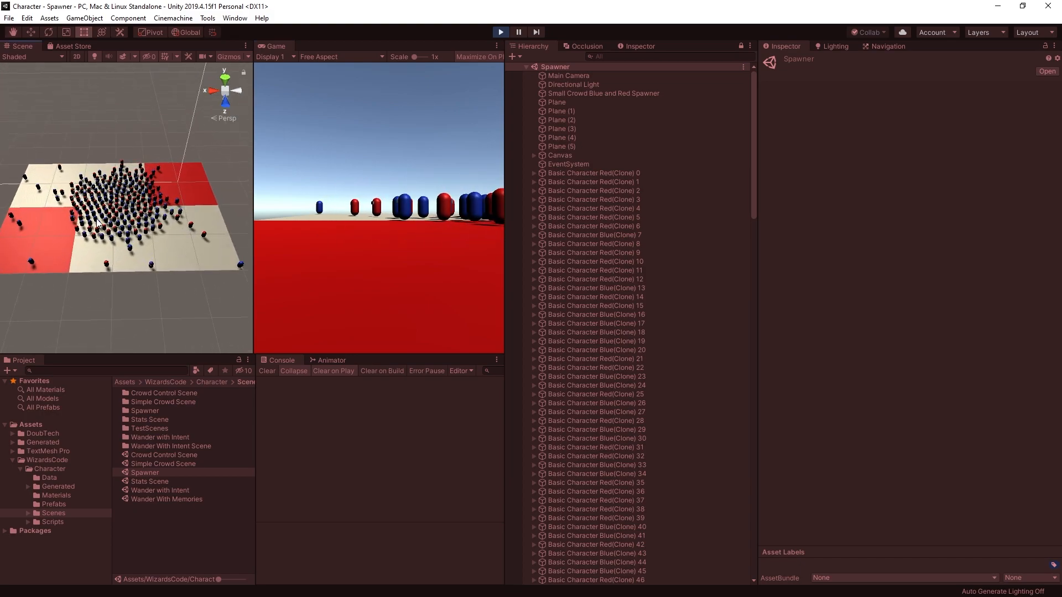
Stop and rerun the demo, unticking Maximize in the Game view options during play
{"action": "left_click", "coordinate": [500, 32]}
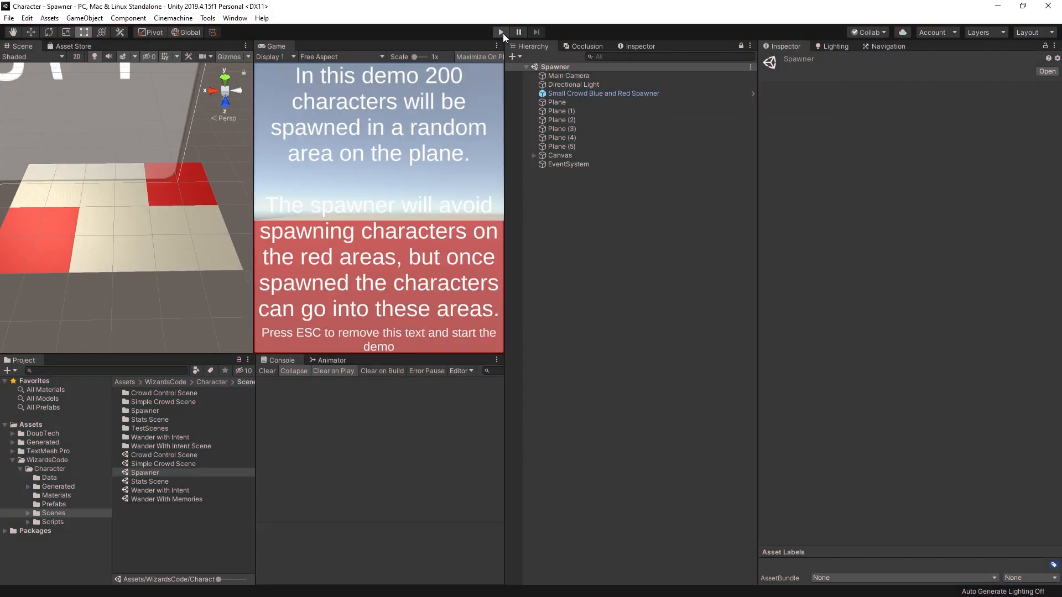
{"action": "left_click", "coordinate": [500, 32]}
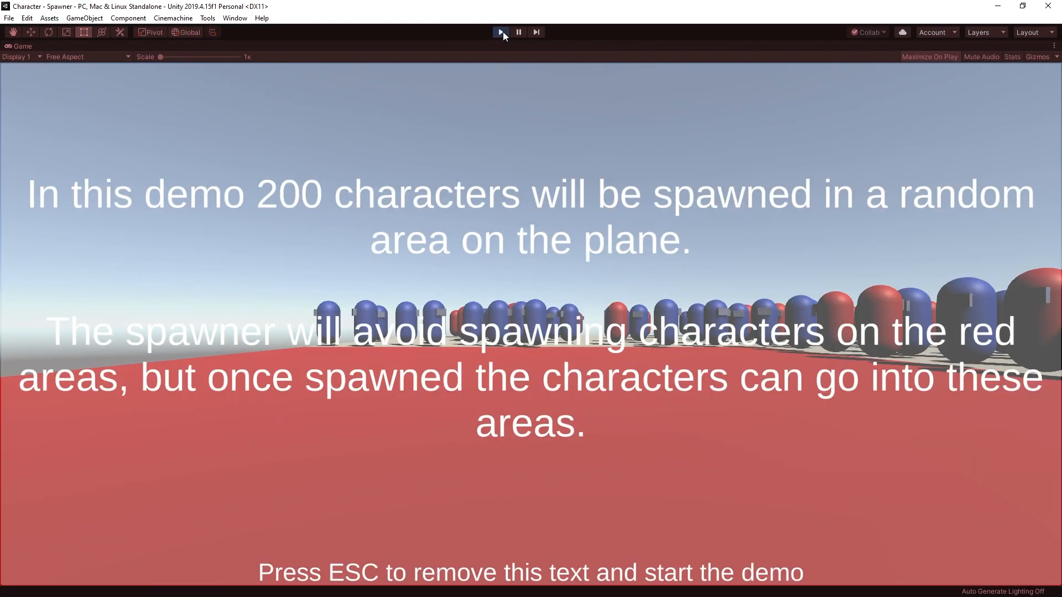
{"action": "left_click", "coordinate": [1054, 45]}
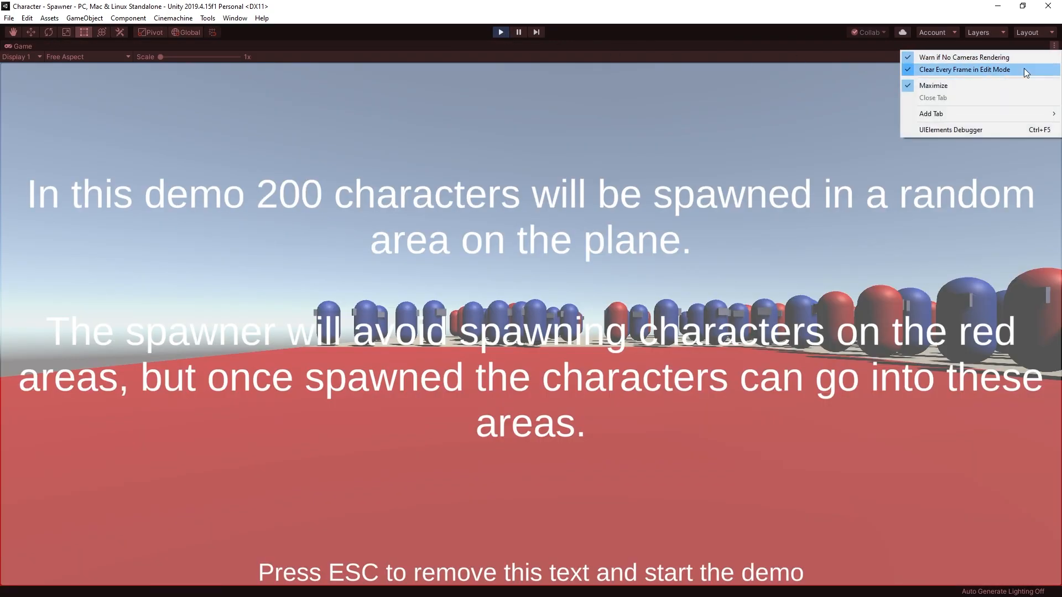
{"action": "left_click", "coordinate": [933, 85]}
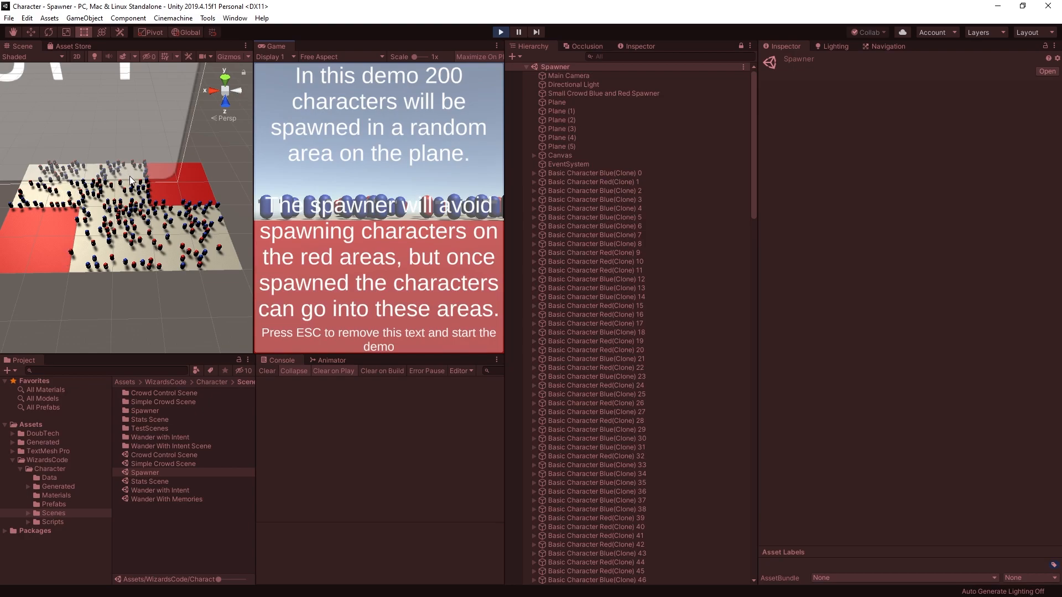
{"action": "mouse_move", "coordinate": [165, 236]}
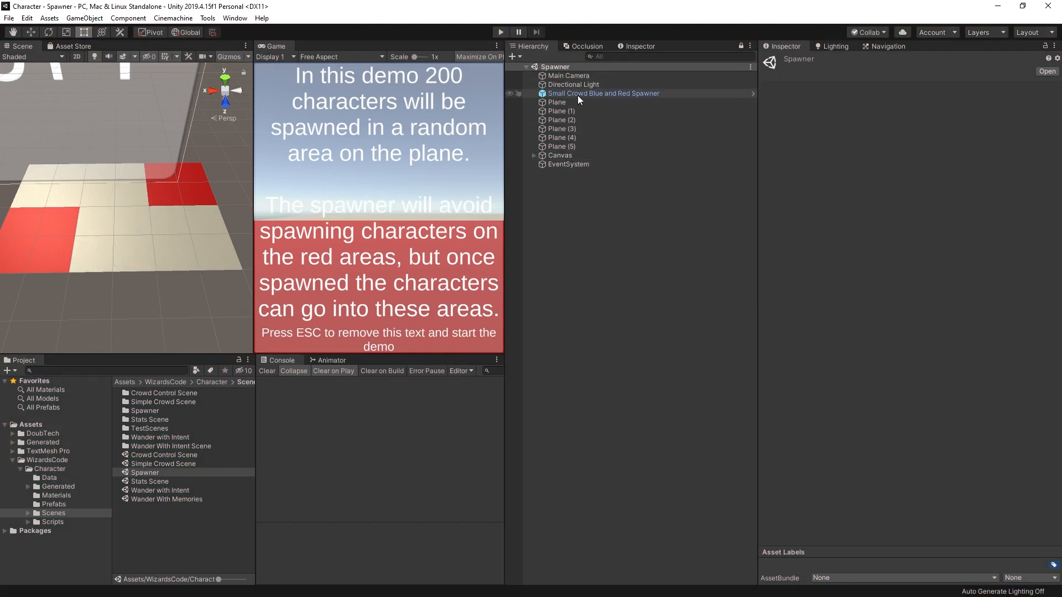
Set the Small Crowd Blue and Red Spawner's Number of characters to 200
{"action": "left_click", "coordinate": [603, 93]}
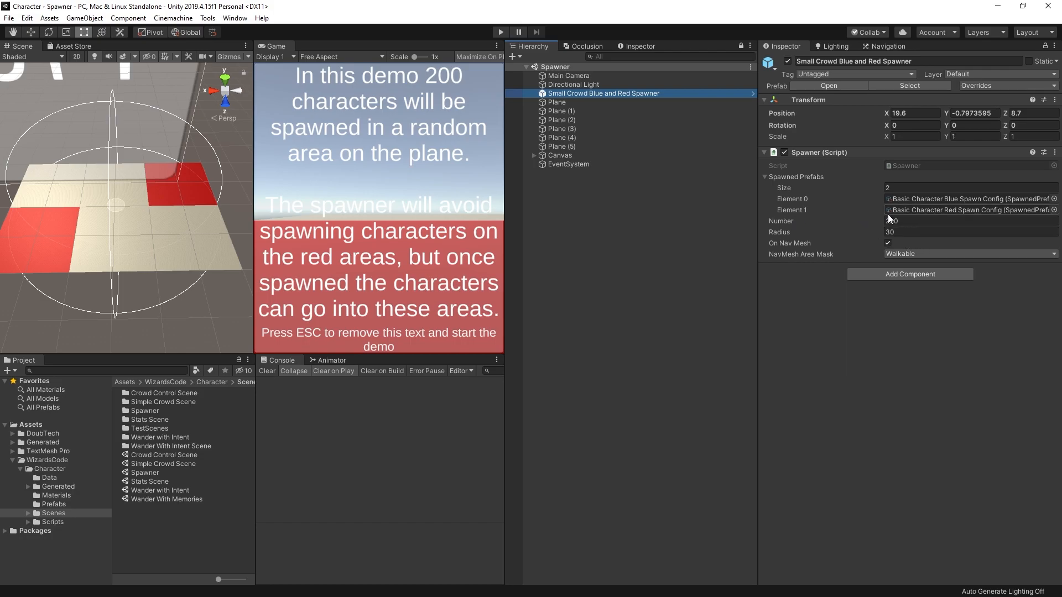
{"action": "type", "text": "200"}
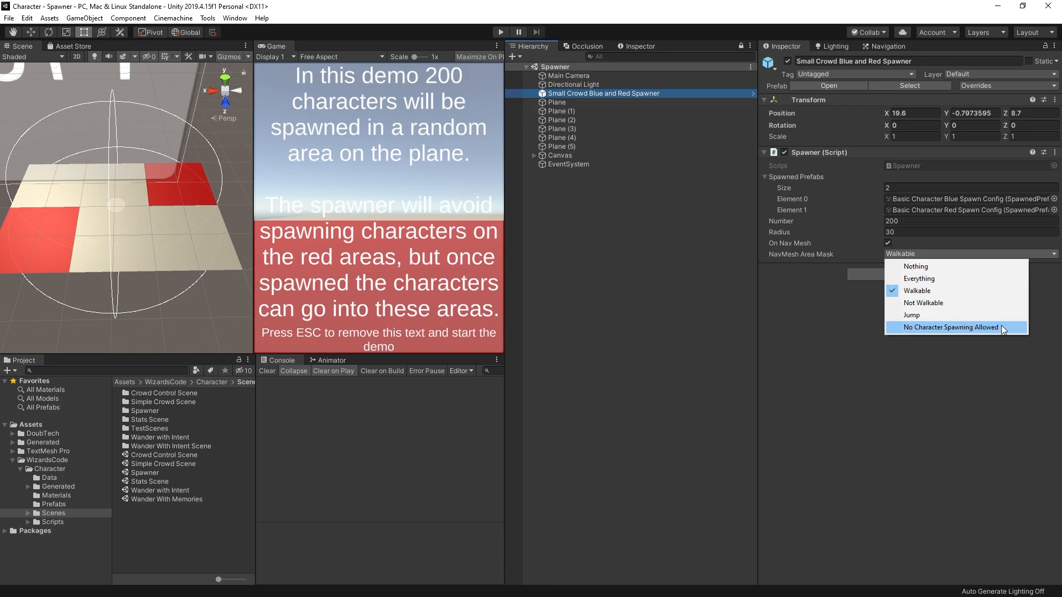
Show the Navigation Areas list and inspect the No Character Spawning Allowed area with cost 6
{"action": "left_click", "coordinate": [886, 46]}
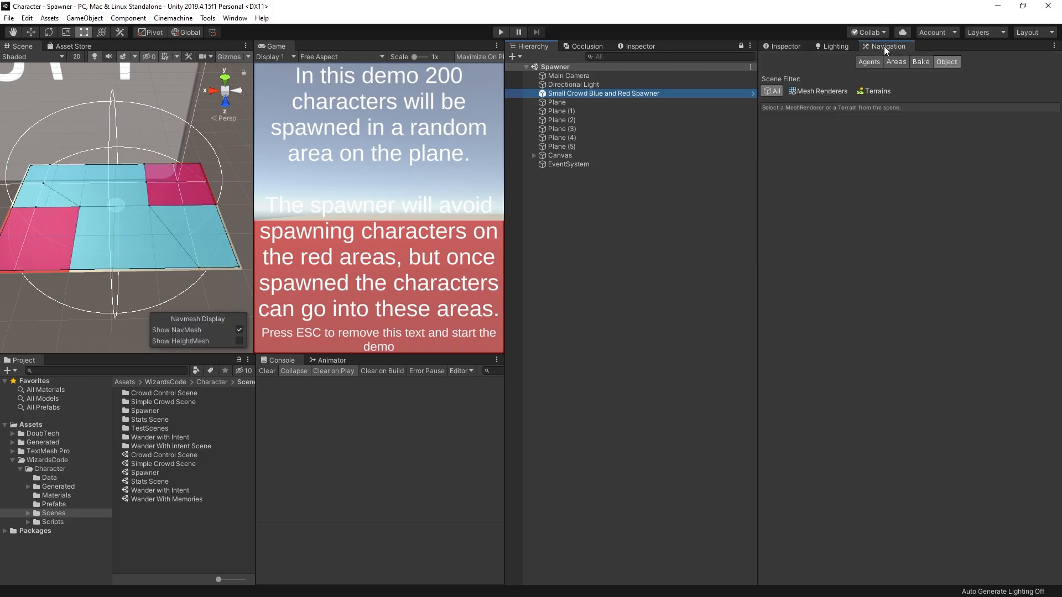
{"action": "left_click", "coordinate": [895, 62]}
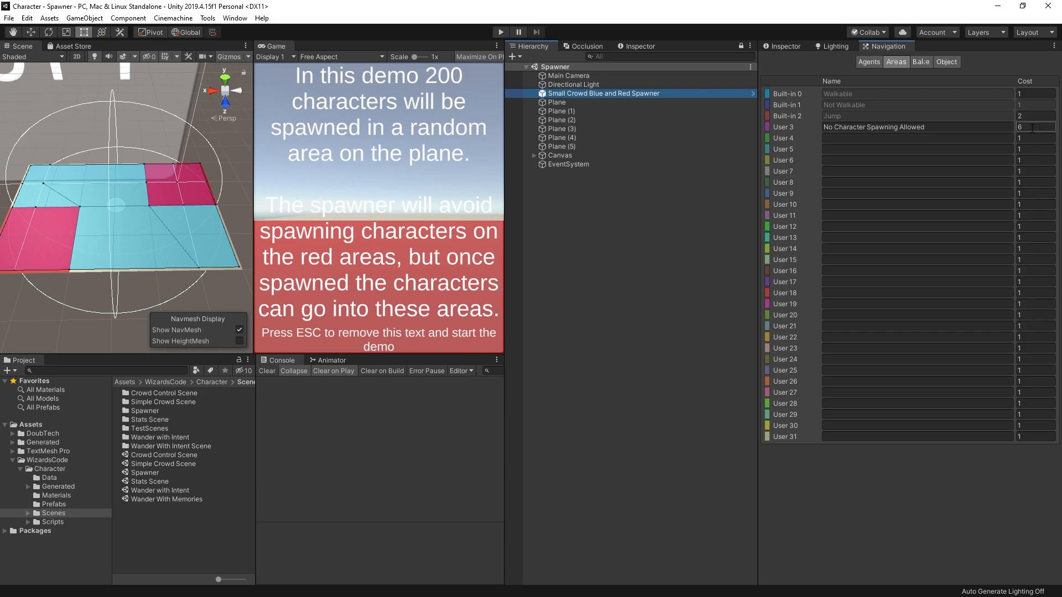
{"action": "left_click", "coordinate": [1033, 126]}
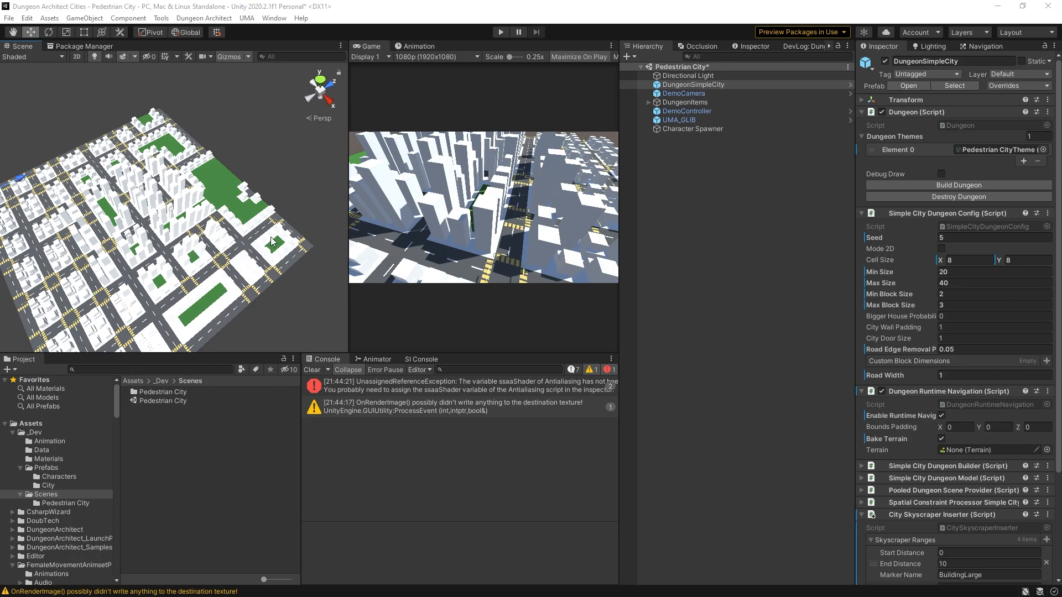
{"action": "mouse_move", "coordinate": [247, 211]}
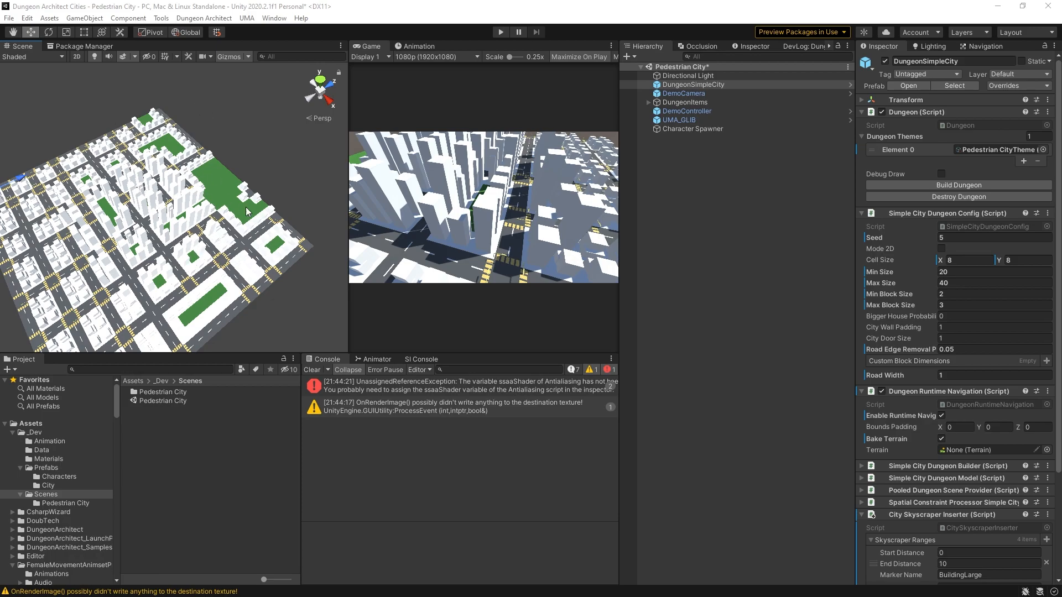
{"action": "mouse_move", "coordinate": [233, 236]}
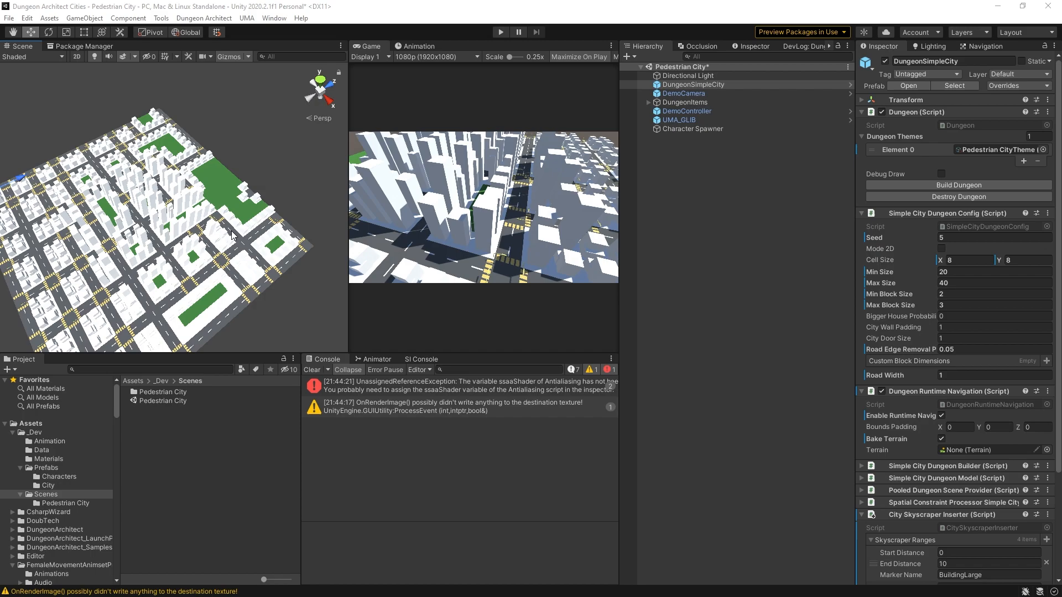
{"action": "mouse_move", "coordinate": [54, 481]}
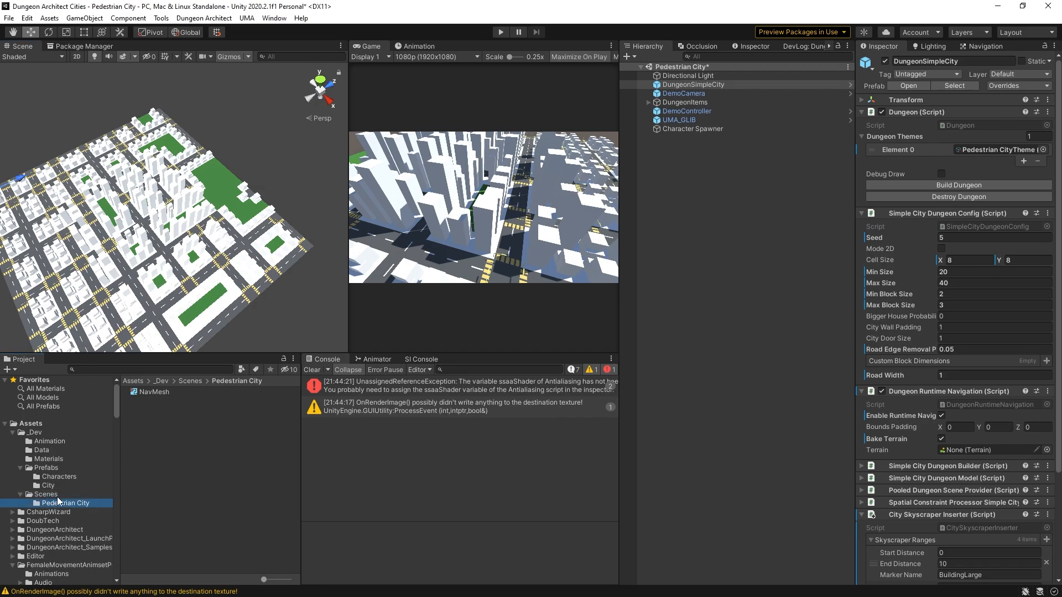
Open the Pathway prefab from _Dev/Prefabs/City to view its Navigation Static, Walkable settings
{"action": "left_click", "coordinate": [51, 484]}
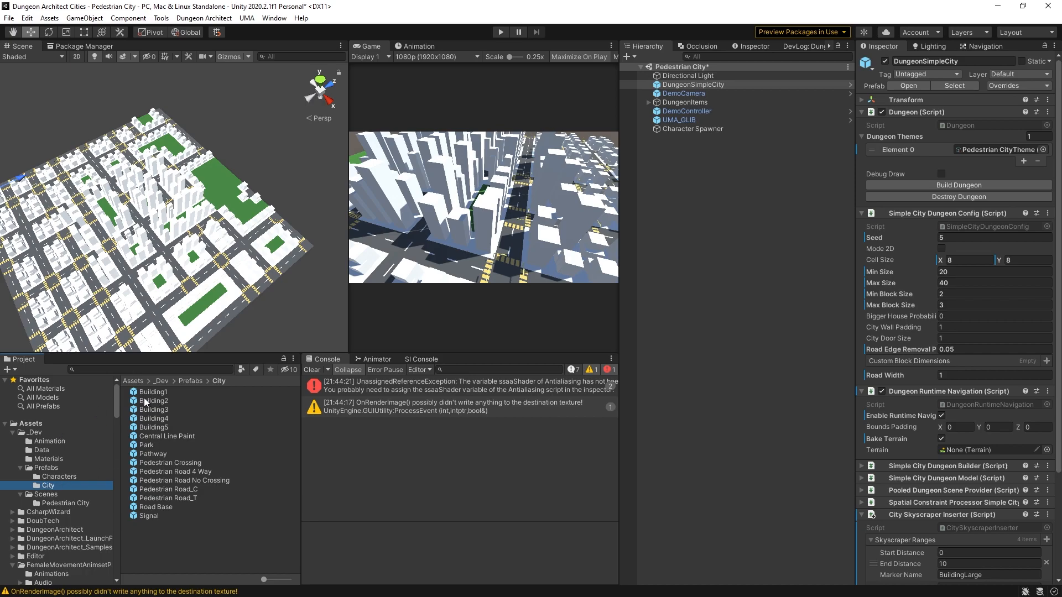
{"action": "mouse_move", "coordinate": [155, 454]}
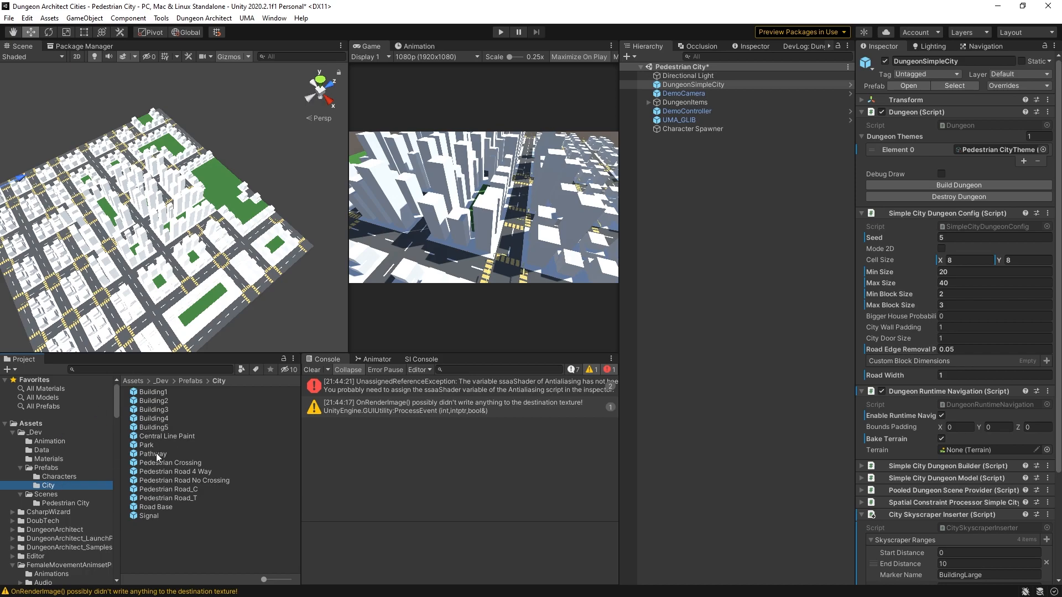
{"action": "left_click", "coordinate": [152, 453]}
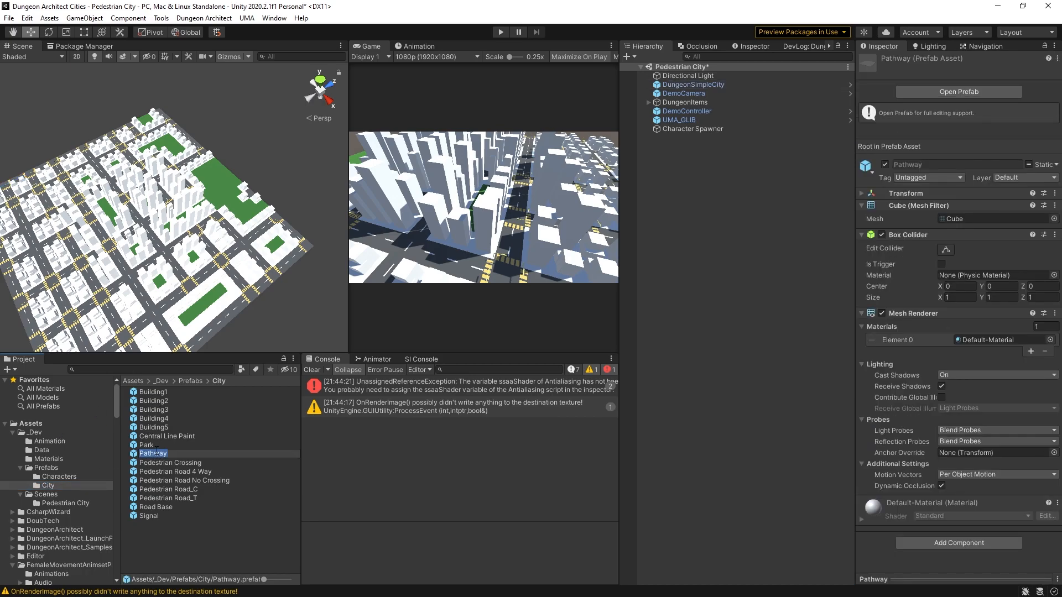
{"action": "left_click", "coordinate": [152, 454]}
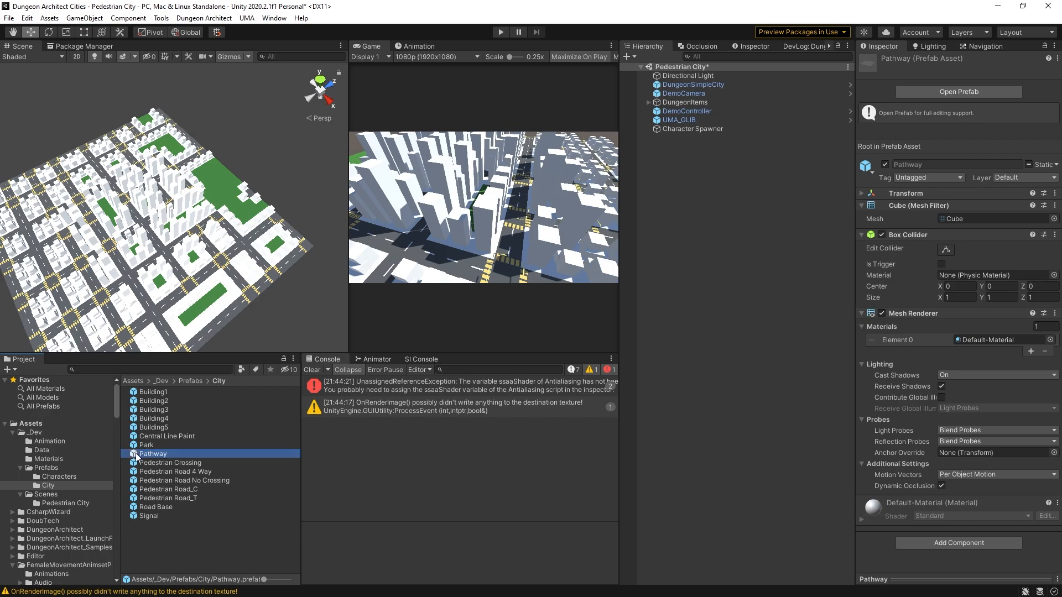
{"action": "double_click", "coordinate": [152, 453]}
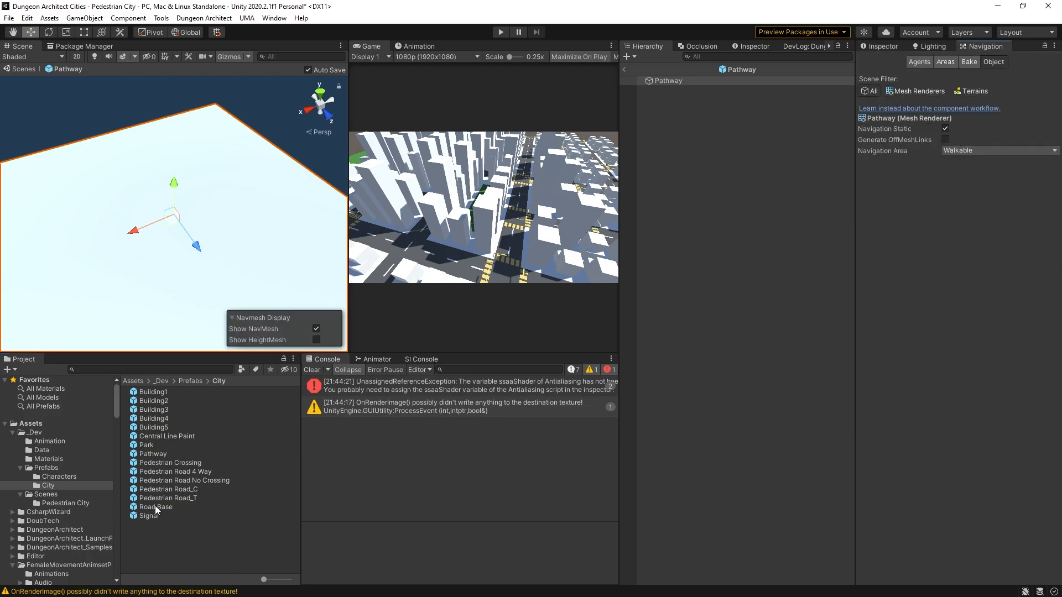
Check Roadway's Road navigation area, then Building3's bottom structure marked Not Walkable
{"action": "left_click", "coordinate": [155, 506]}
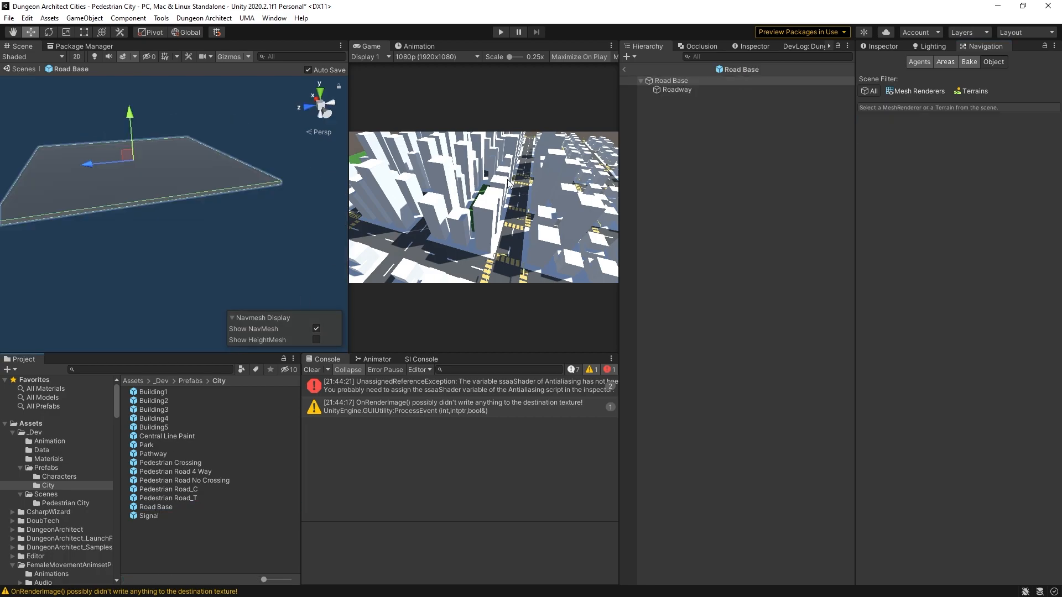
{"action": "mouse_move", "coordinate": [977, 80]}
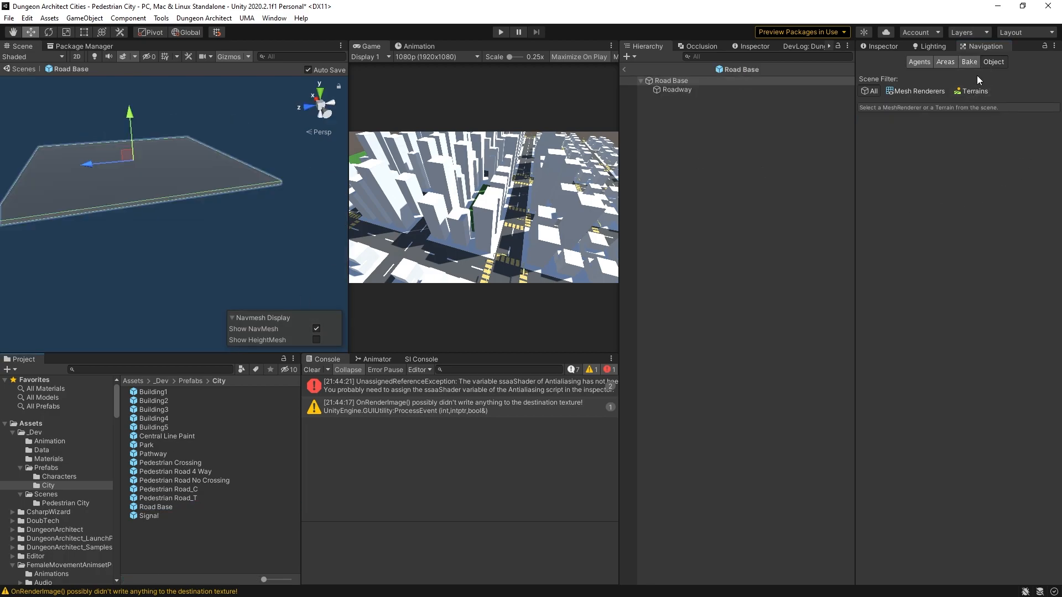
{"action": "left_click", "coordinate": [676, 90]}
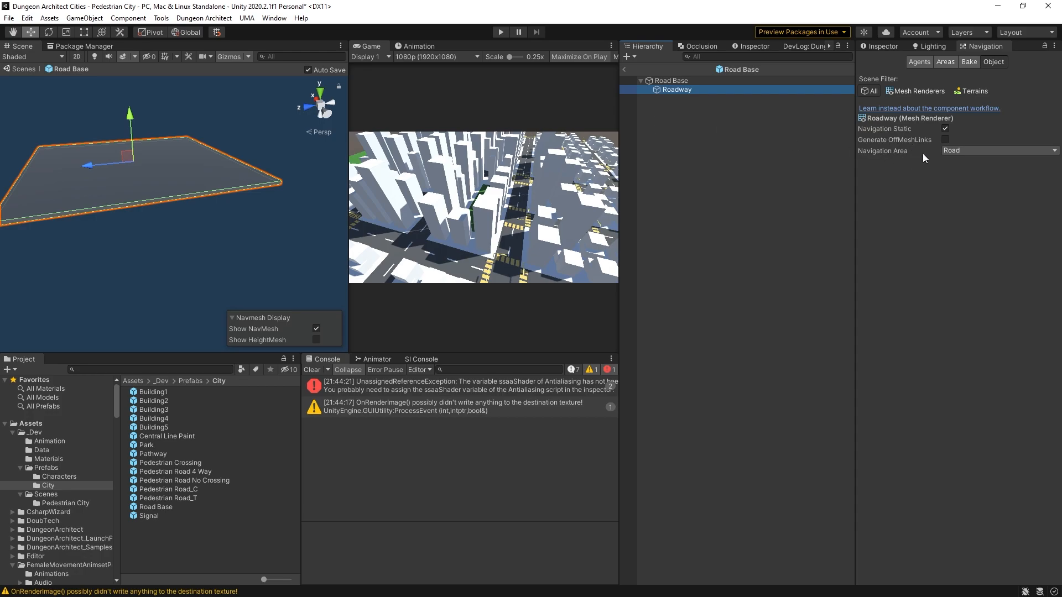
{"action": "mouse_move", "coordinate": [940, 155]}
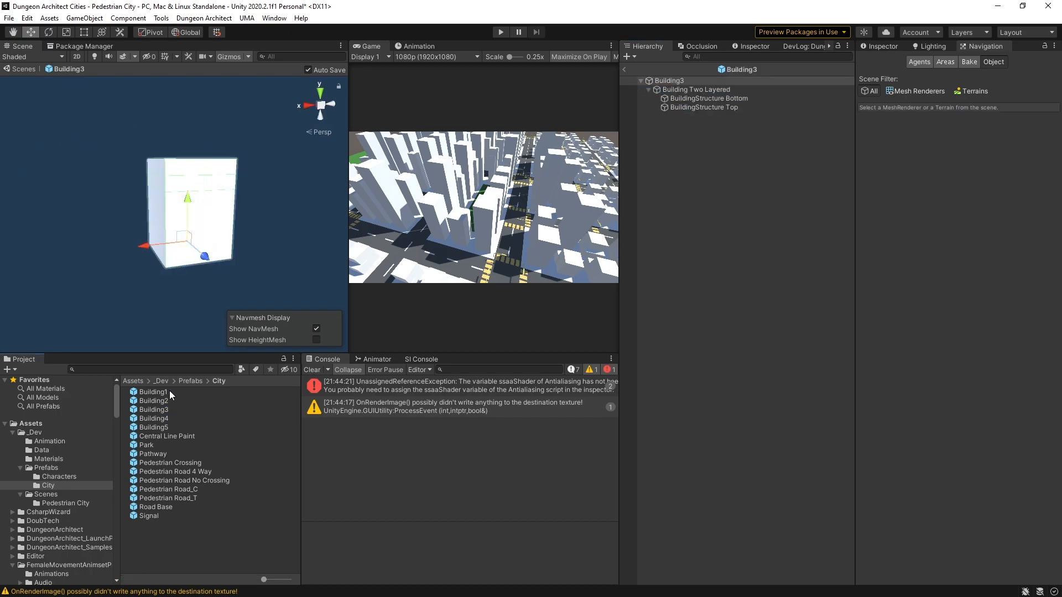
{"action": "left_click", "coordinate": [708, 97]}
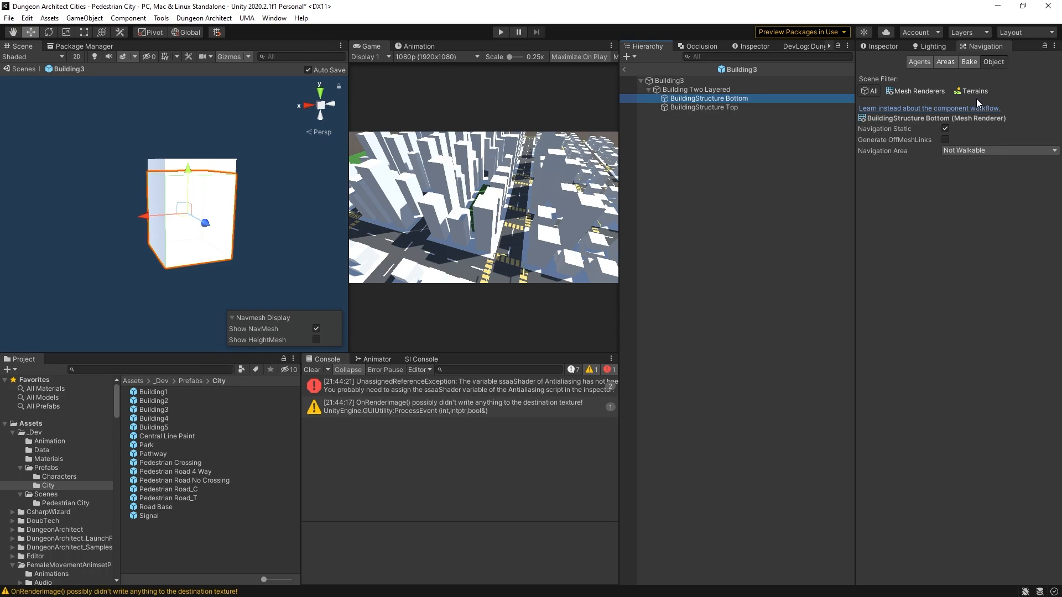
Name User 5 navigation area 'Pavement' alongside Road and Pedestrian Crossing
{"action": "left_click", "coordinate": [944, 62]}
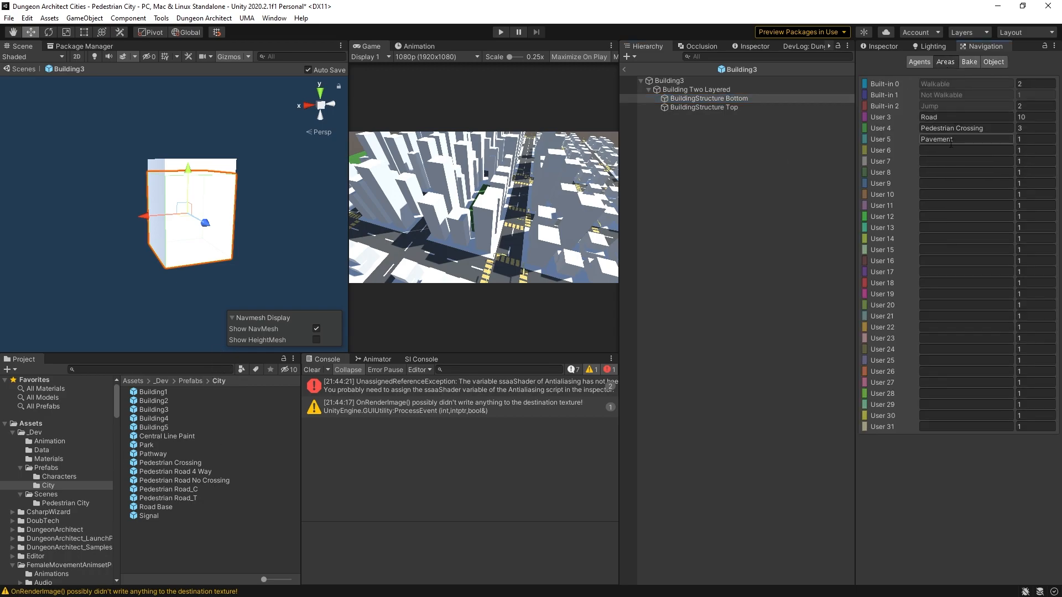
{"action": "left_click", "coordinate": [964, 172]}
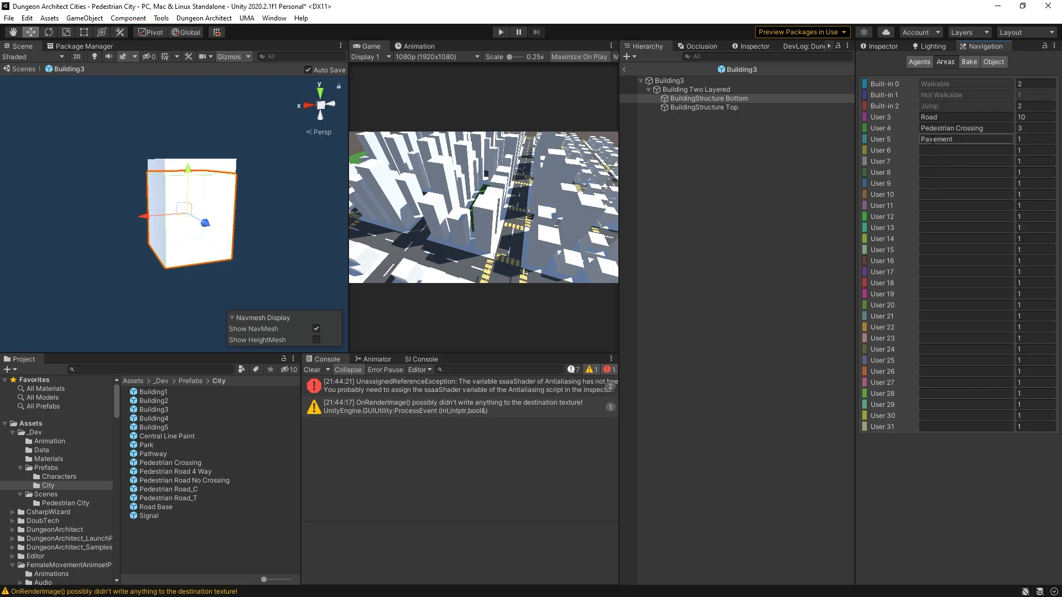
{"action": "left_click", "coordinate": [964, 140]}
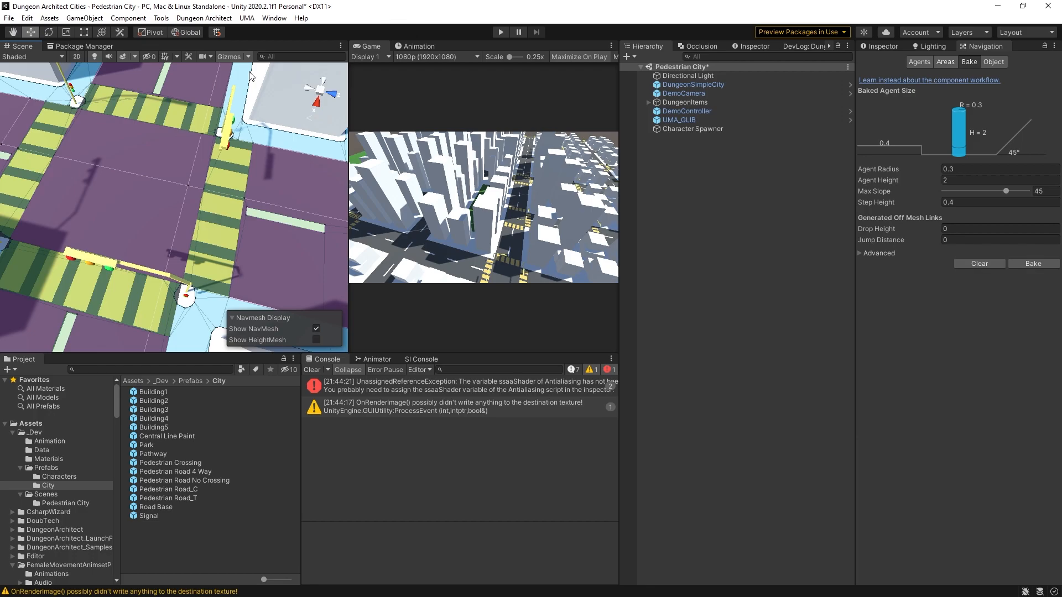
{"action": "mouse_move", "coordinate": [202, 292]}
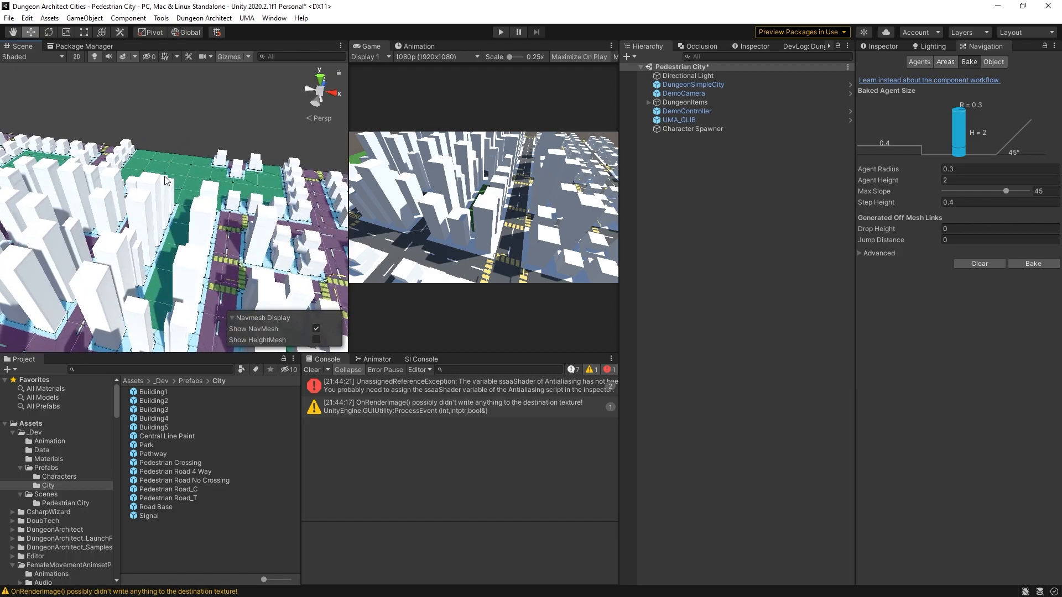
Pull the Scene view back to survey the whole area-coloured baked city
{"action": "left_click_drag", "start_coordinate": [166, 180], "coordinate": [236, 276]}
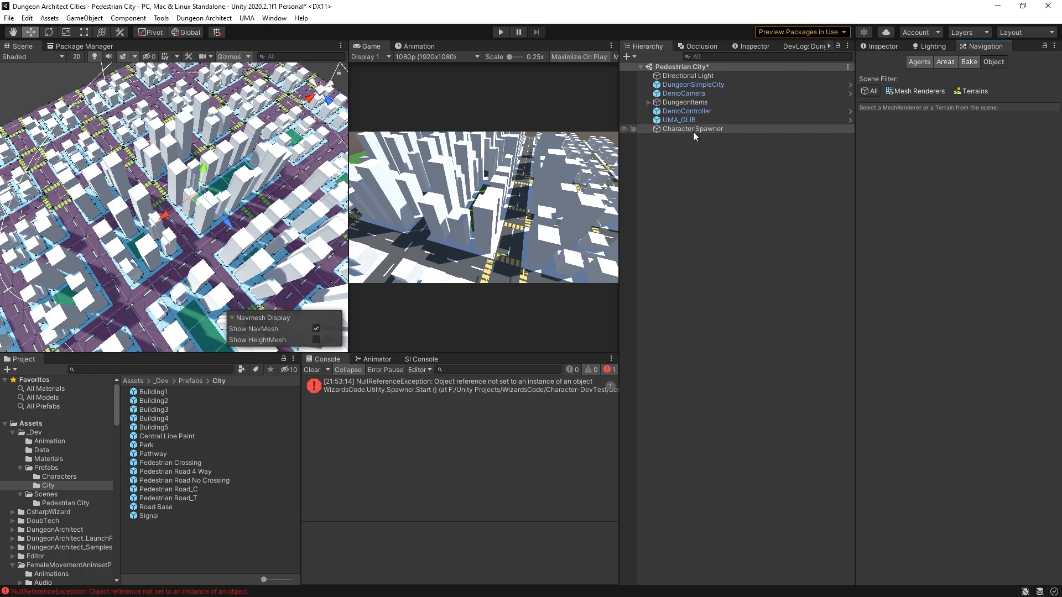
Create a Wizards Code Spawned Prefab asset in the Data folder, then delete the redundant config
{"action": "left_click", "coordinate": [692, 128]}
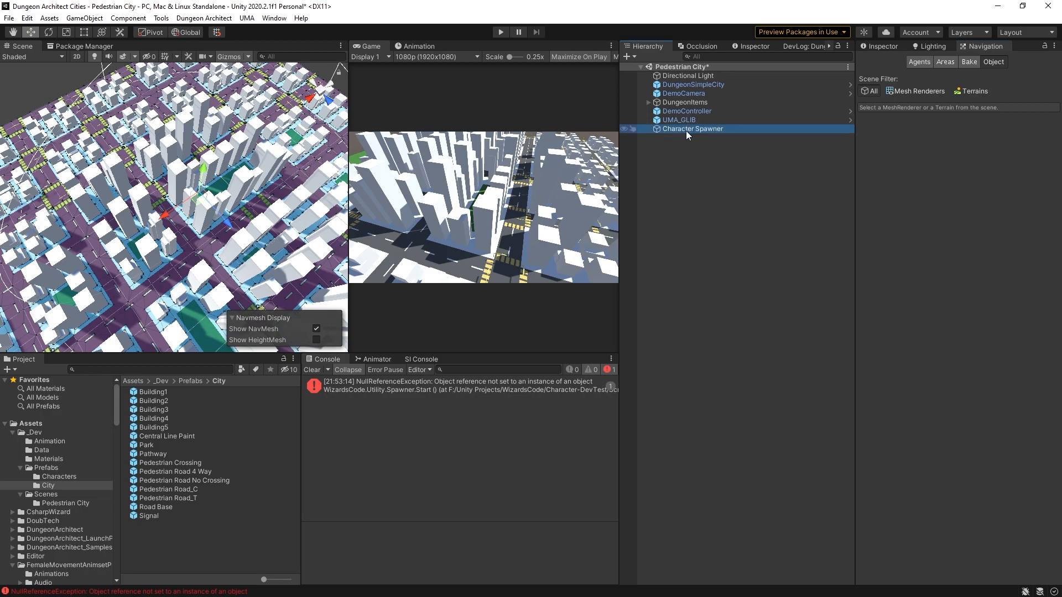
{"action": "left_click", "coordinate": [692, 128]}
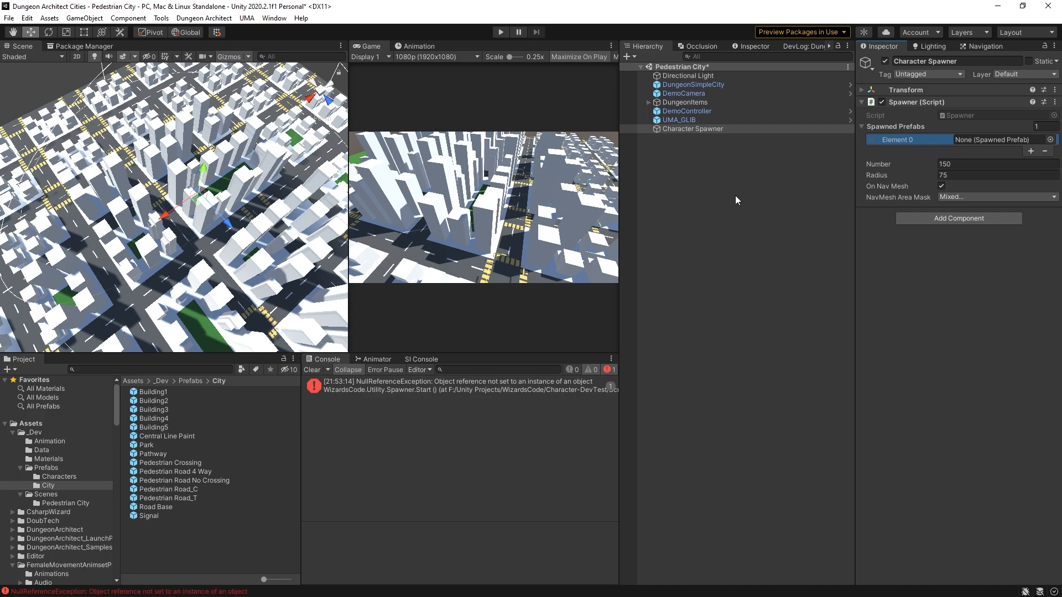
{"action": "mouse_move", "coordinate": [911, 245]}
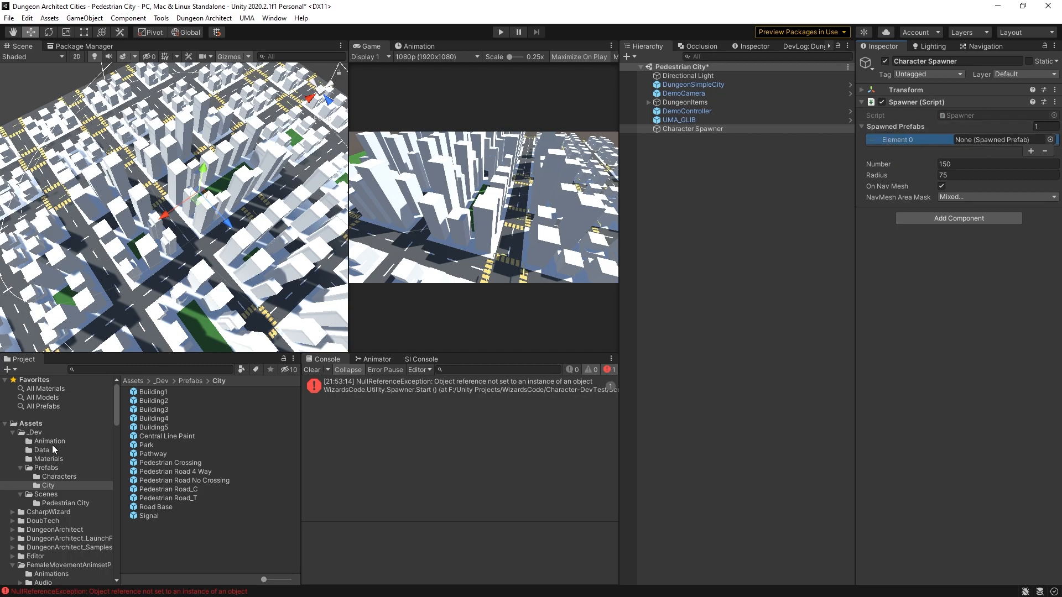
{"action": "left_click", "coordinate": [43, 450]}
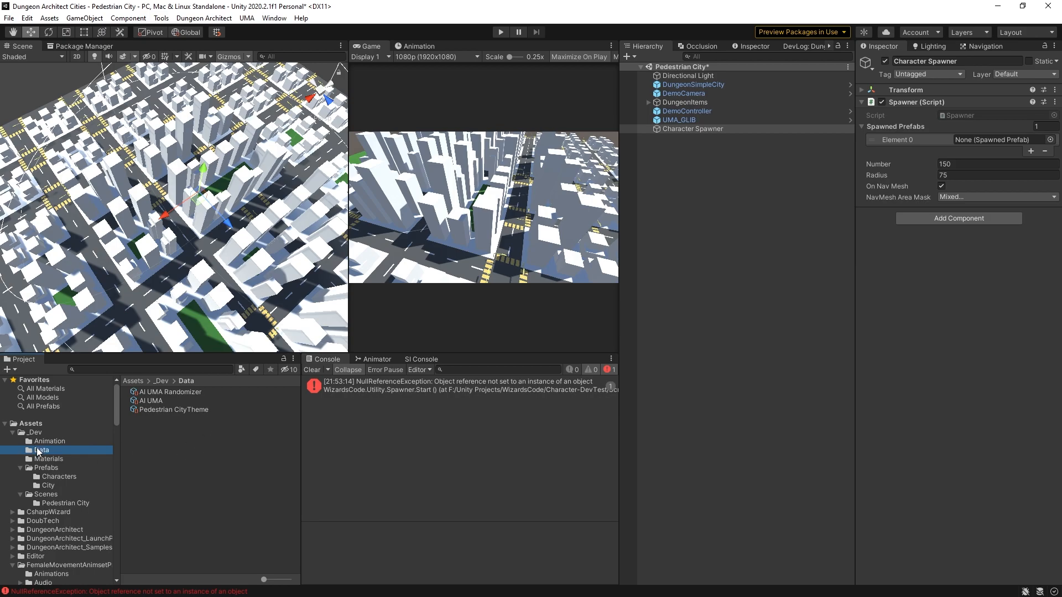
{"action": "right_click", "coordinate": [41, 450]}
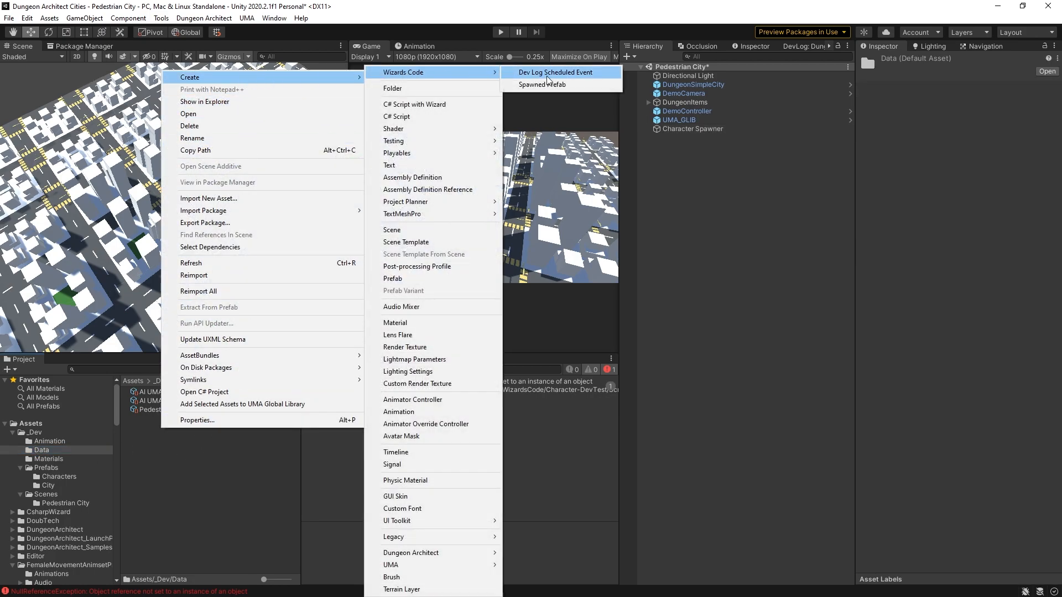
{"action": "left_click", "coordinate": [541, 84]}
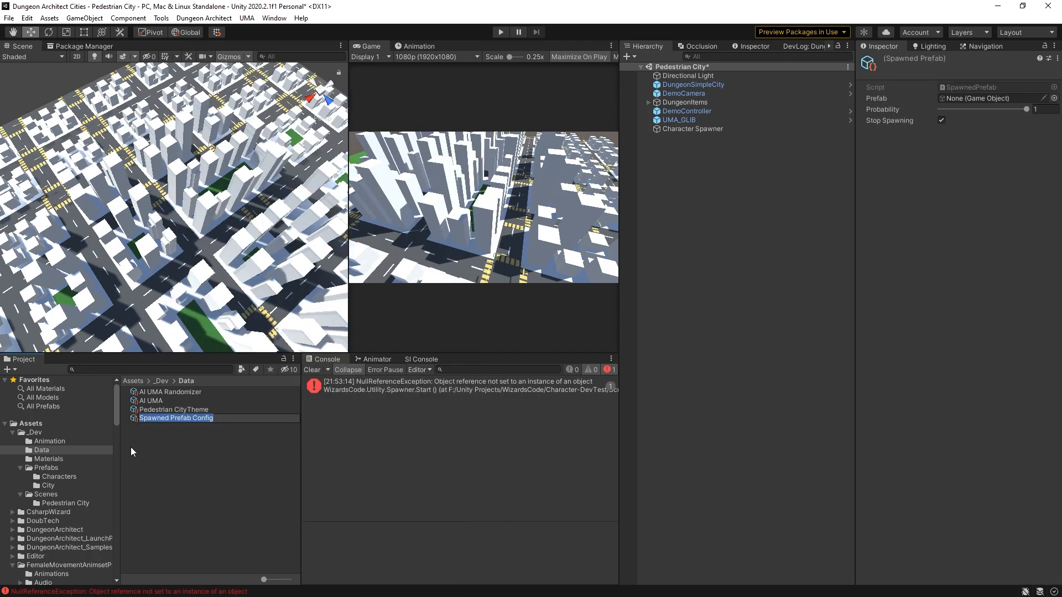
{"action": "left_click", "coordinate": [175, 418]}
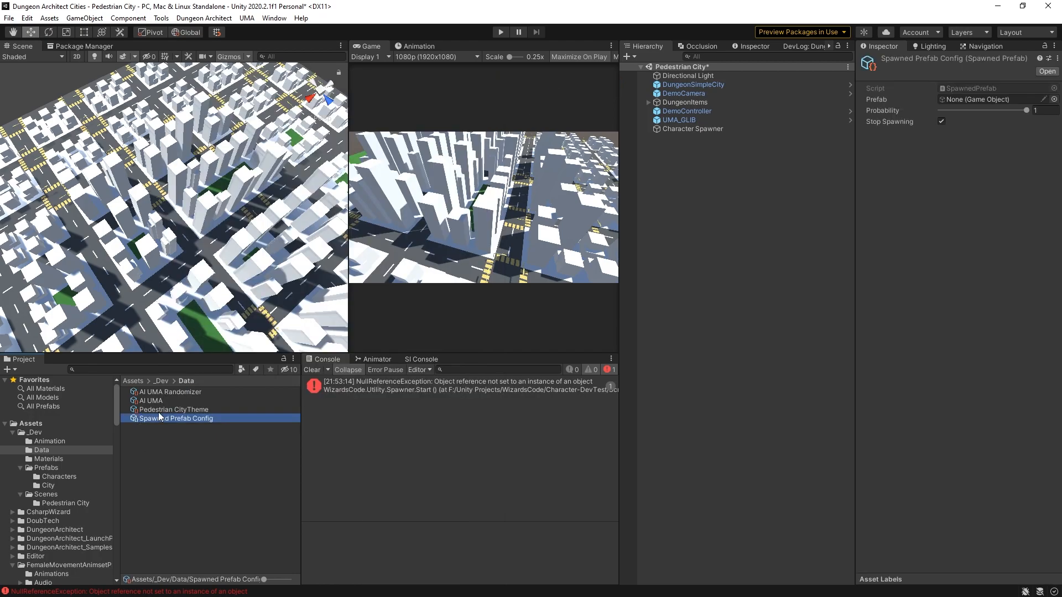
{"action": "key", "text": "Delete"}
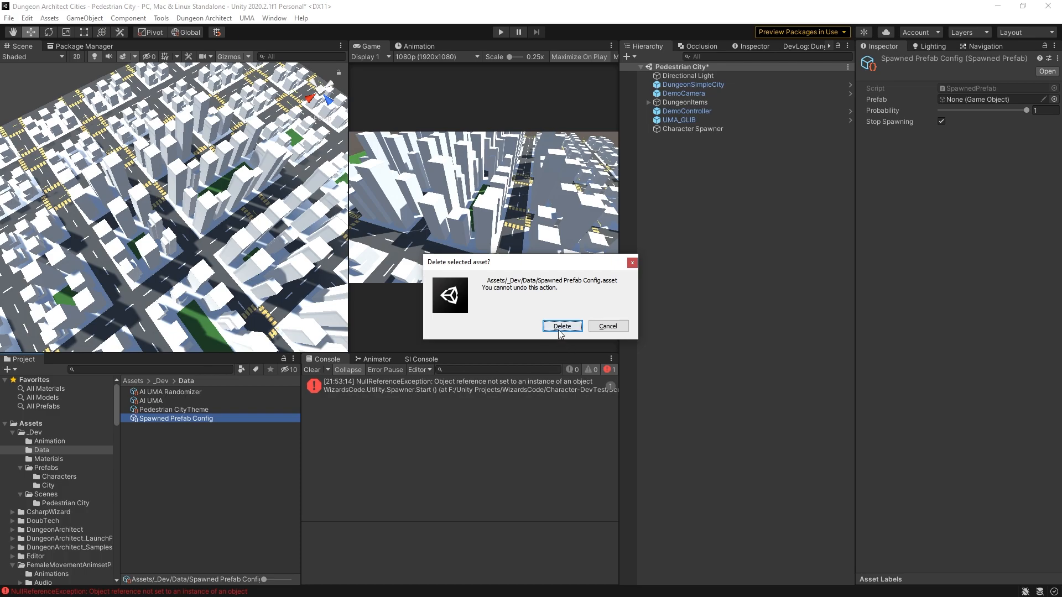
{"action": "left_click", "coordinate": [562, 325]}
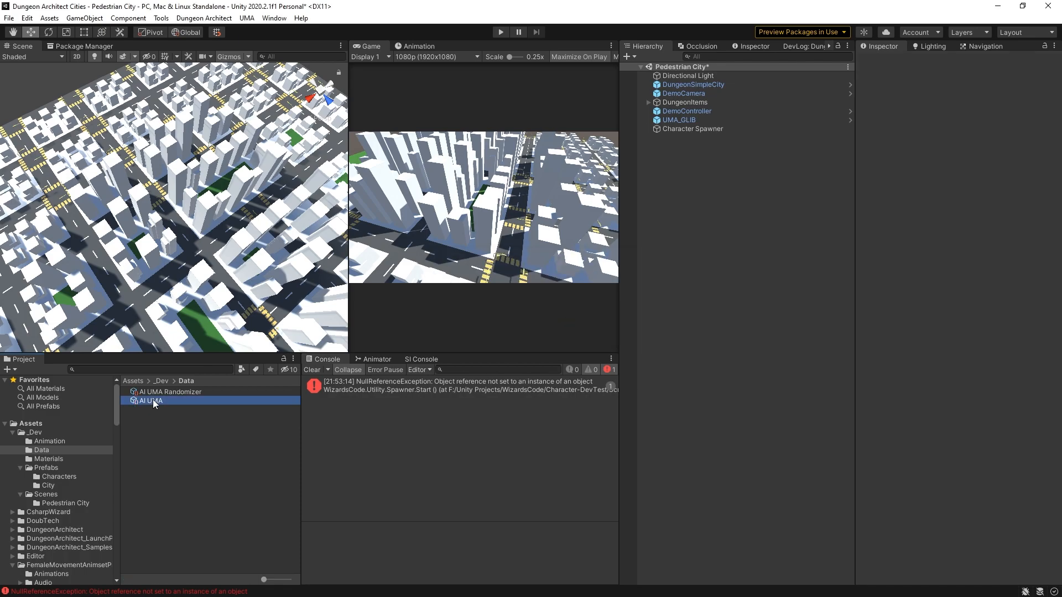
Inspect the AI UMA spawn asset and its Random AI UMA Generator prefab, then reselect the Character Spawner
{"action": "left_click", "coordinate": [150, 401]}
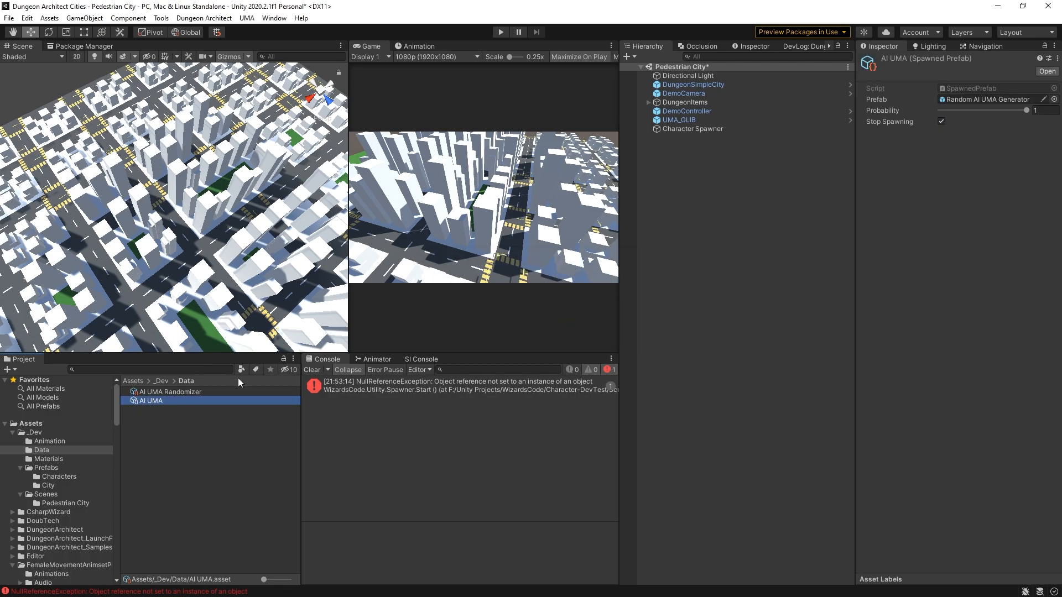
{"action": "left_click", "coordinate": [992, 99]}
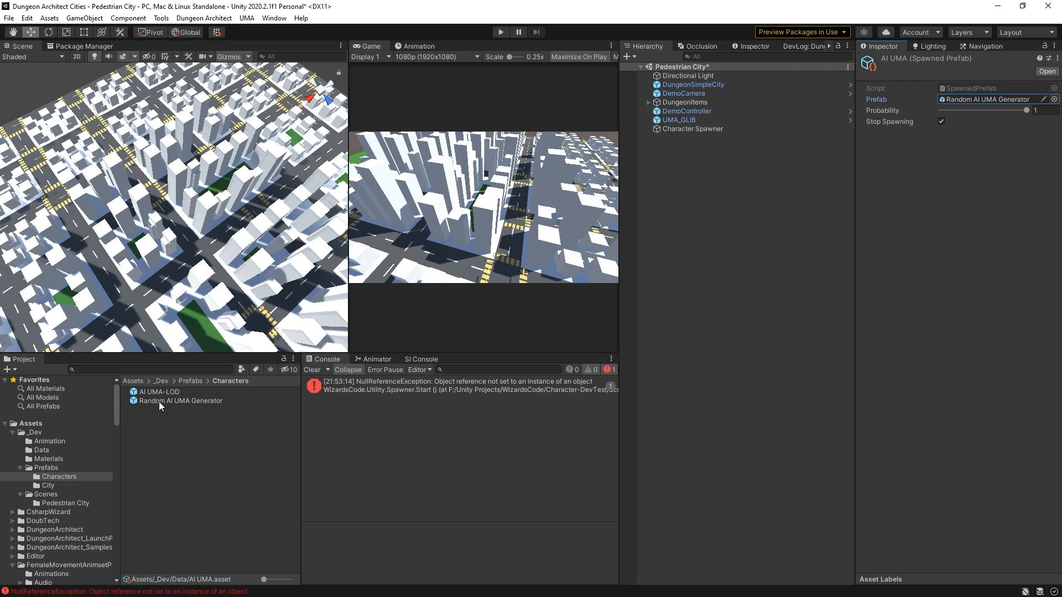
{"action": "mouse_move", "coordinate": [160, 405]}
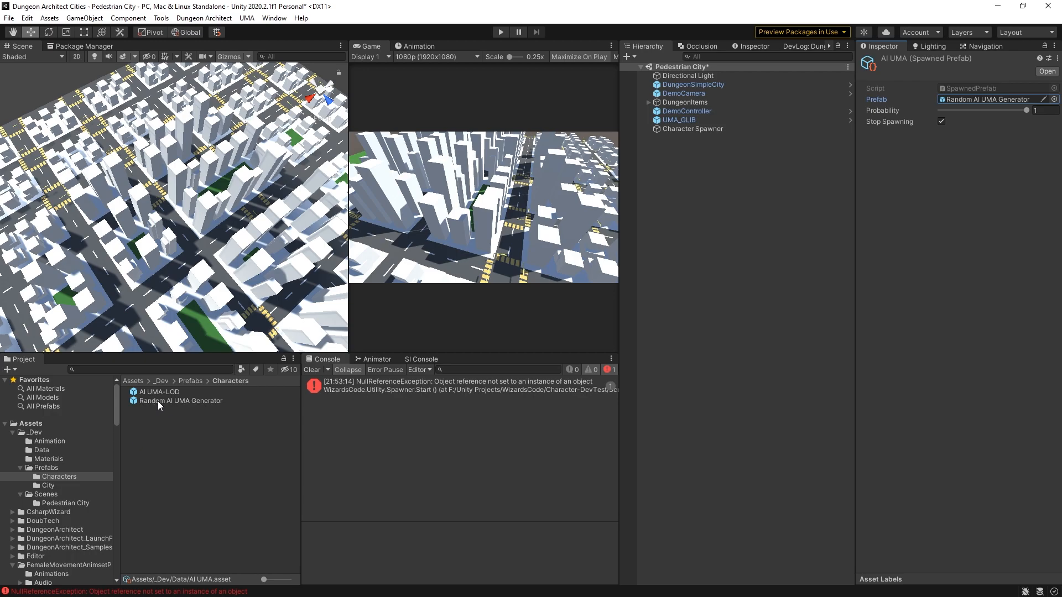
{"action": "left_click", "coordinate": [180, 401]}
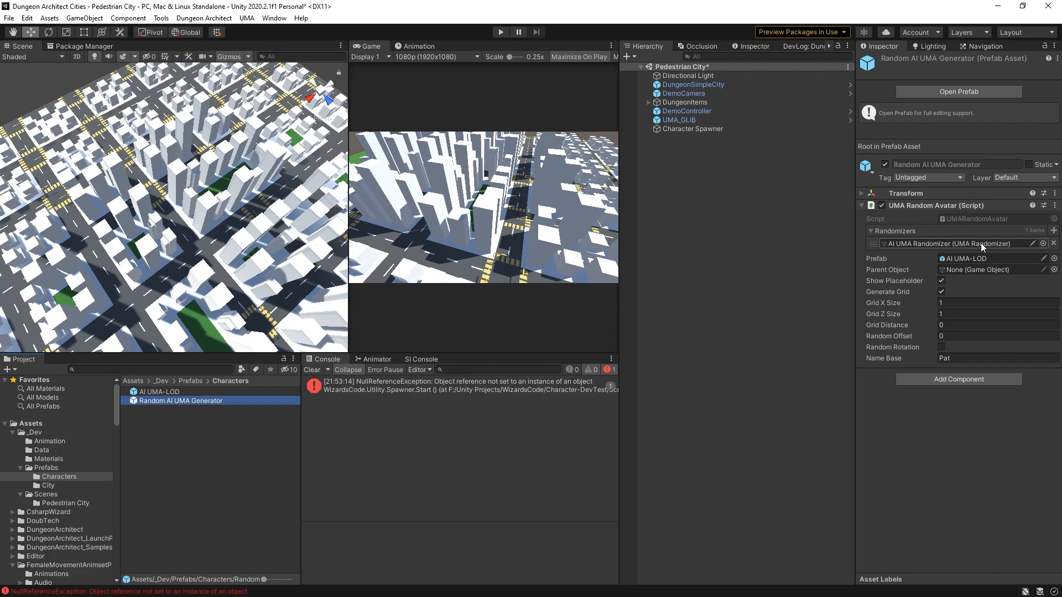
{"action": "left_click", "coordinate": [693, 128]}
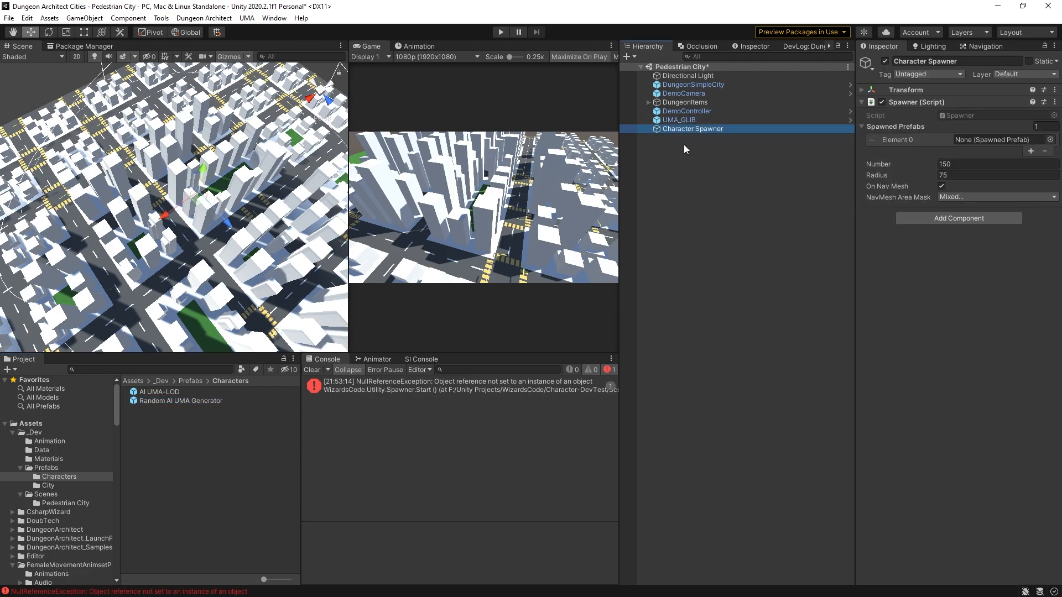
Assign AI UMA to the spawner's prefab slot, confirm Walkable and Pavement areas, and enter Play mode
{"action": "left_click", "coordinate": [42, 450]}
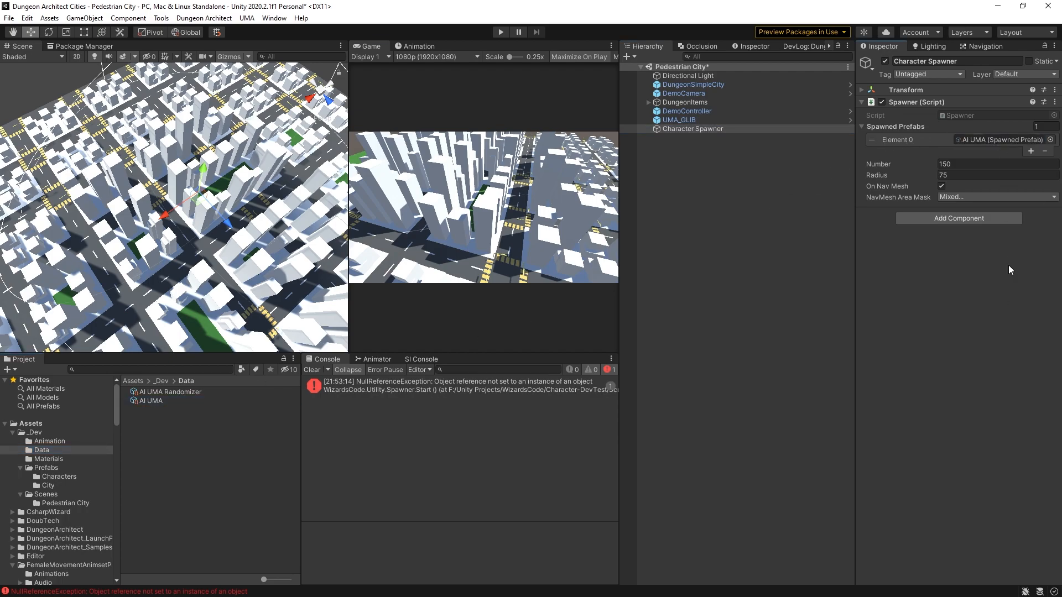
{"action": "left_click", "coordinate": [996, 163]}
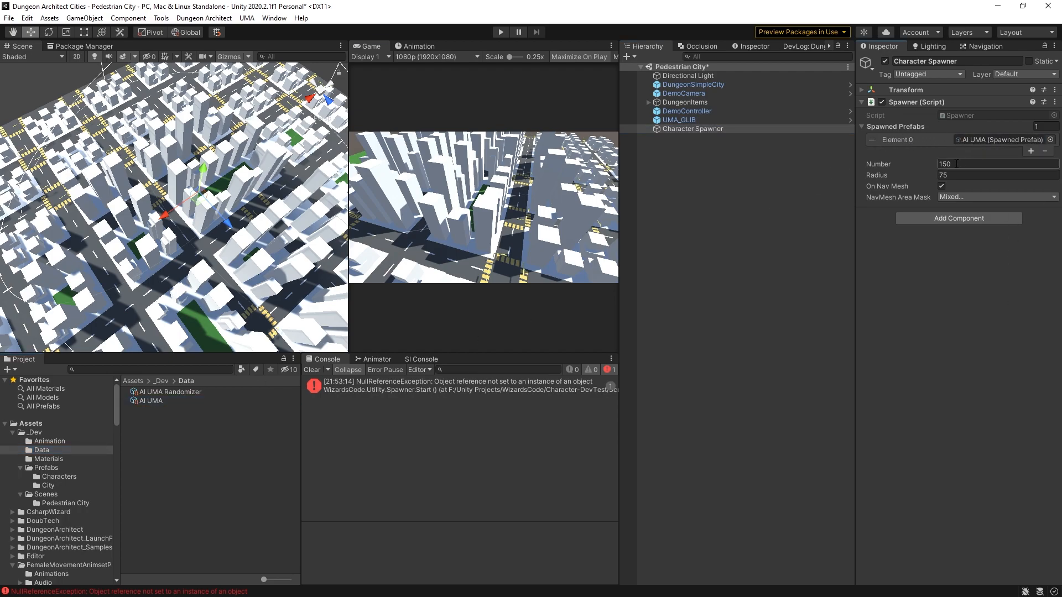
{"action": "left_click", "coordinate": [995, 196]}
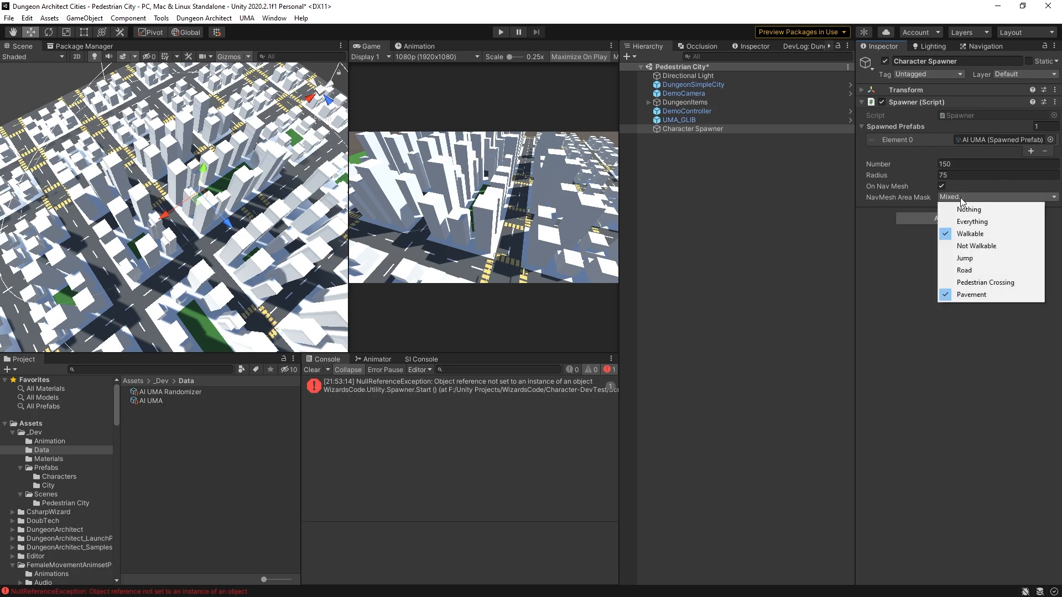
{"action": "mouse_move", "coordinate": [964, 270]}
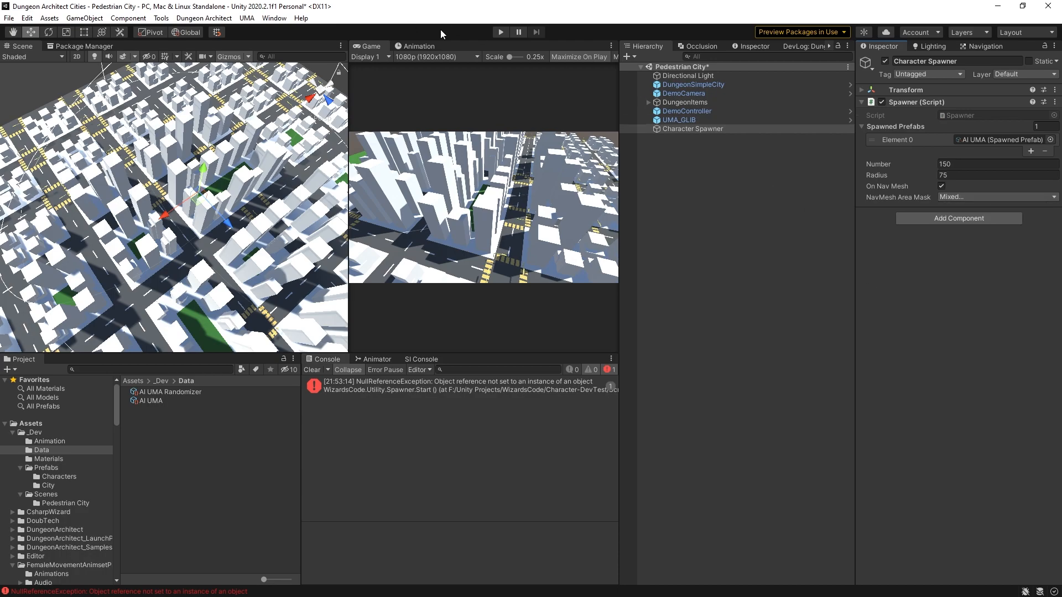
{"action": "left_click", "coordinate": [500, 32]}
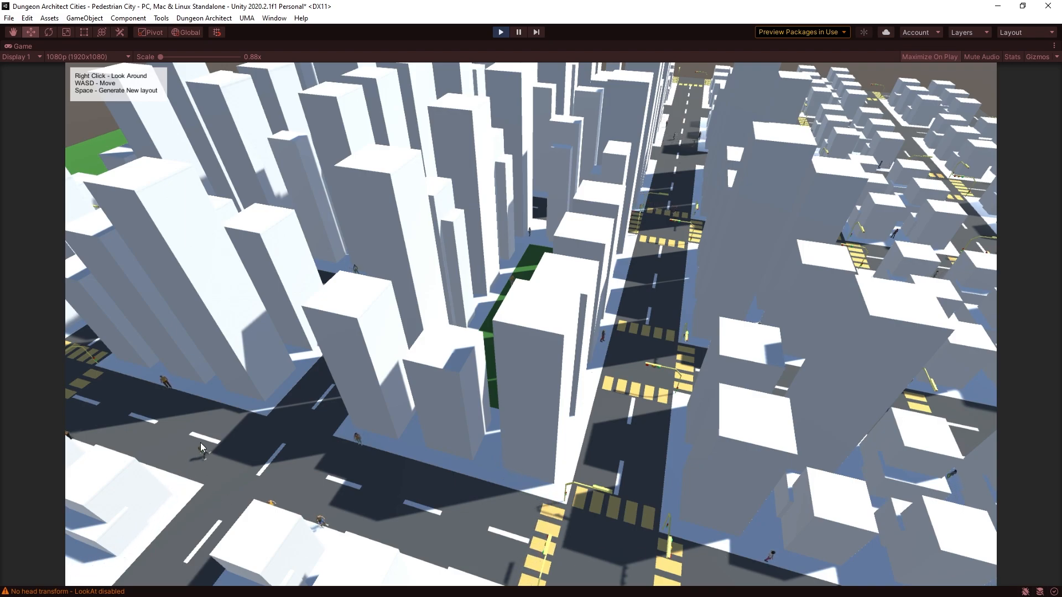
{"action": "mouse_move", "coordinate": [296, 356]}
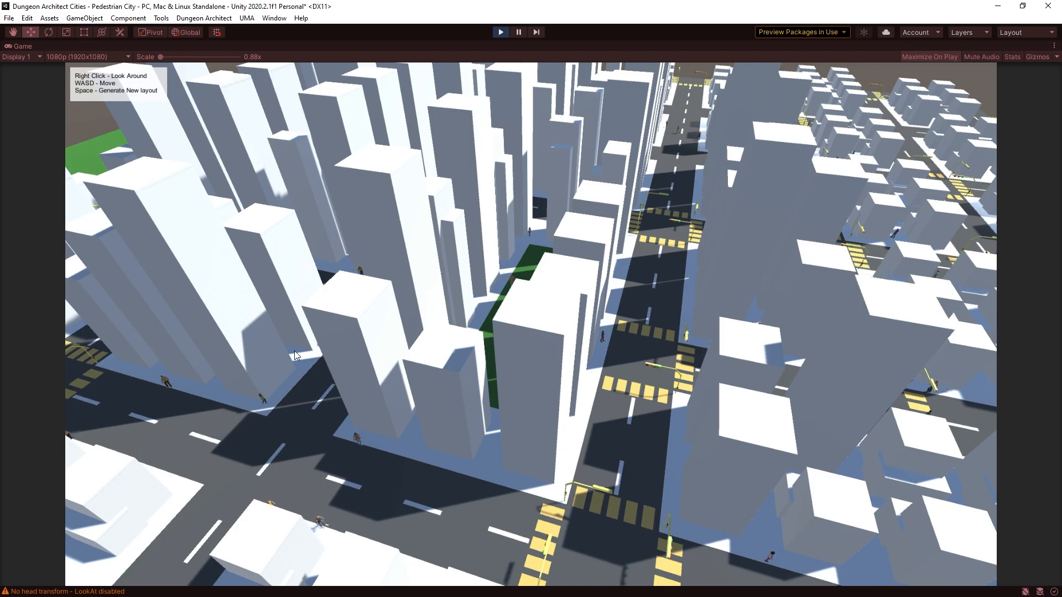
{"action": "mouse_move", "coordinate": [690, 414]}
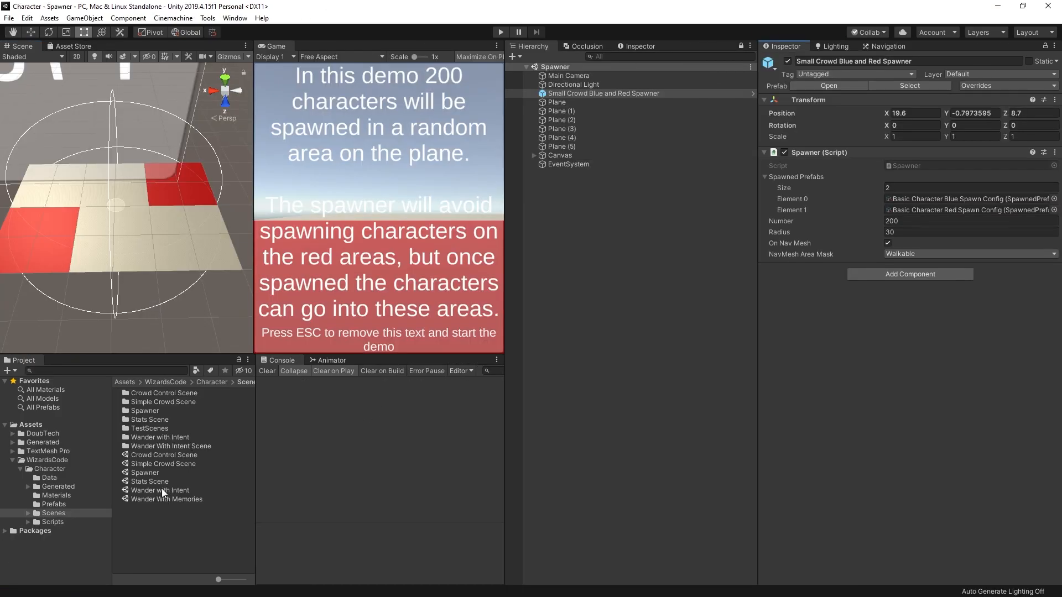
Load the Wander with Intent demo scene, run it, and dismiss the intro text
{"action": "double_click", "coordinate": [162, 490]}
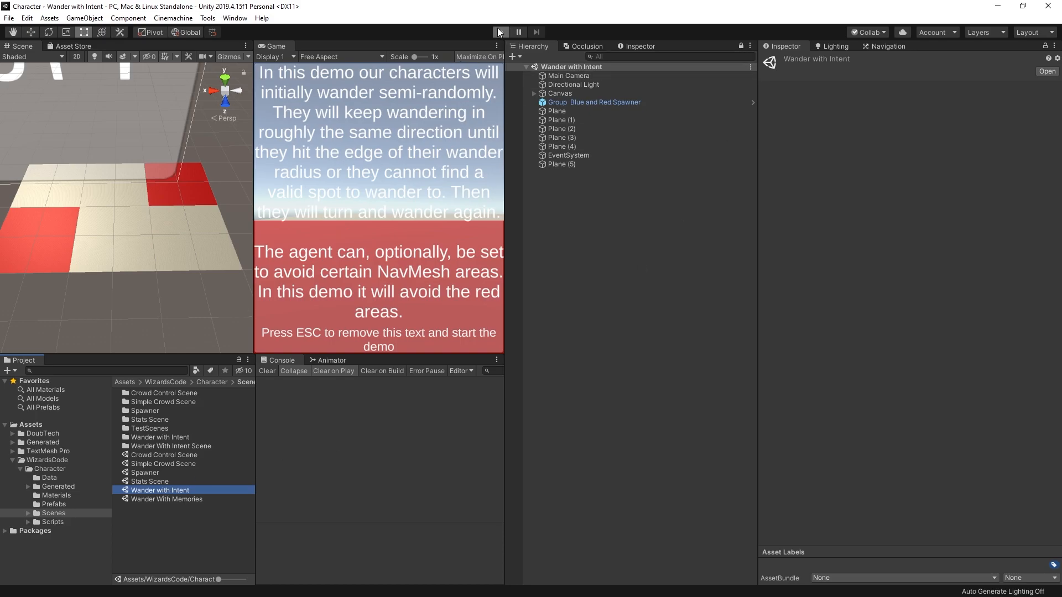
{"action": "left_click", "coordinate": [500, 32]}
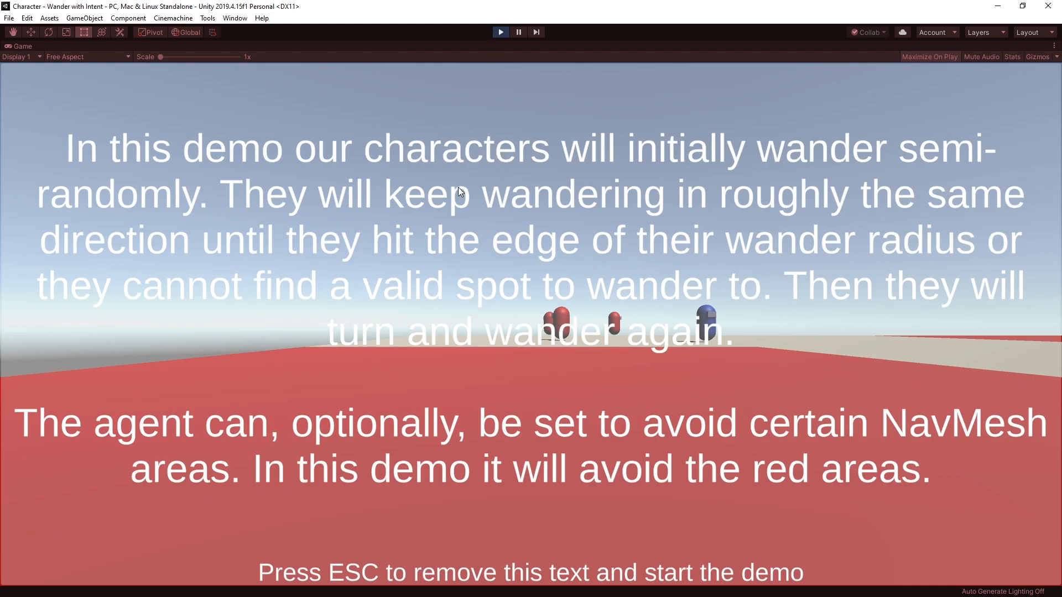
{"action": "mouse_move", "coordinate": [469, 433]}
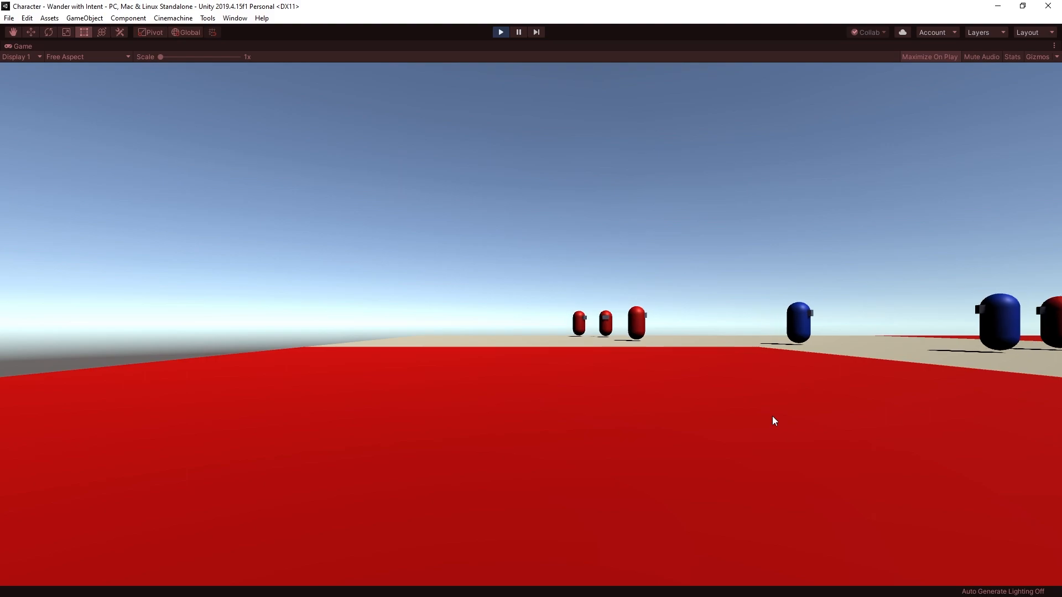
{"action": "left_click", "coordinate": [1054, 45]}
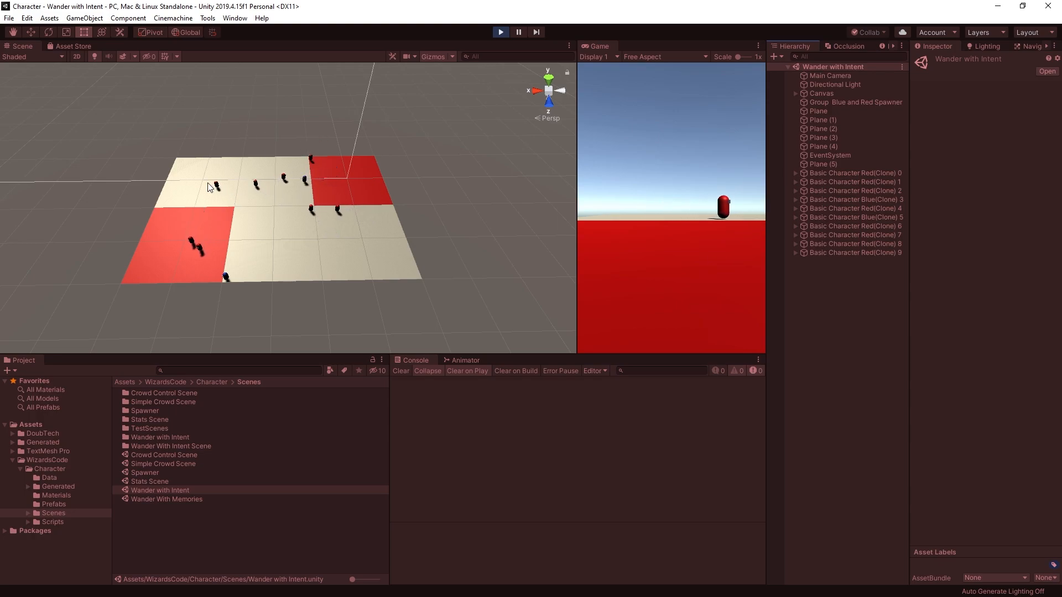
Stop the running wander demo
{"action": "left_click", "coordinate": [819, 93]}
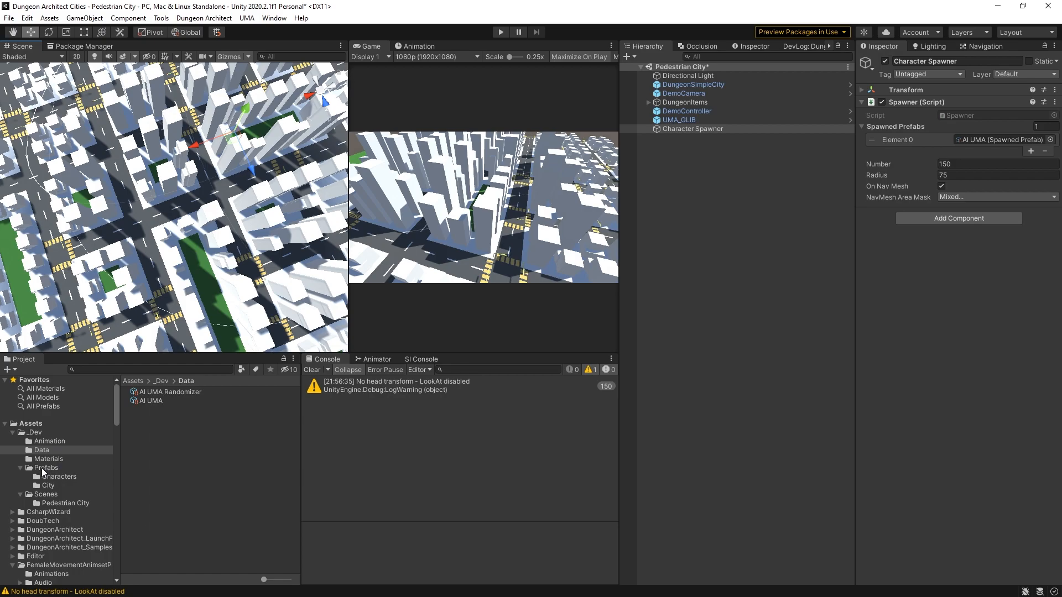
Select AI UMA-LOD in _Dev/Prefabs/Characters and review its Wander With Intent NavMesh Area Mask
{"action": "left_click", "coordinate": [58, 476]}
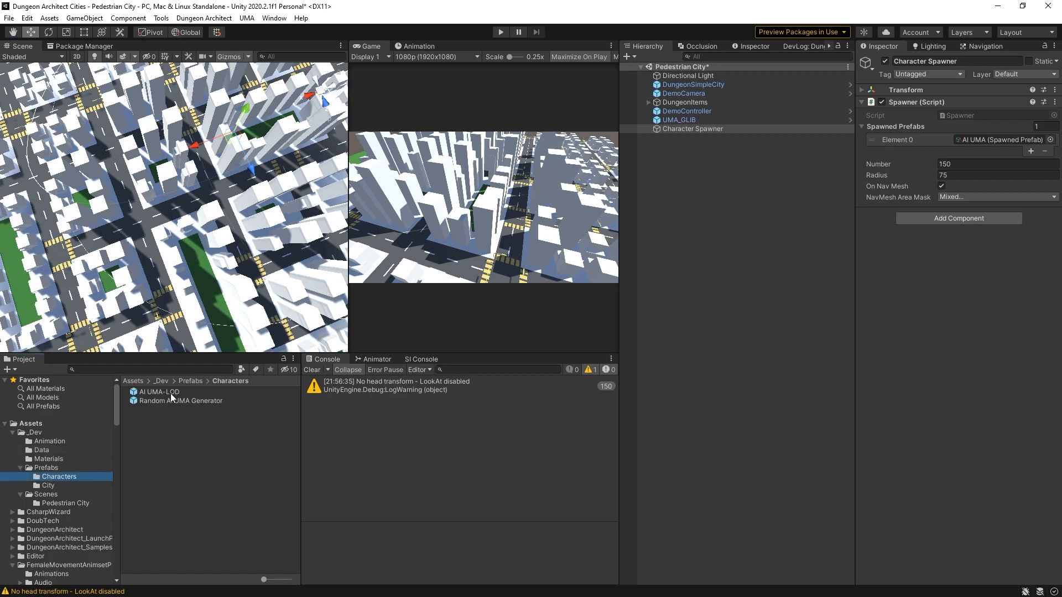
{"action": "left_click", "coordinate": [159, 392]}
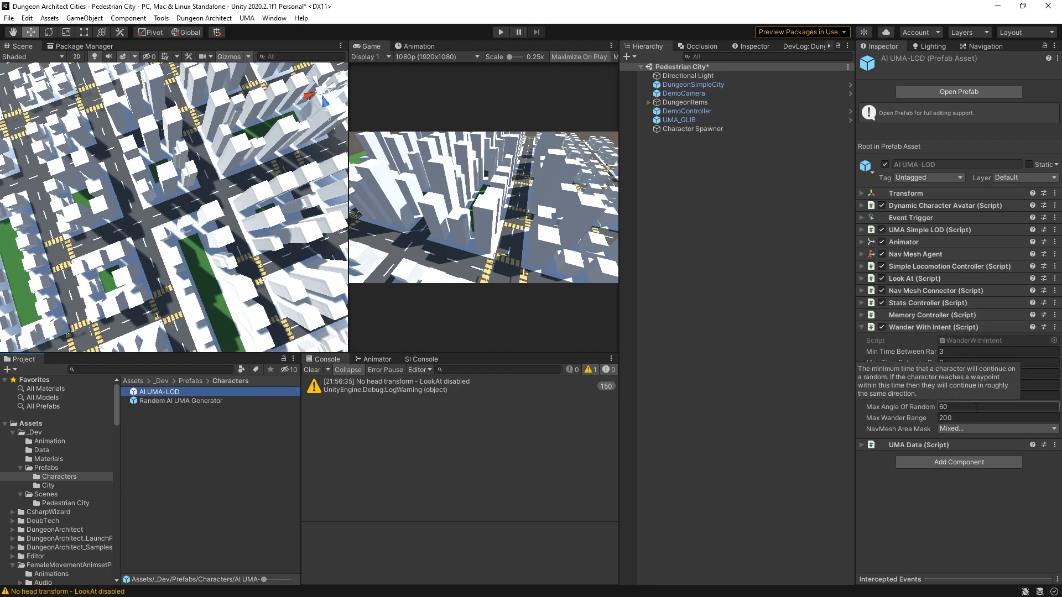
{"action": "left_click", "coordinate": [995, 429]}
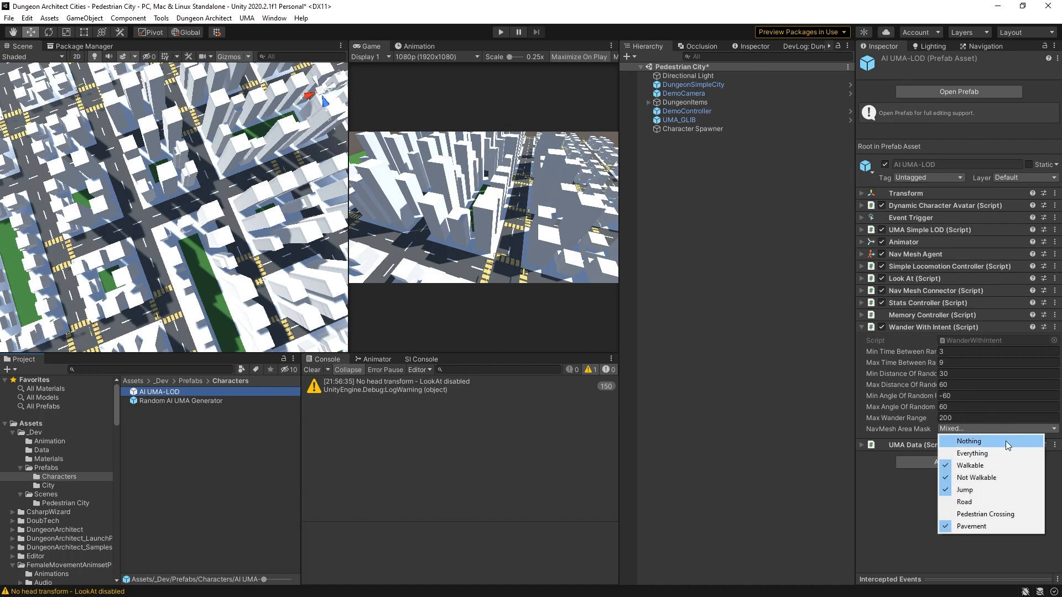
{"action": "mouse_move", "coordinate": [982, 478]}
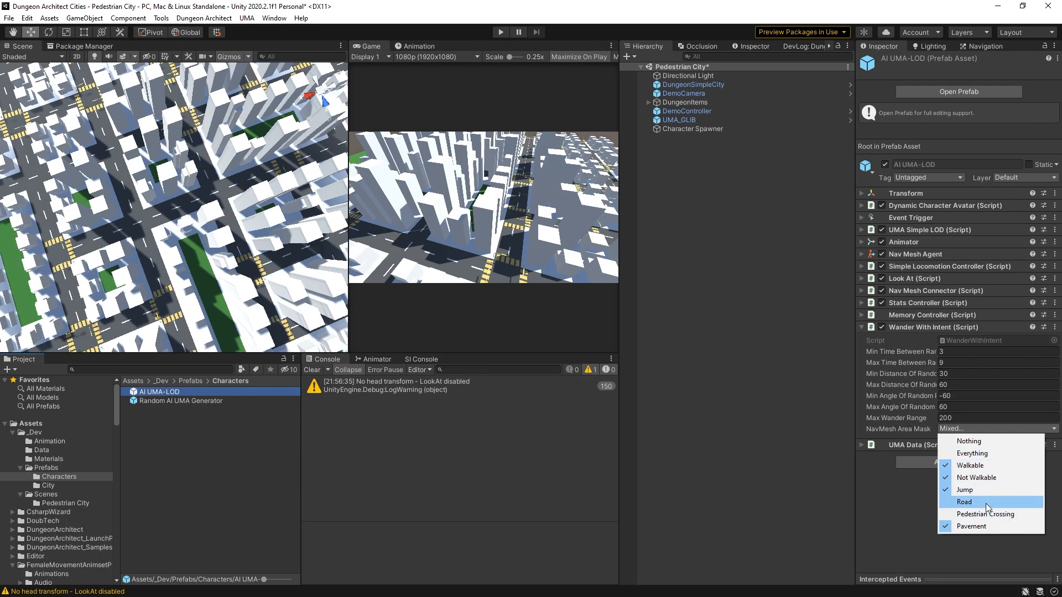
{"action": "mouse_move", "coordinate": [988, 514]}
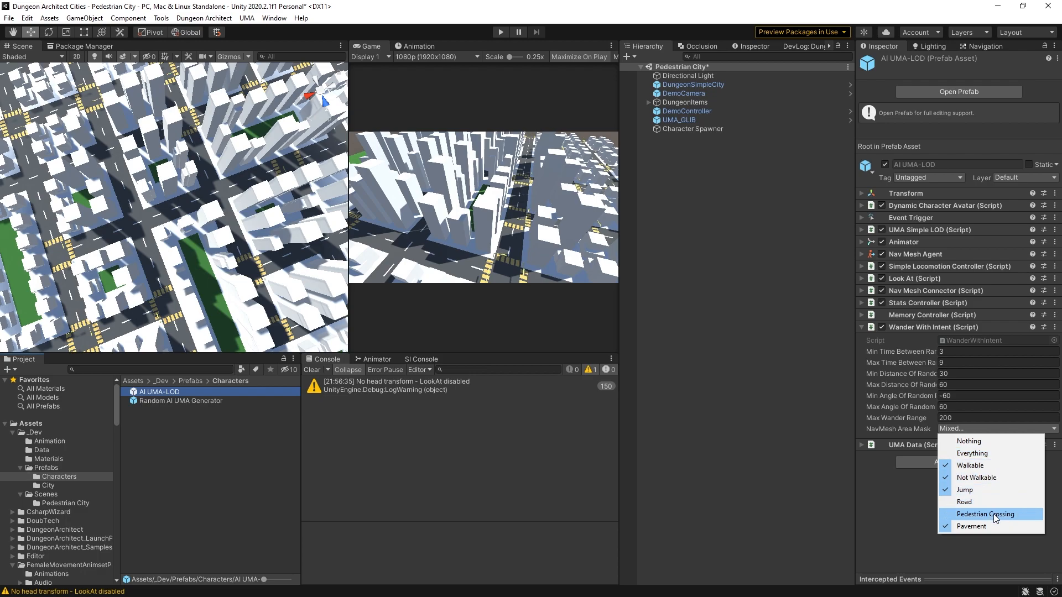
{"action": "mouse_move", "coordinate": [964, 502]}
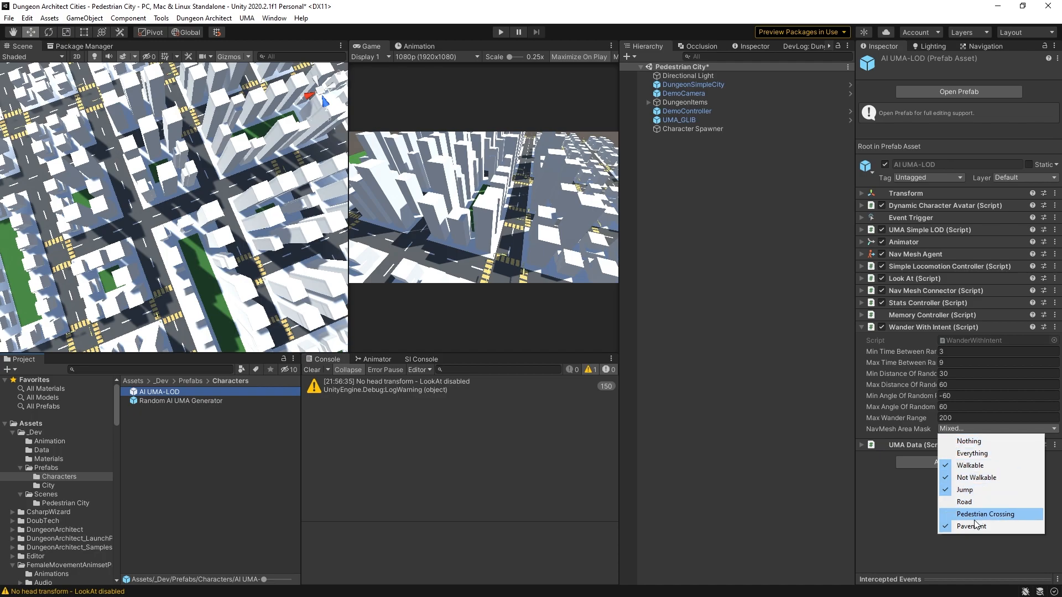
{"action": "mouse_move", "coordinate": [963, 502]}
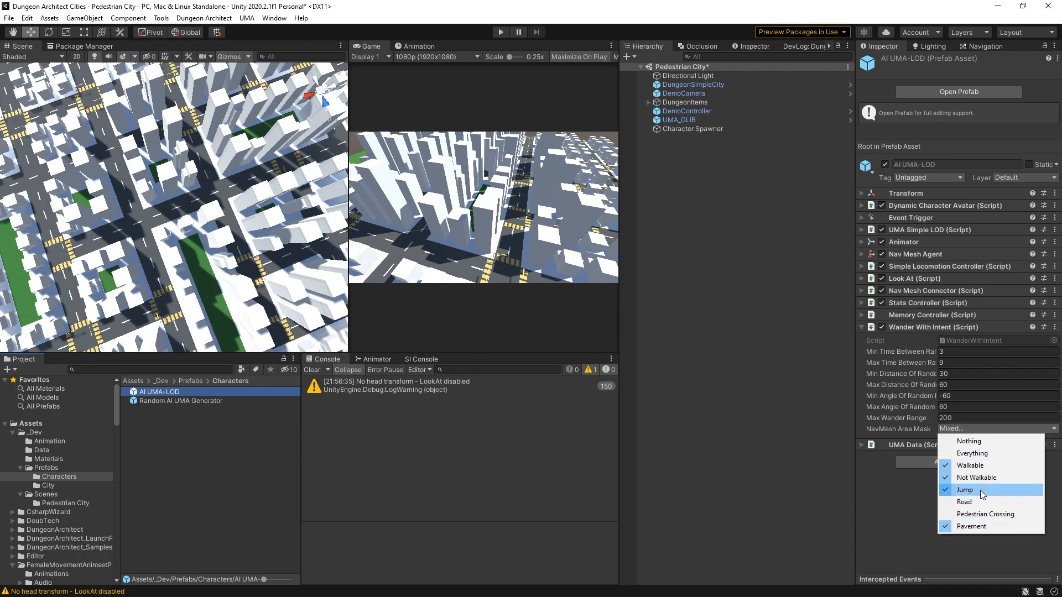
{"action": "left_click", "coordinate": [964, 490]}
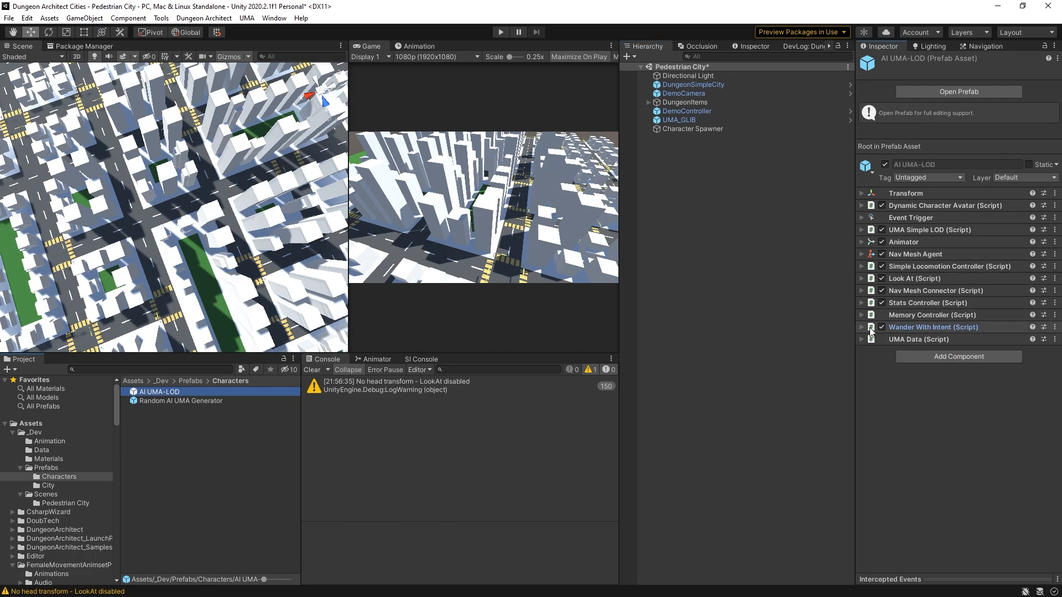
{"action": "mouse_move", "coordinate": [871, 304]}
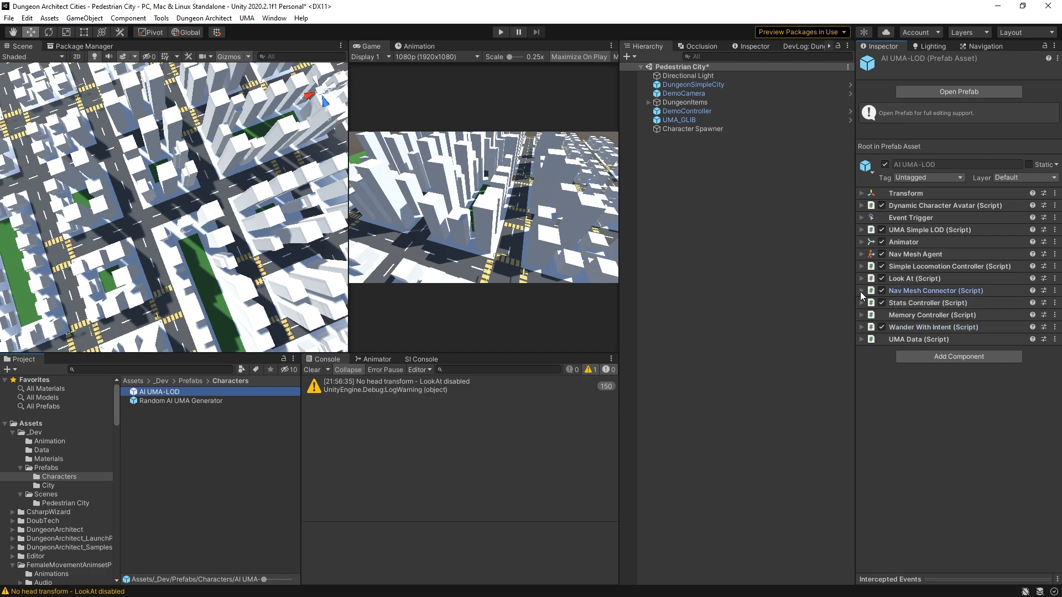
Expand the Nav Mesh Connector to show its speed and animation parameter settings
{"action": "left_click", "coordinate": [862, 291]}
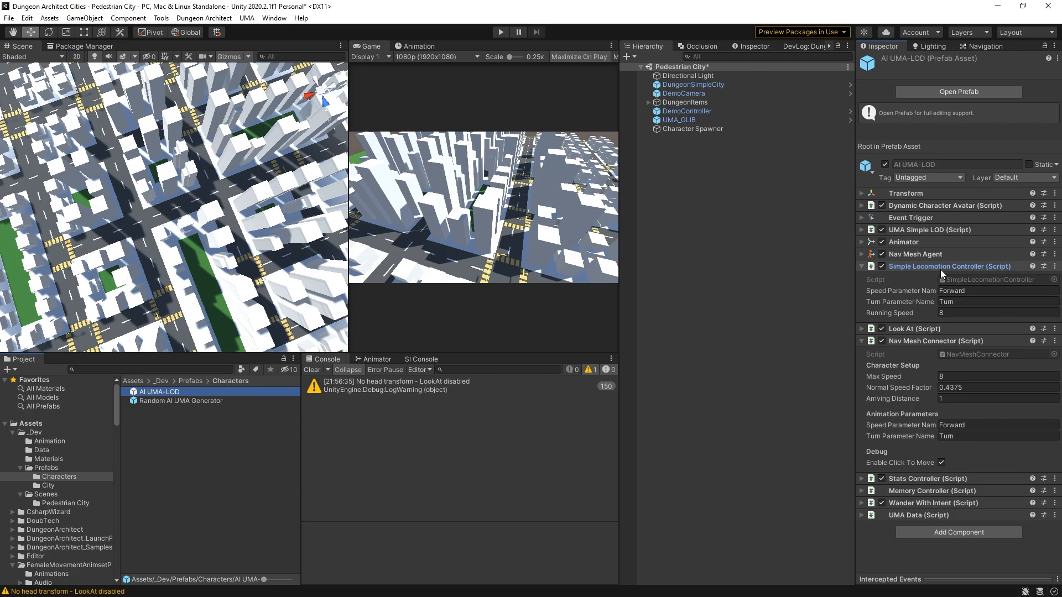
{"action": "mouse_move", "coordinate": [825, 300]}
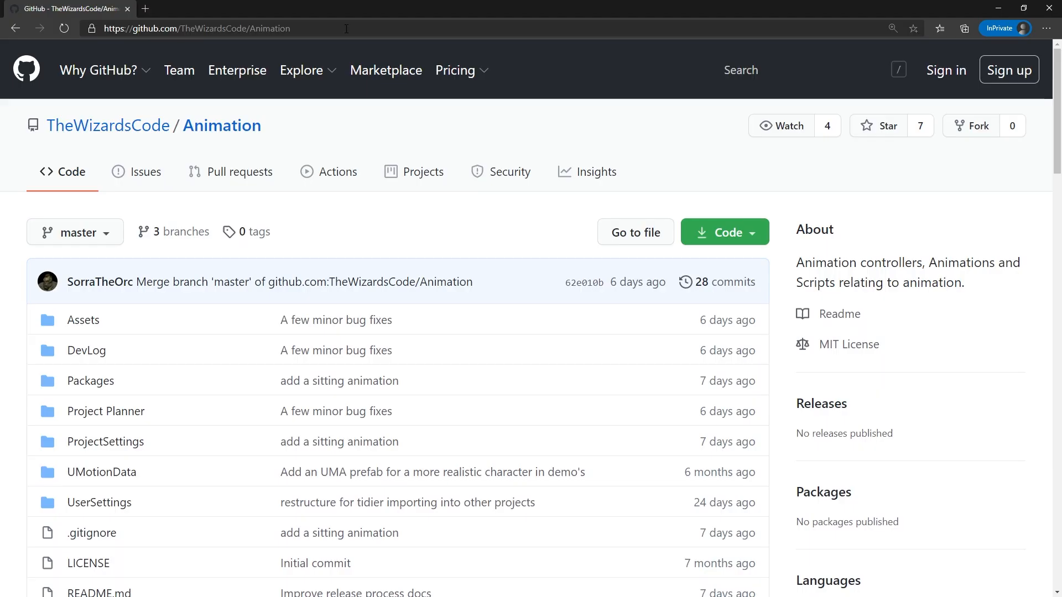
{"action": "mouse_move", "coordinate": [221, 125]}
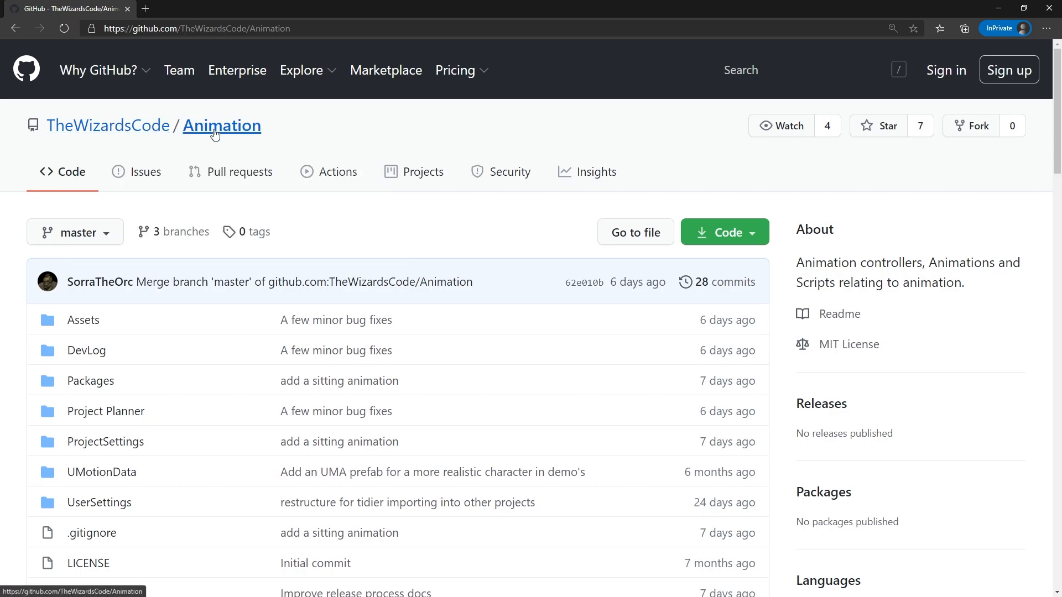
Scroll the TheWizardsCode/Animation README down to its features and installation steps
{"action": "scroll", "scroll_direction": "down", "scroll_amount": 3}
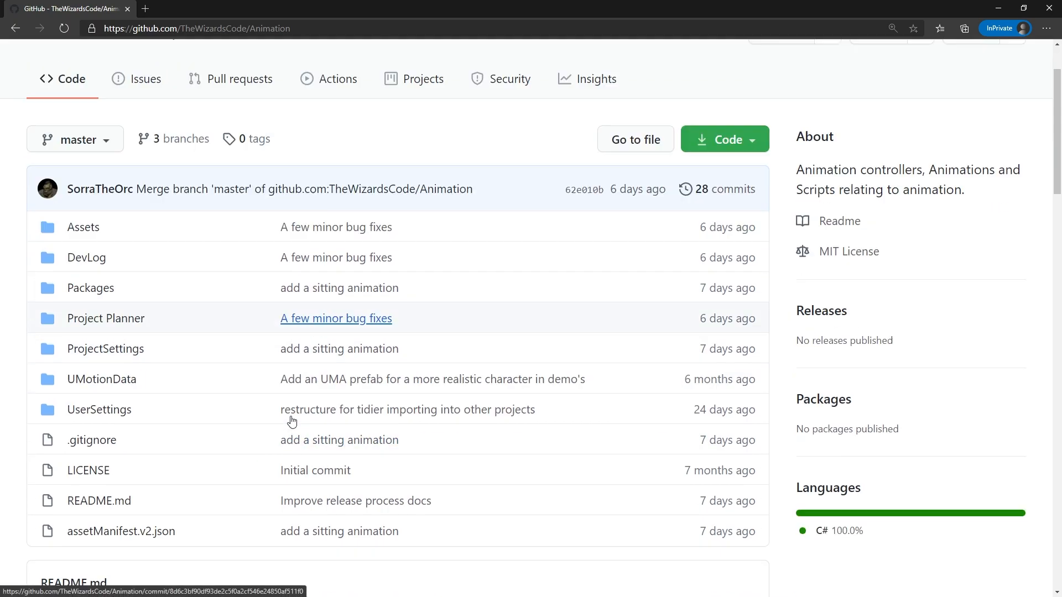
{"action": "scroll", "scroll_direction": "down", "scroll_amount": 3}
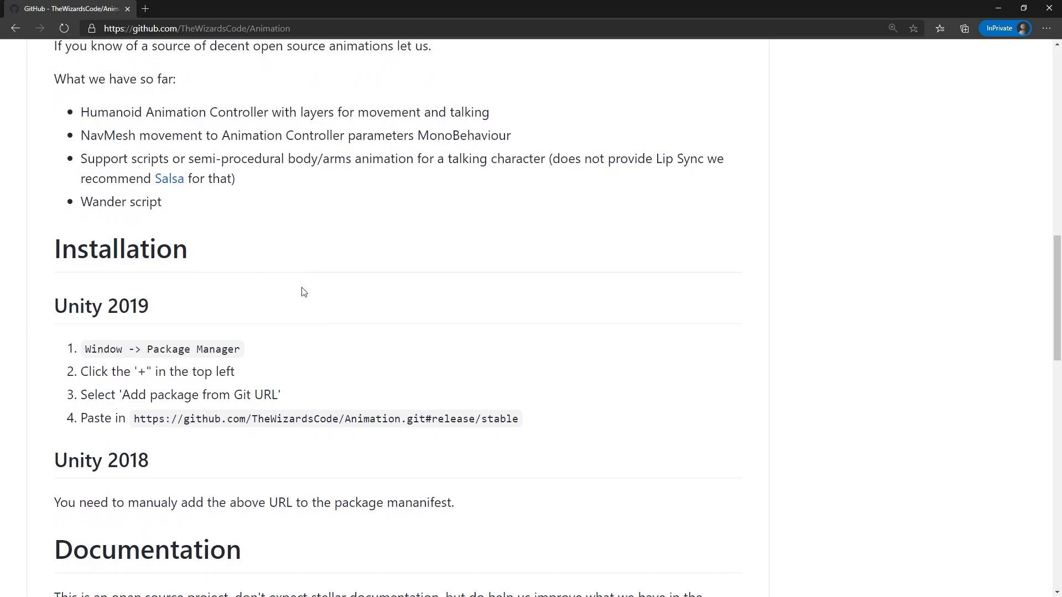
{"action": "mouse_move", "coordinate": [344, 195]}
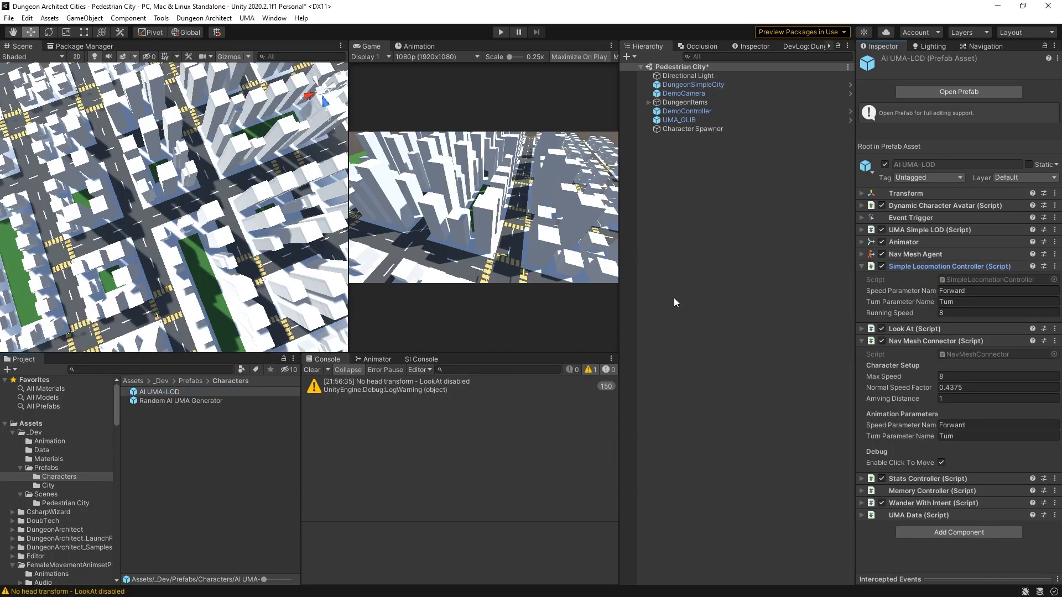
{"action": "left_click", "coordinate": [500, 32]}
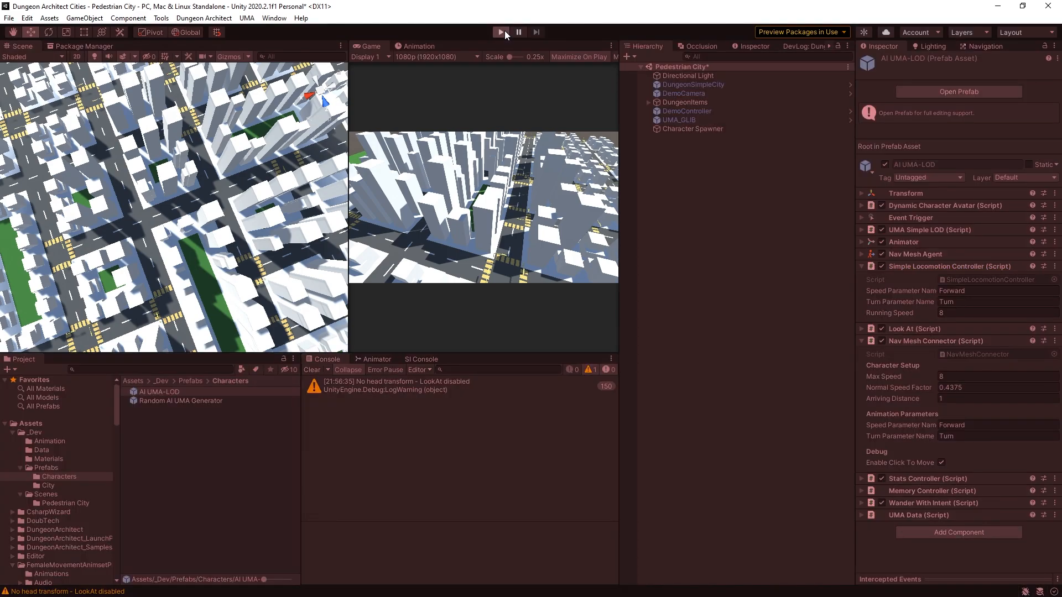
{"action": "left_click", "coordinate": [500, 32]}
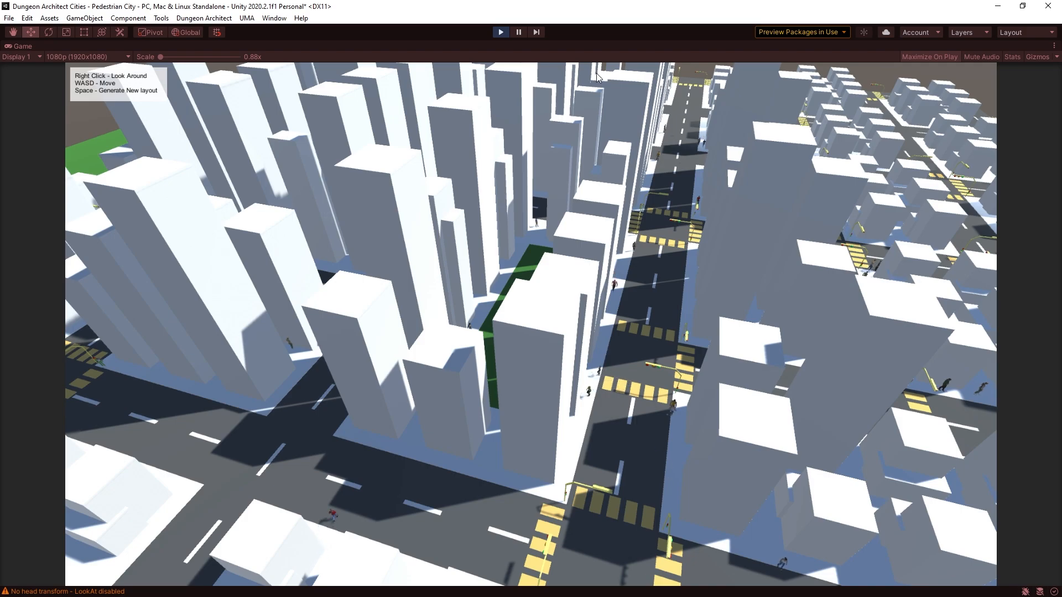
{"action": "left_click", "coordinate": [499, 32]}
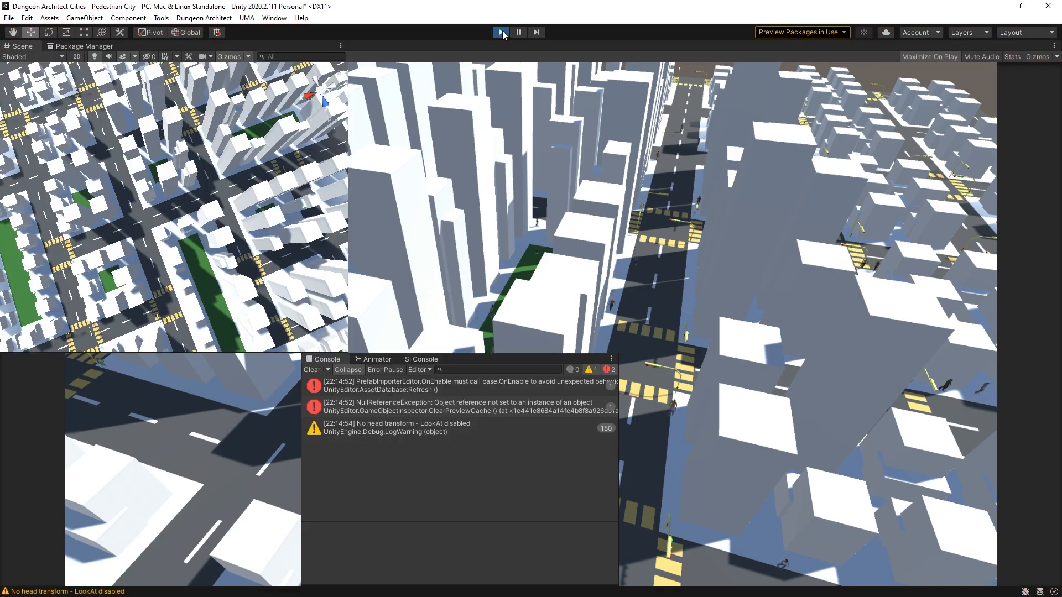
{"action": "left_click", "coordinate": [500, 32]}
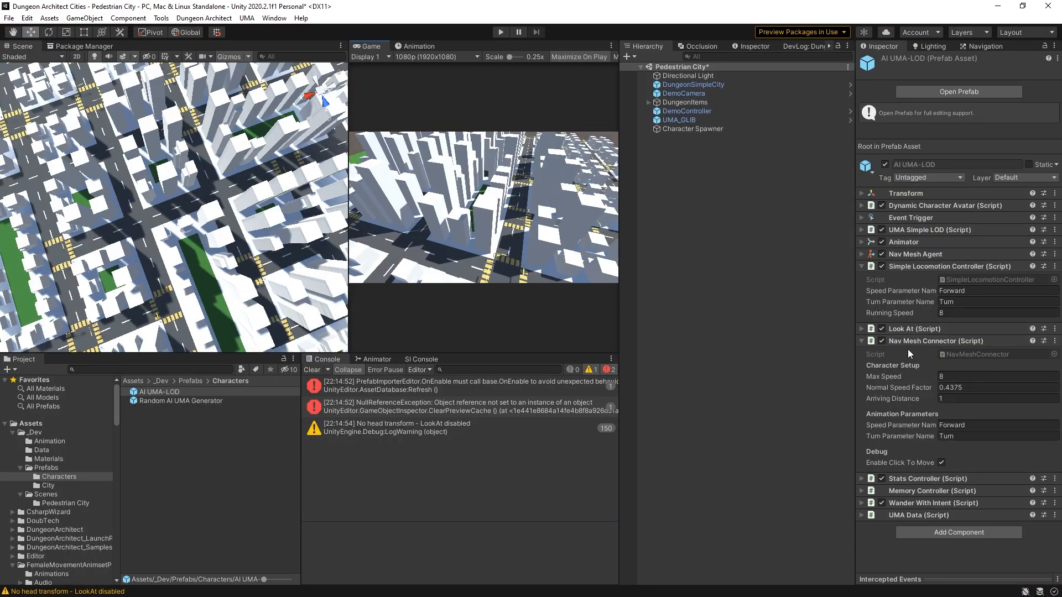